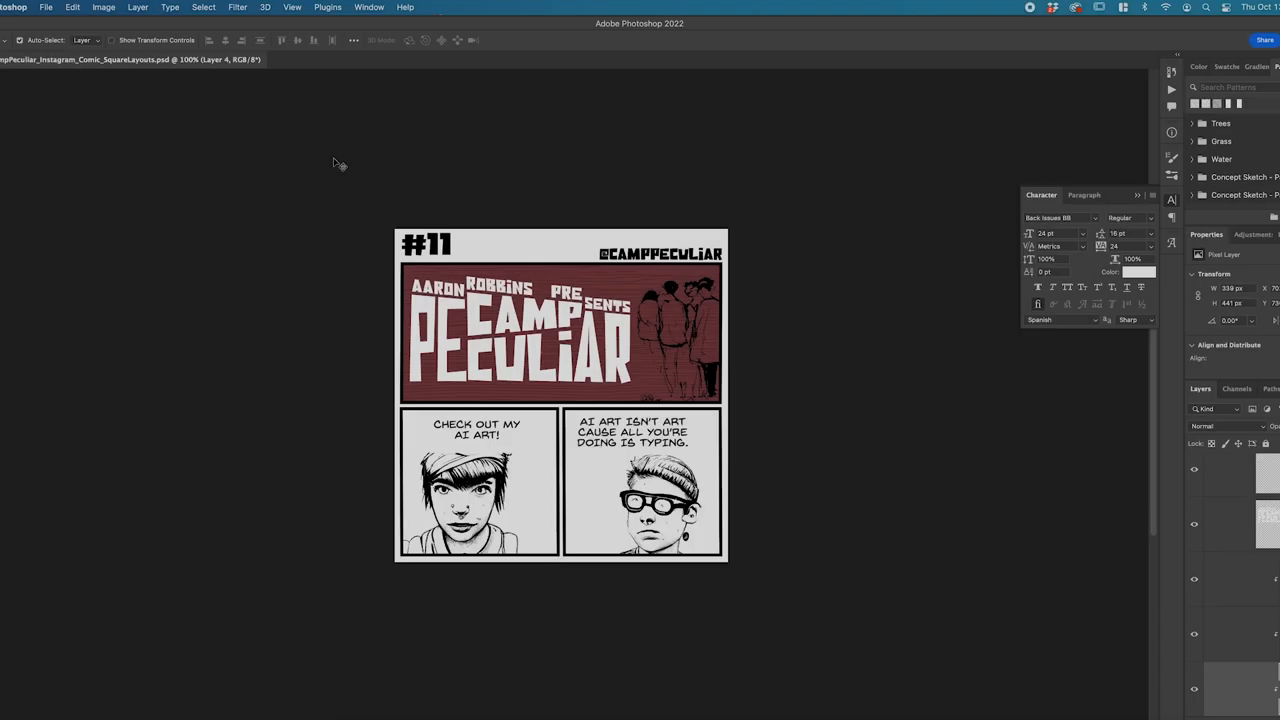
Open Neural Filters from the Filter menu for the glasses-wearing man's portrait.
left_click(237, 7)
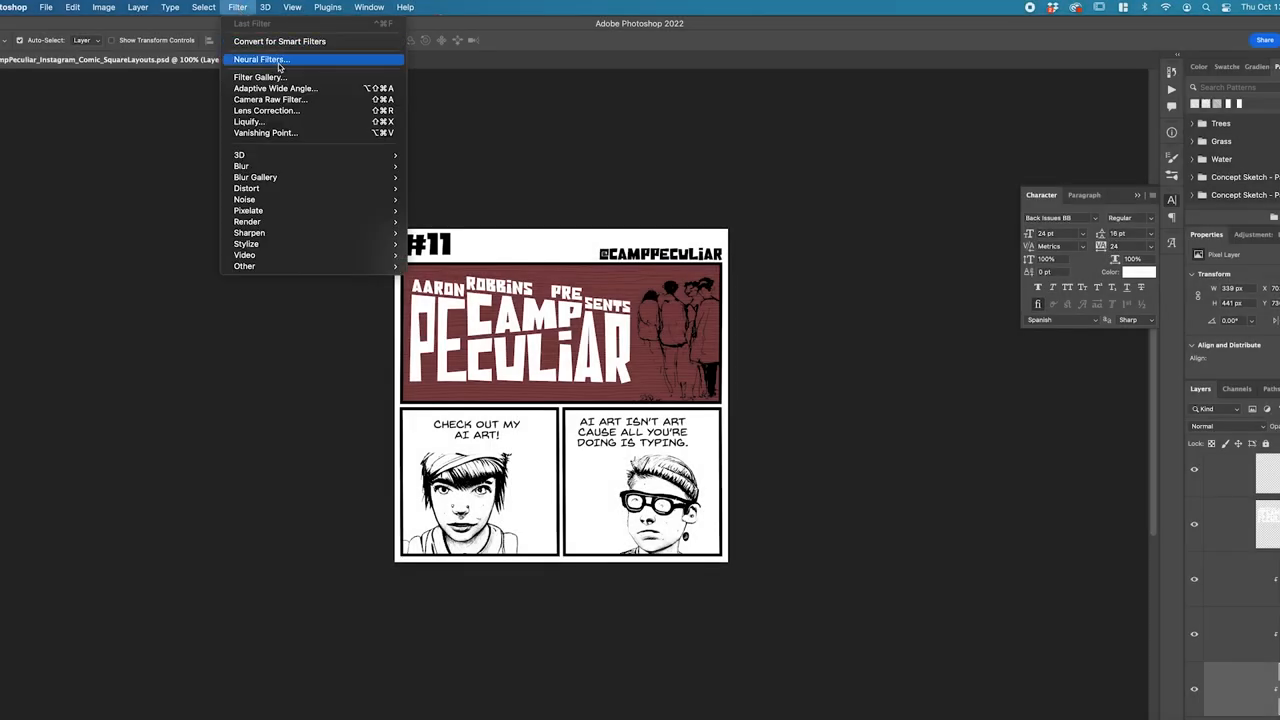
left_click(260, 59)
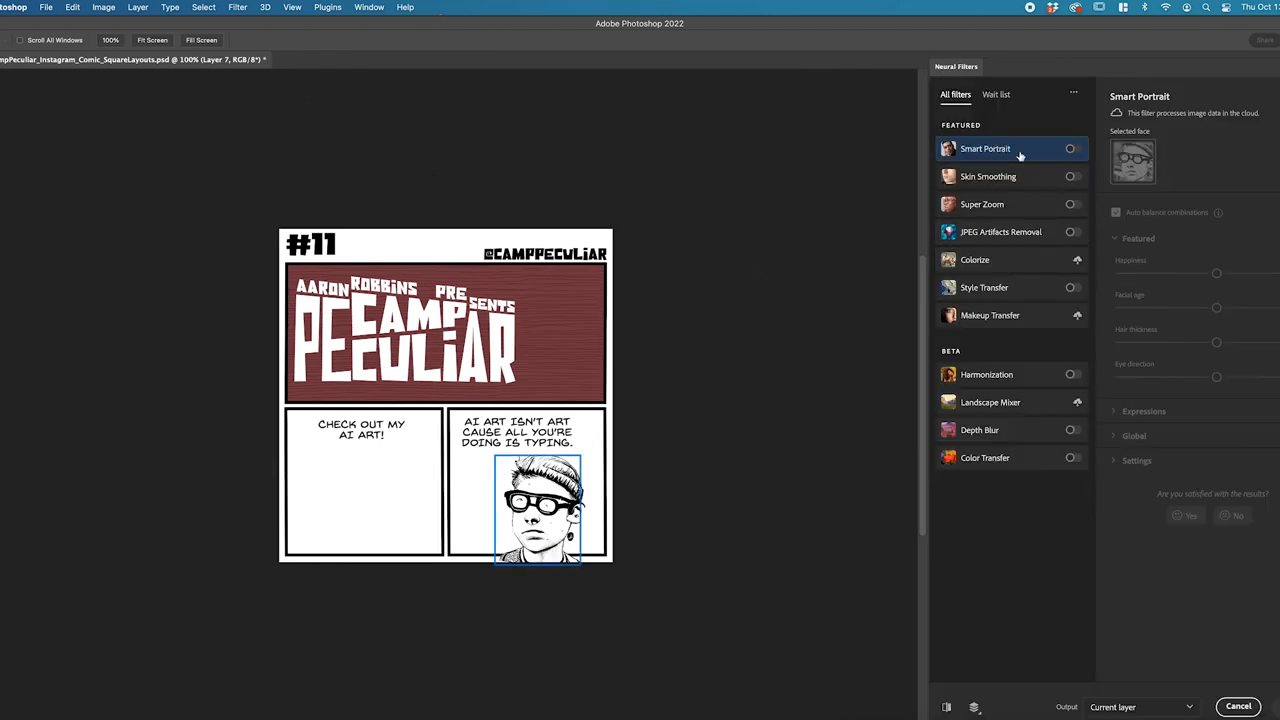
mouse_move(1061, 155)
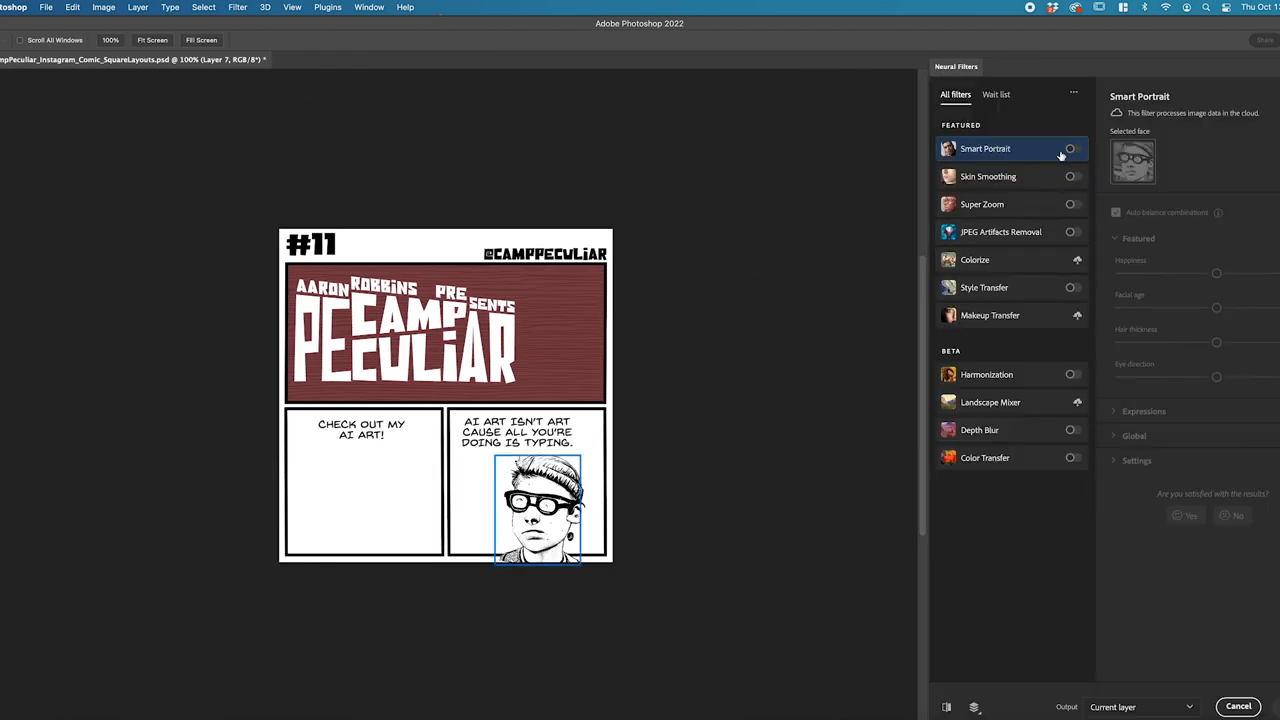
mouse_move(665, 259)
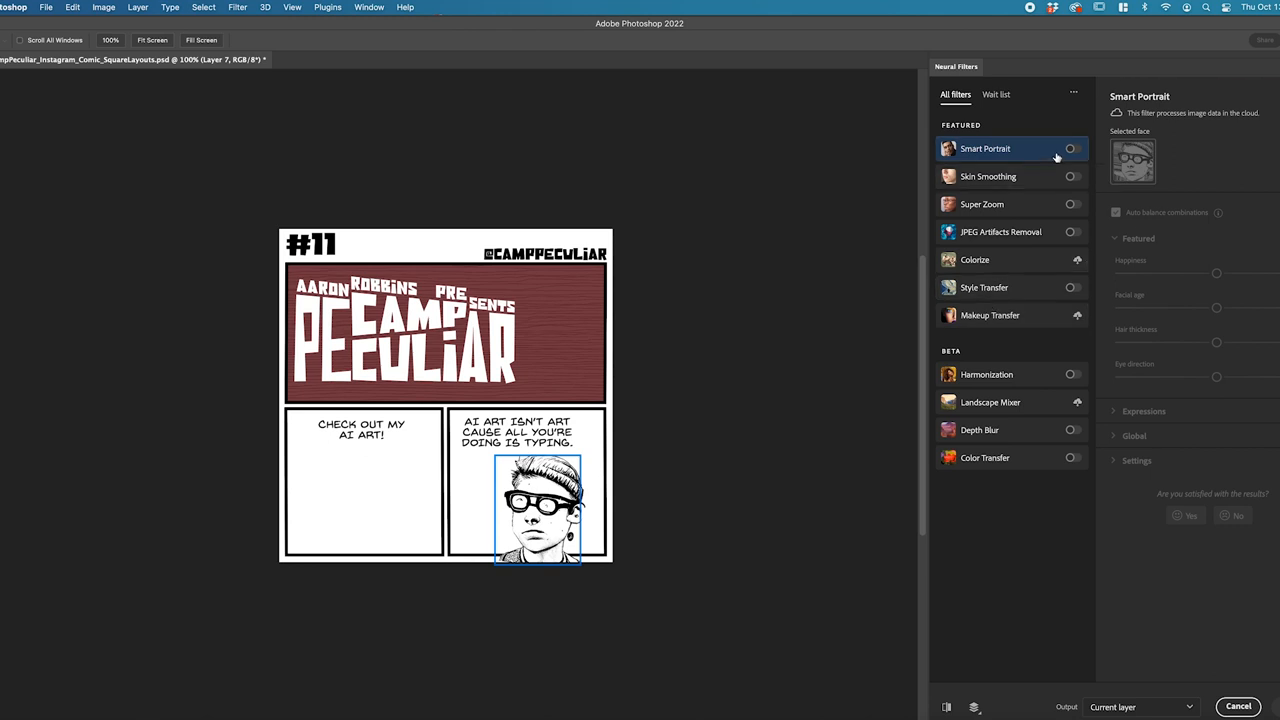
mouse_move(1056, 158)
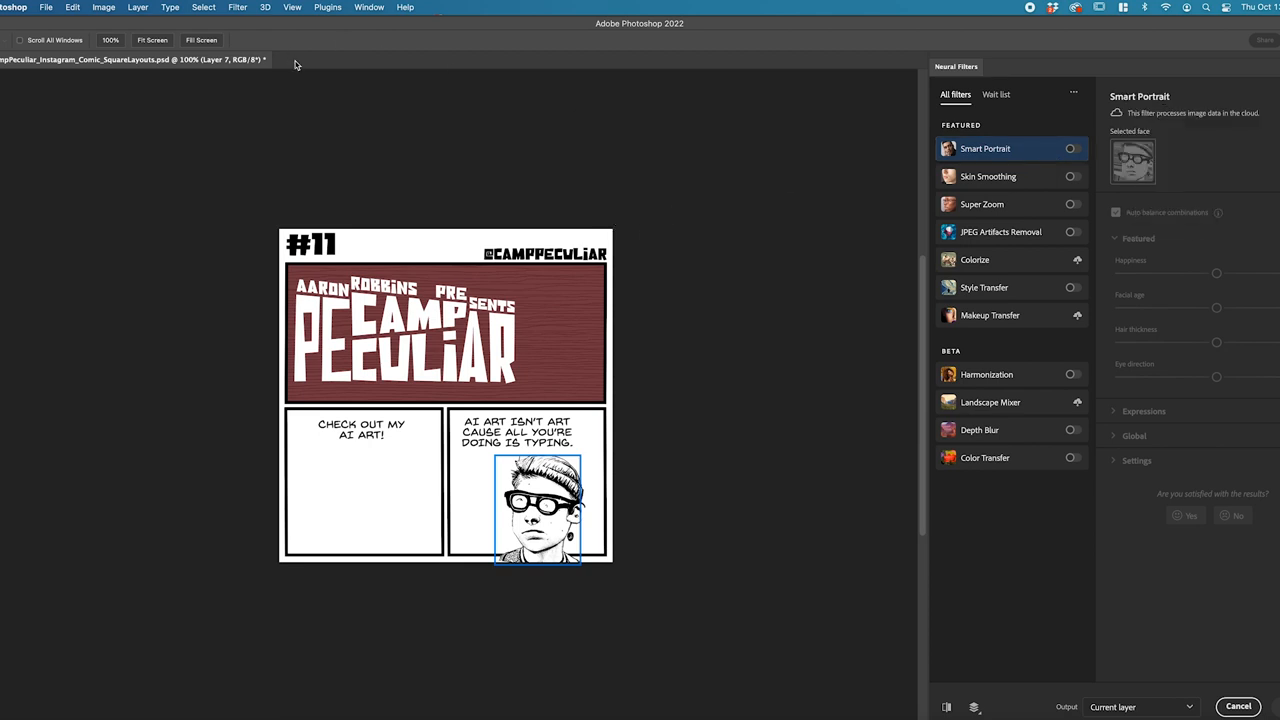
mouse_move(798, 231)
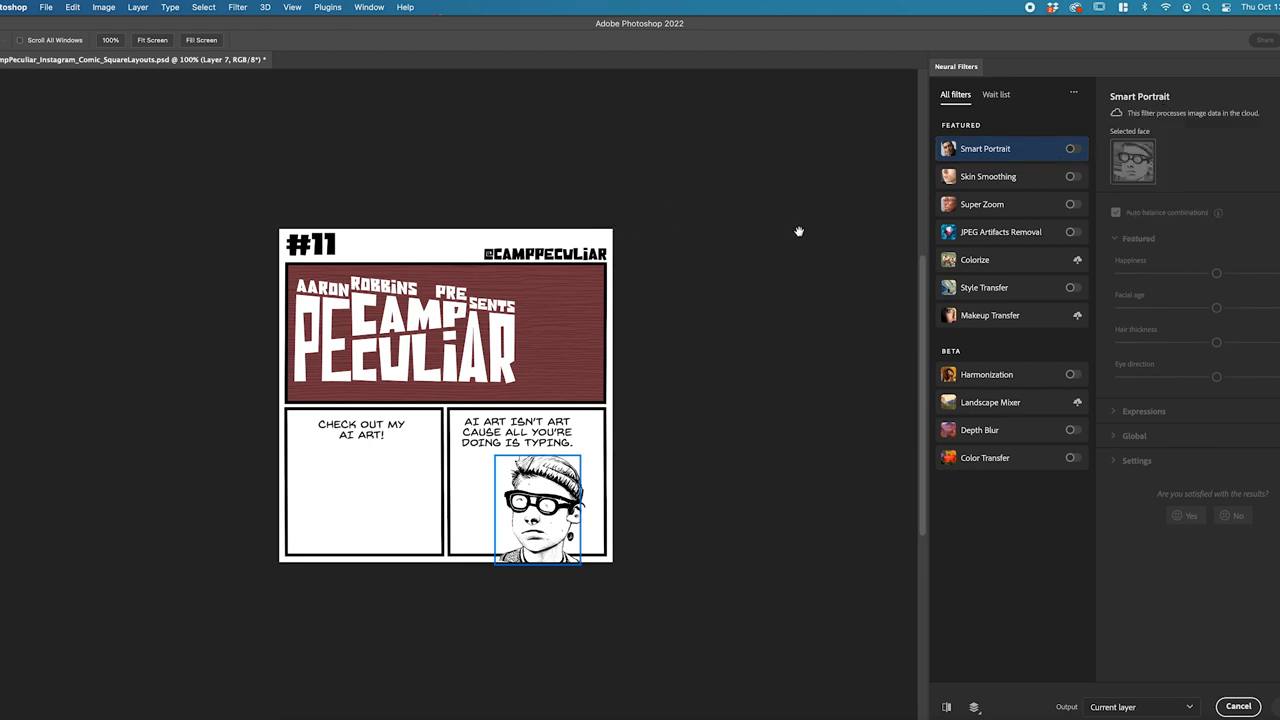
mouse_move(283, 108)
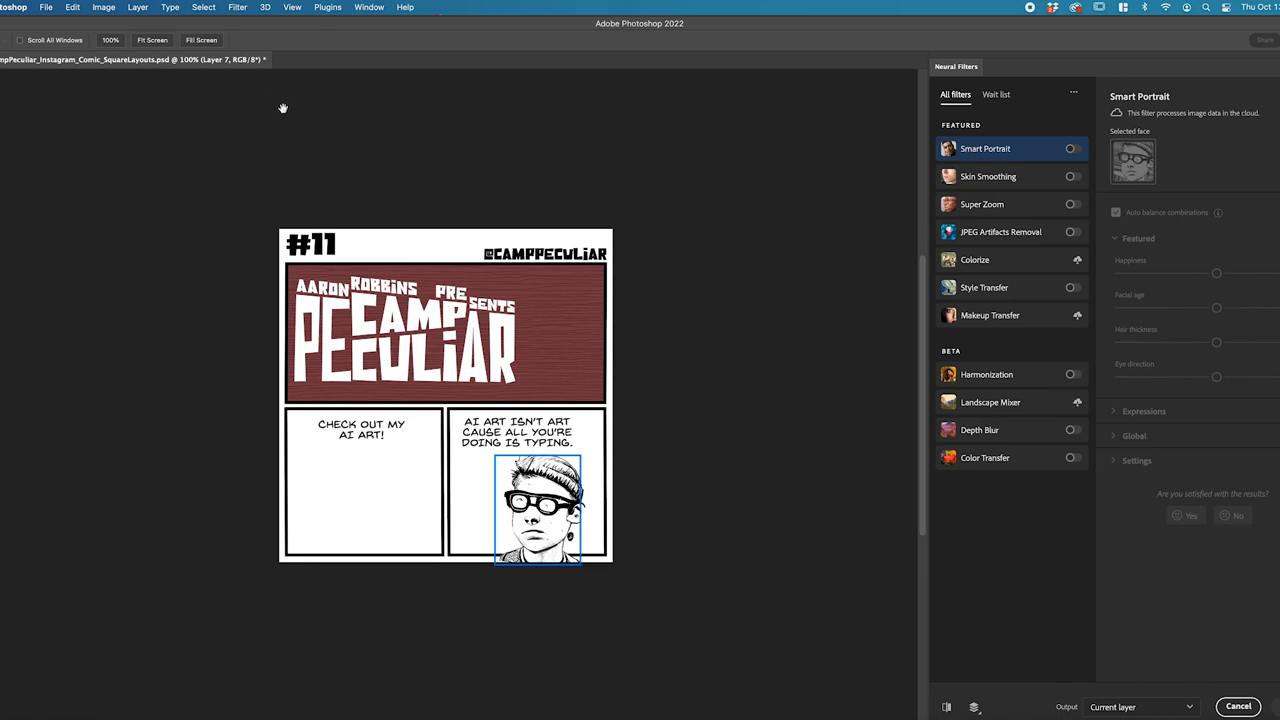
mouse_move(620, 368)
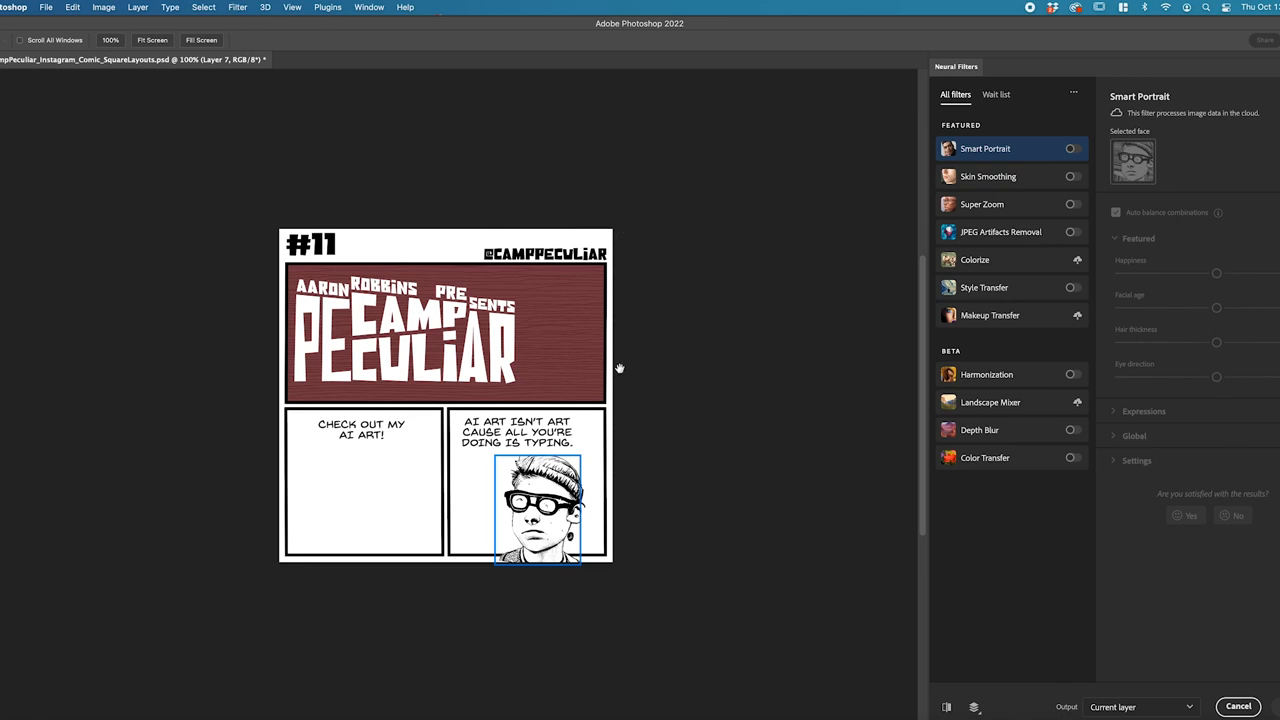
left_click(237, 7)
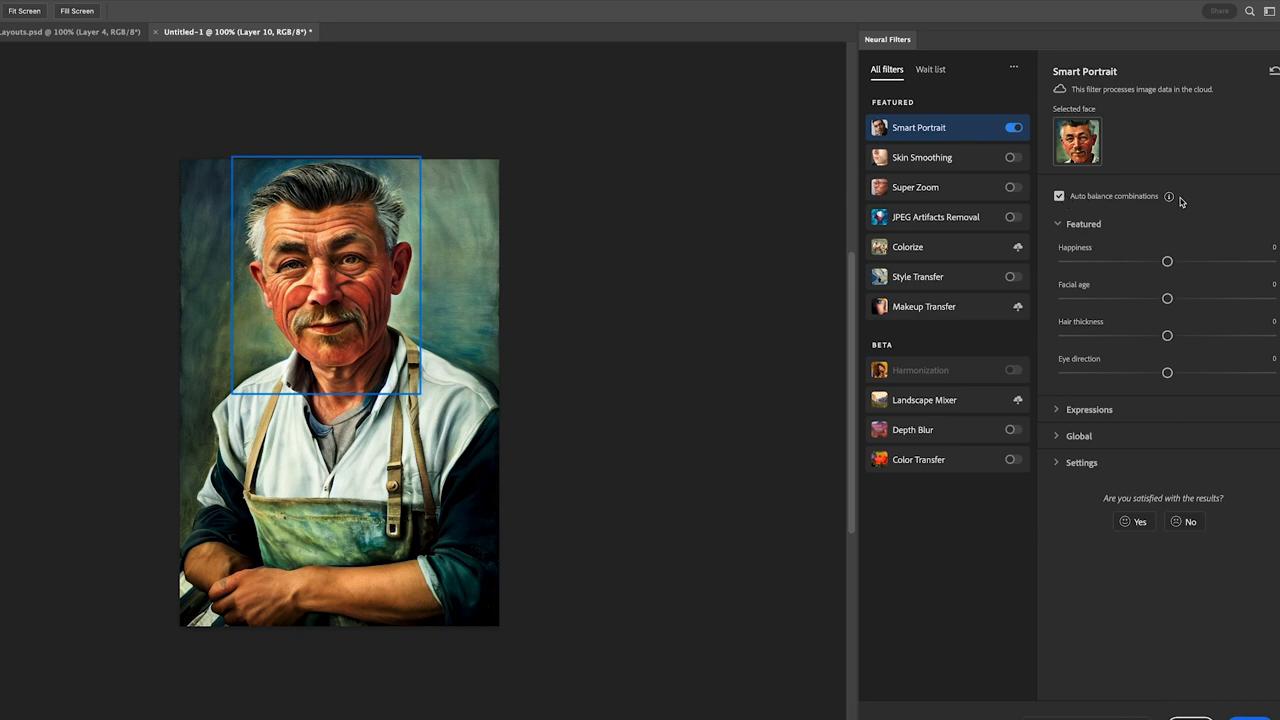
mouse_move(1188, 202)
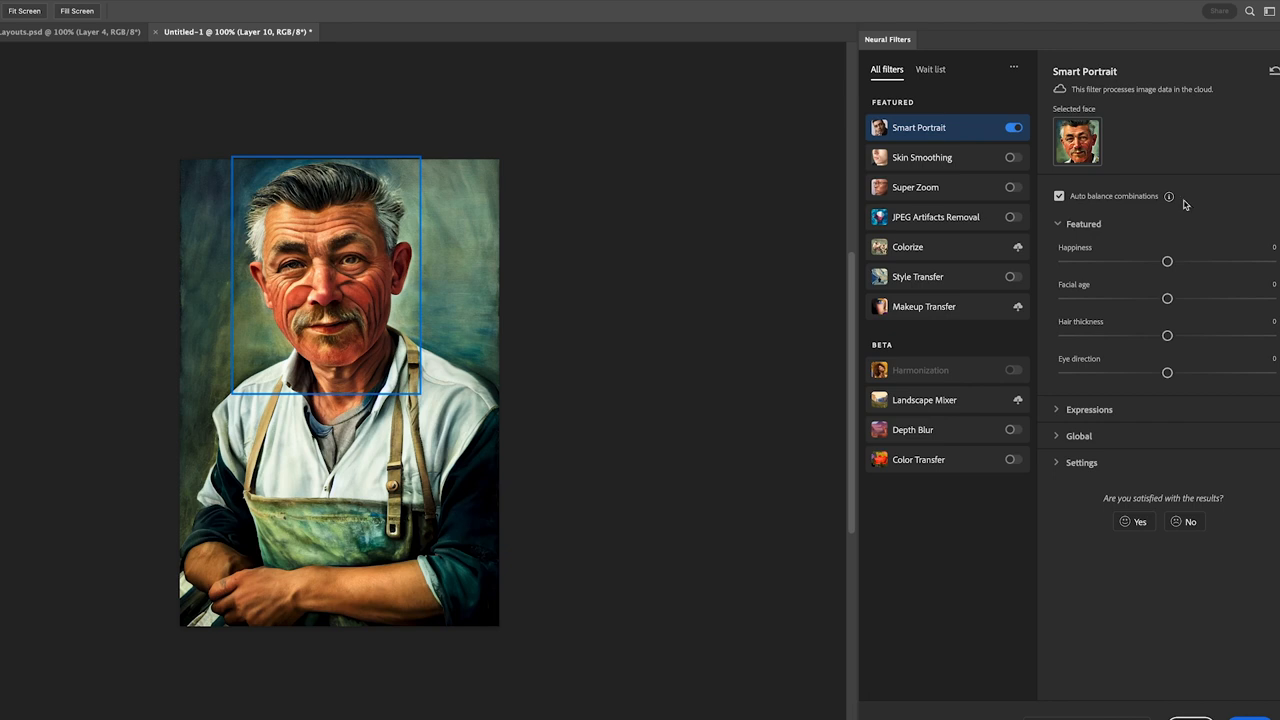
Turn off Auto balance combinations and expand the Expressions and Global slider sections.
left_click(1059, 195)
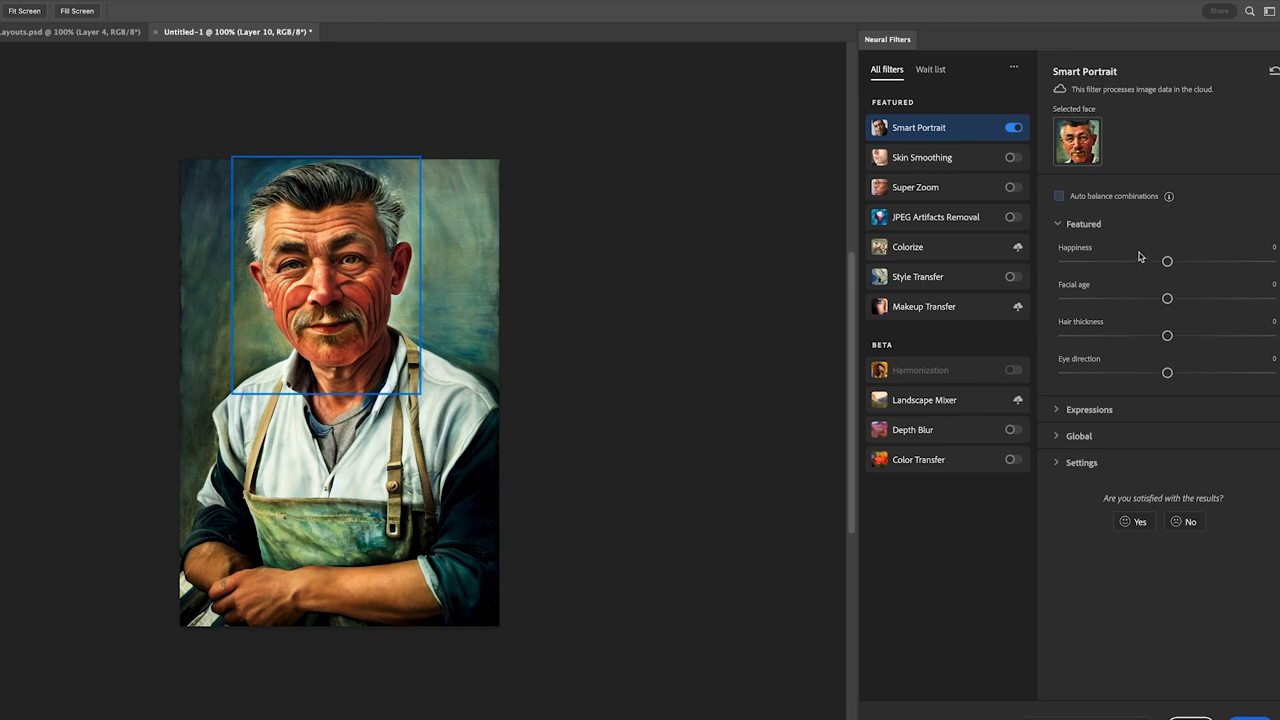
mouse_move(1110, 256)
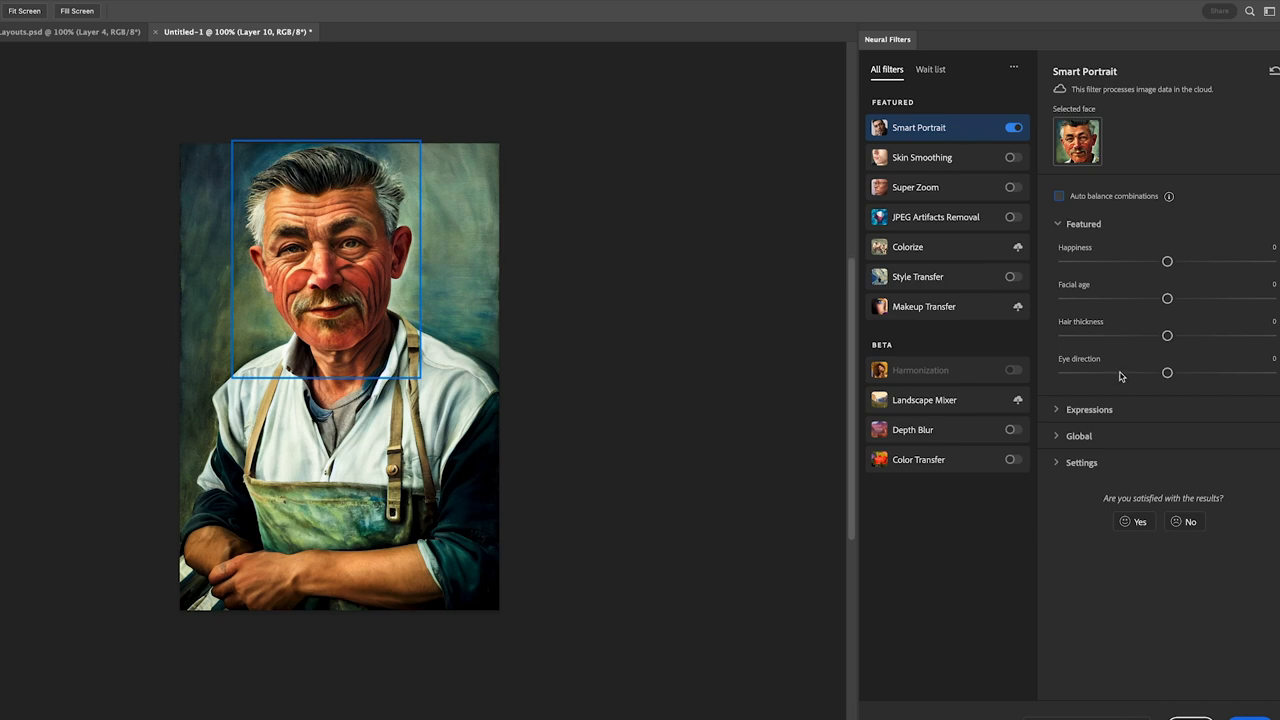
left_click(1089, 409)
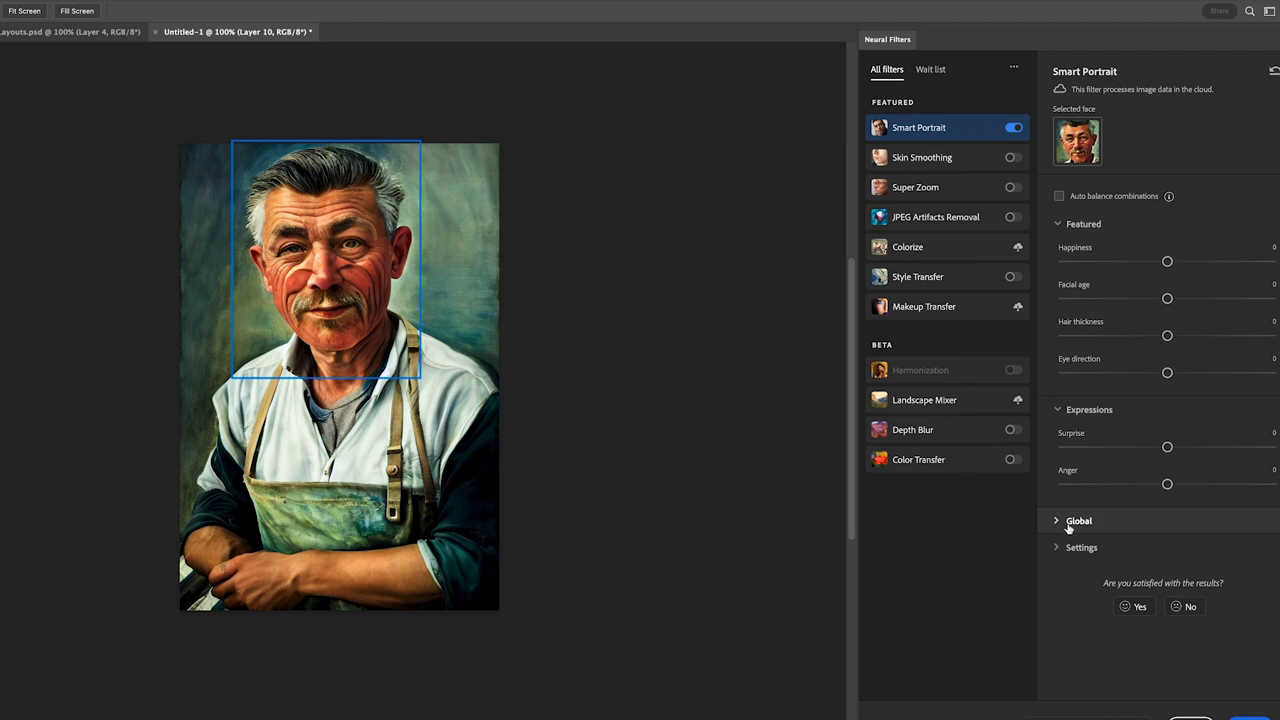
left_click(1078, 520)
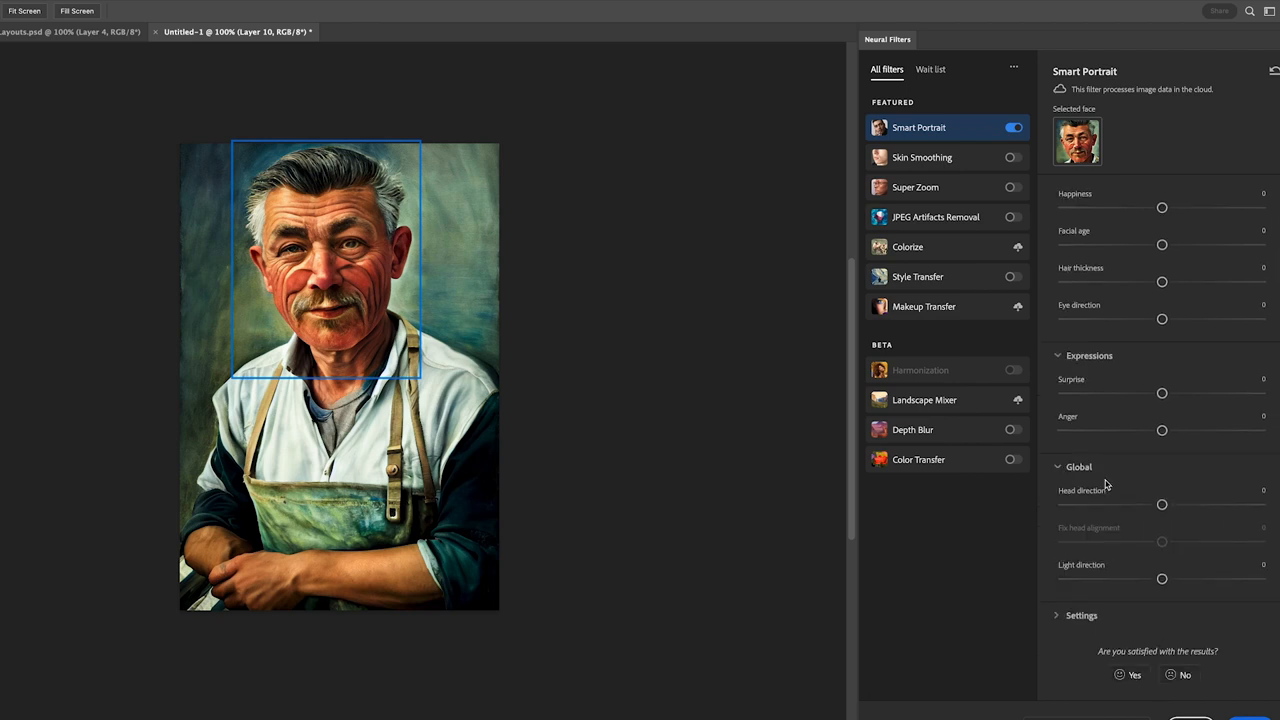
left_click(1081, 615)
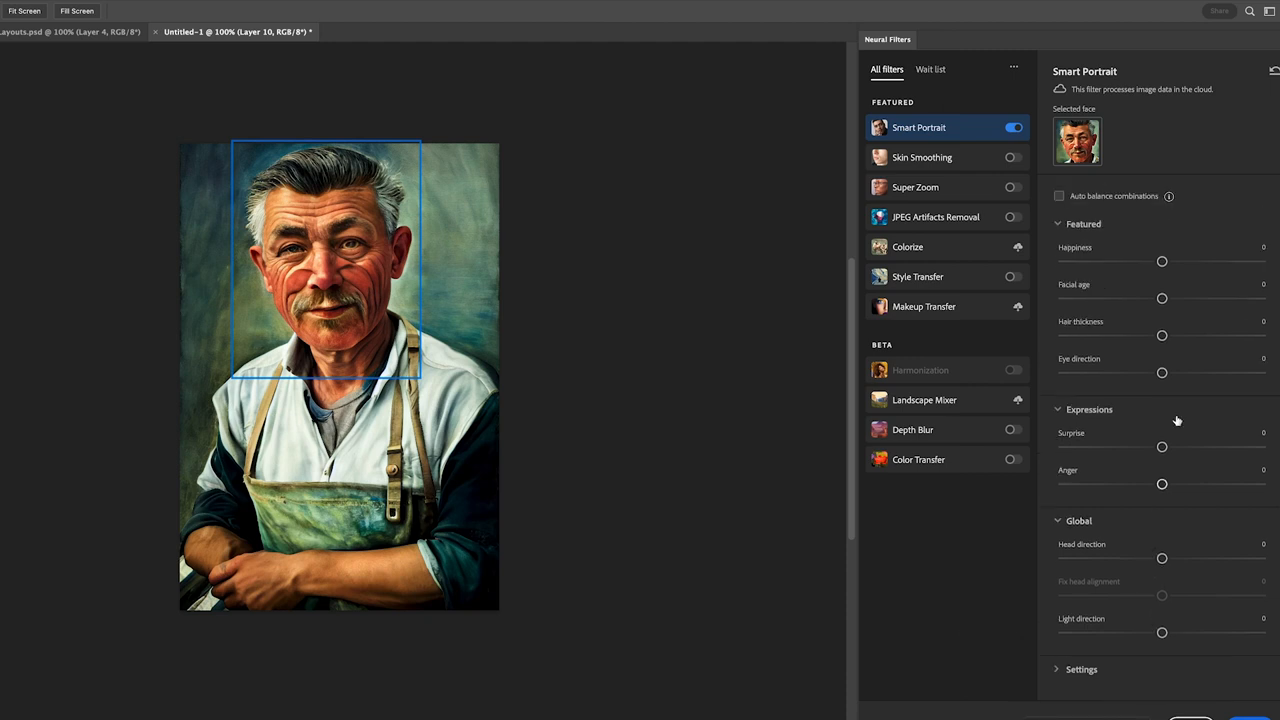
mouse_move(1154, 288)
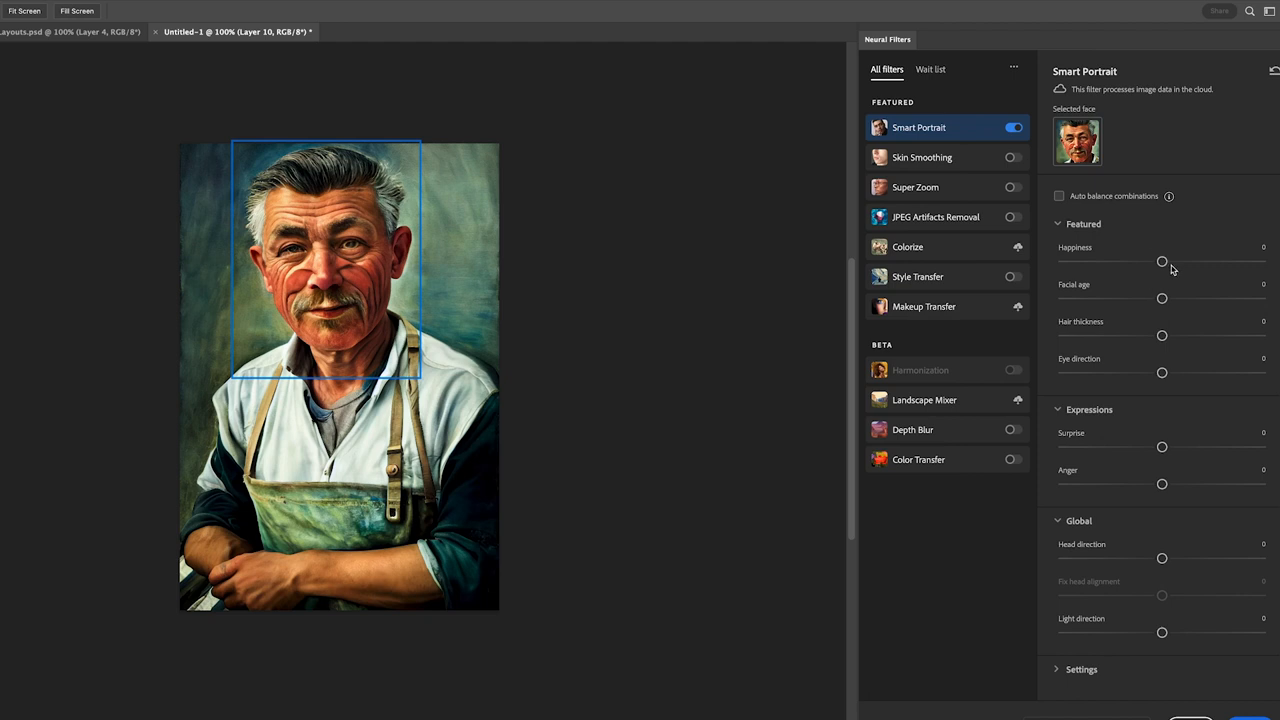
Set Happiness +43, Anger -26, Surprise +17, Facial age -44, and adjust Hair thickness.
left_click_drag(1162, 261, 1240, 261)
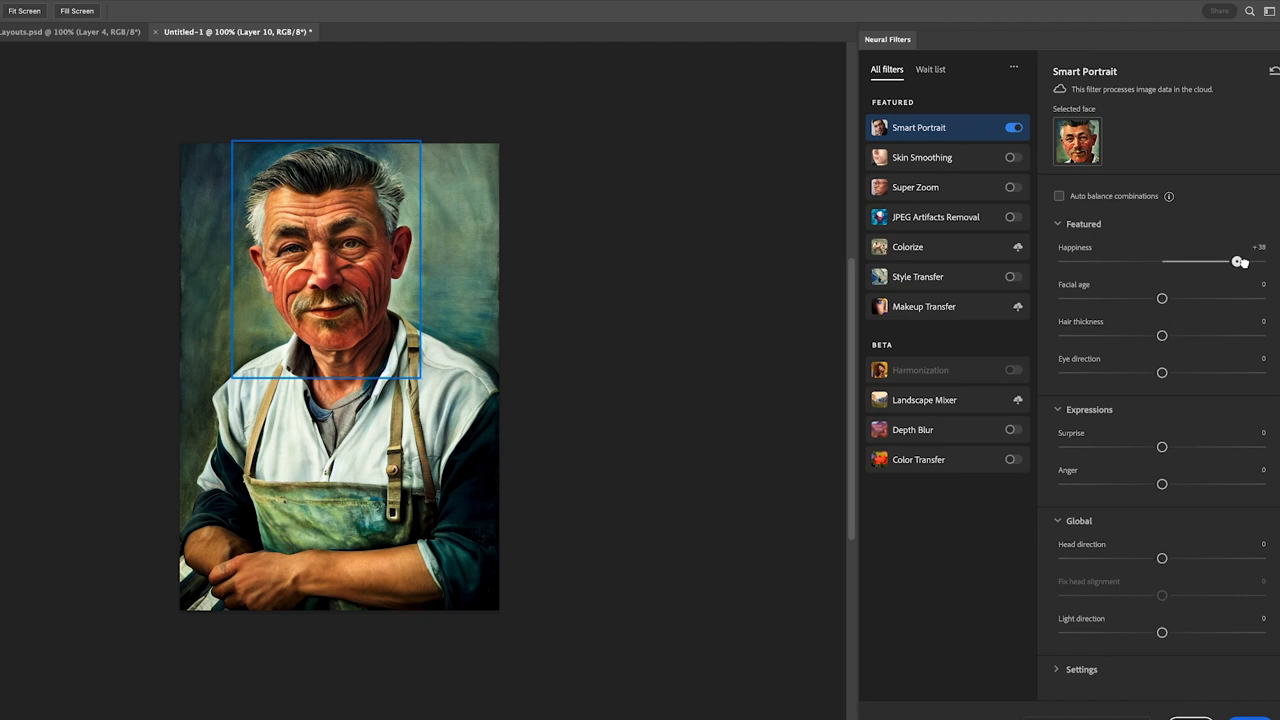
left_click_drag(1162, 484, 1130, 484)
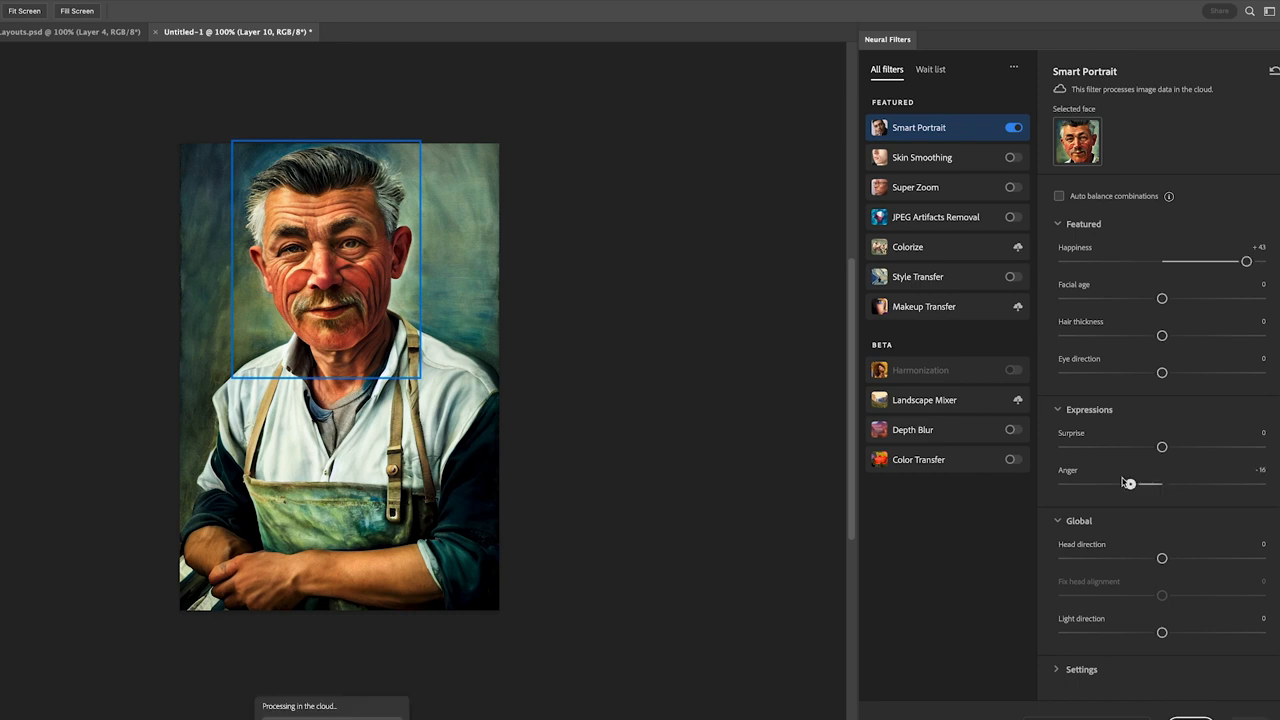
left_click_drag(1162, 446, 1190, 446)
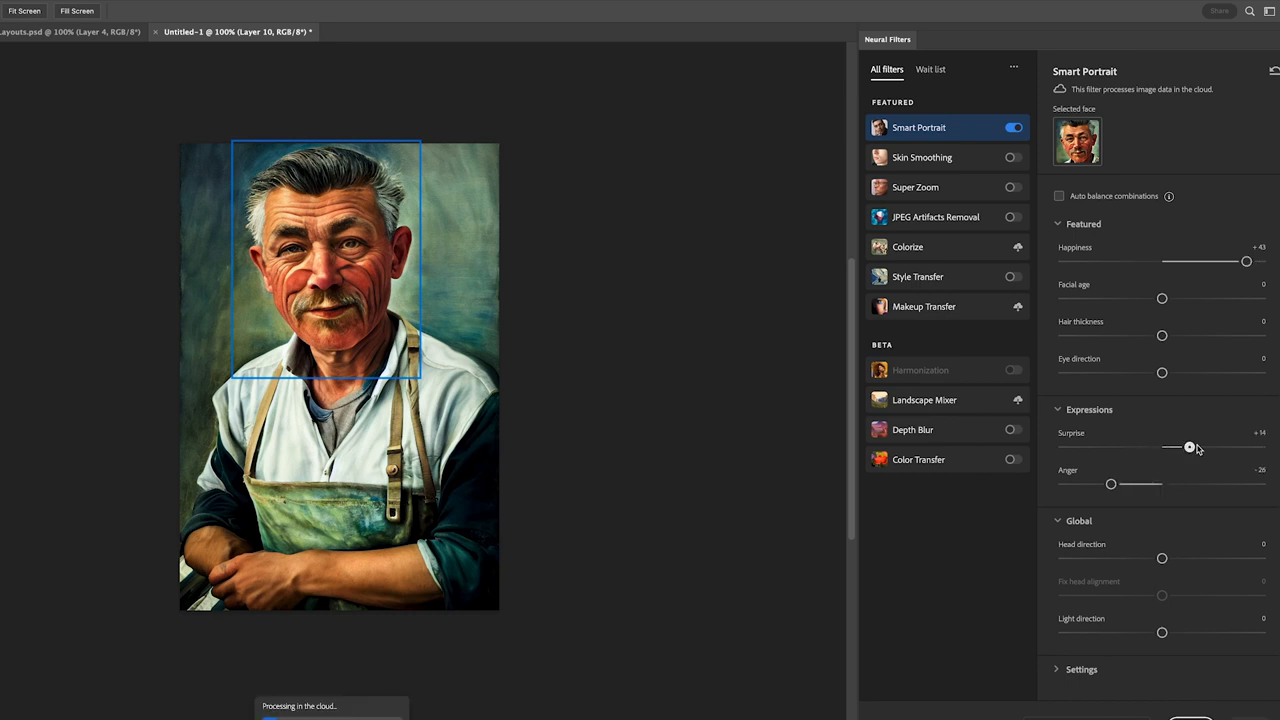
left_click_drag(1162, 298, 1075, 298)
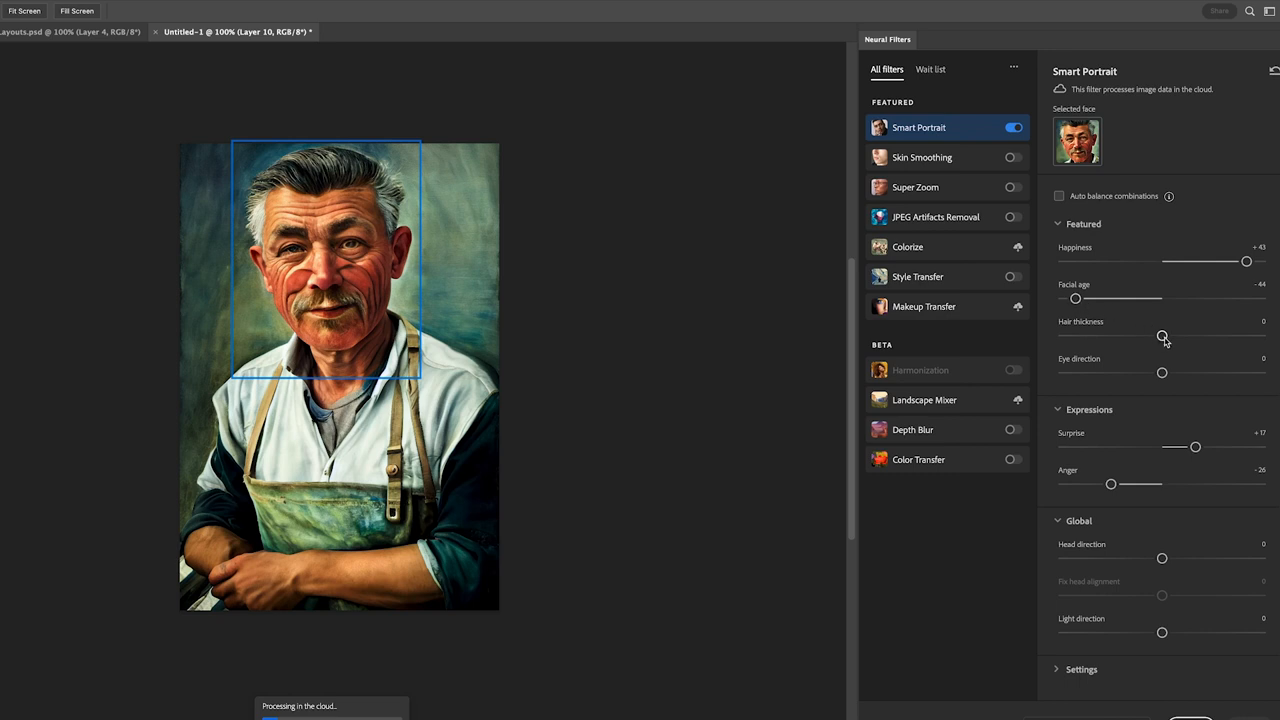
left_click_drag(1162, 337, 1203, 337)
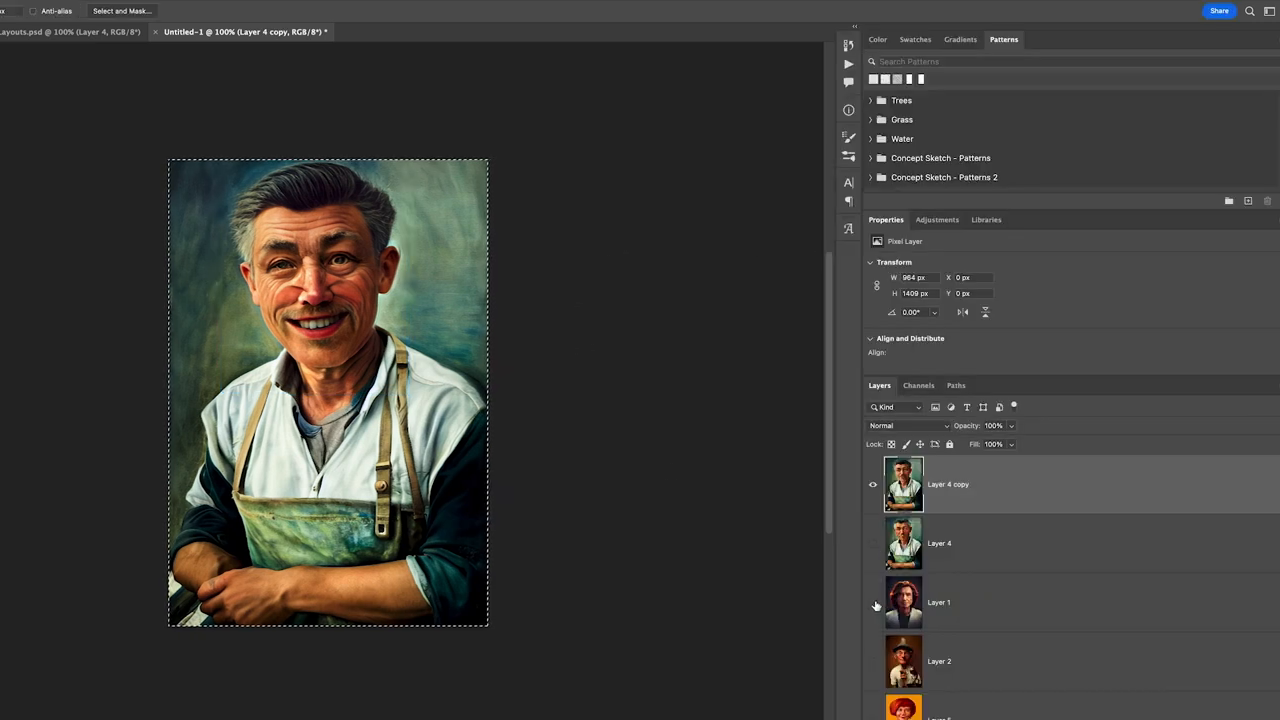
On the red-haired man's layer, enable Smart Portrait without auto balance and lower Anger to -29.
left_click(903, 602)
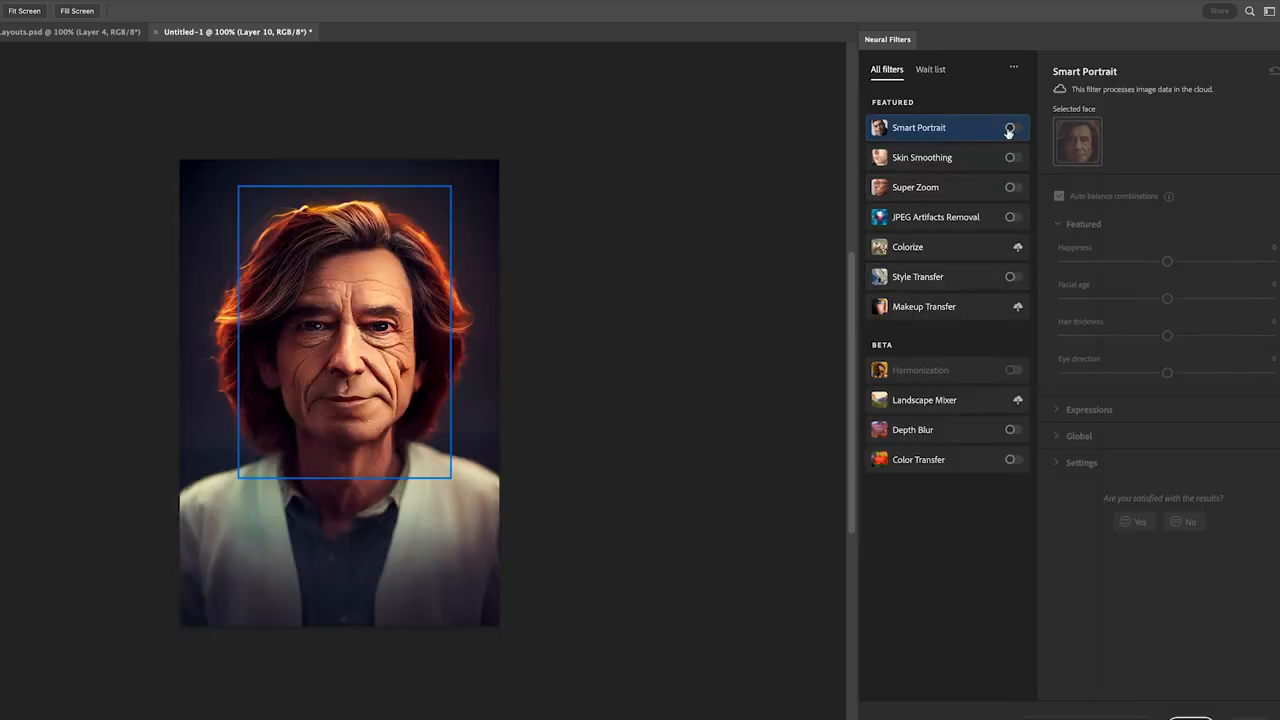
left_click(1014, 127)
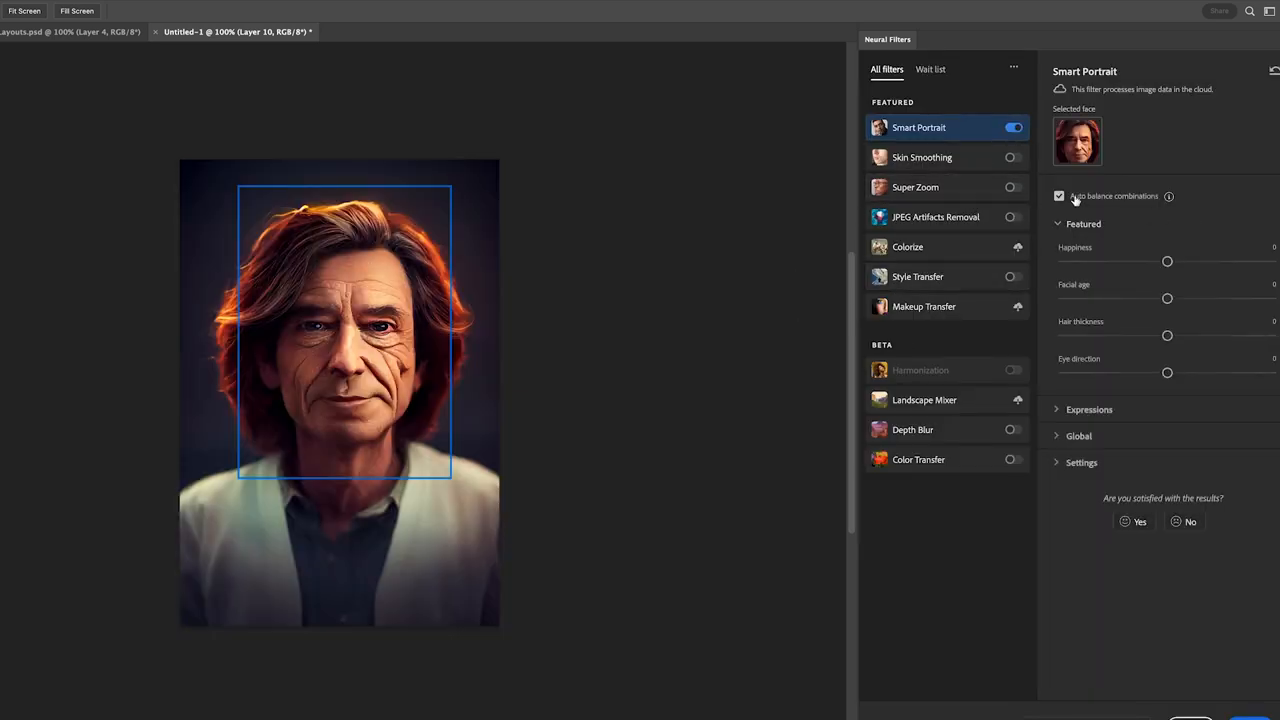
left_click(1059, 196)
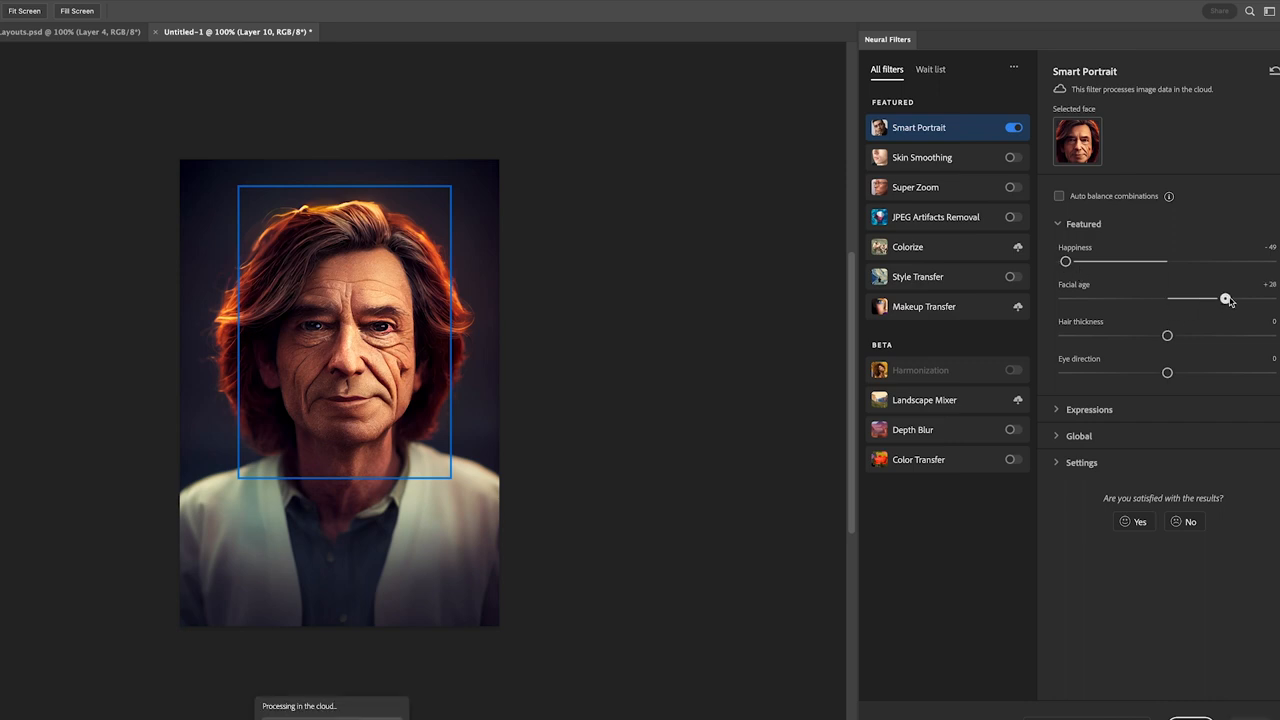
mouse_move(1167, 337)
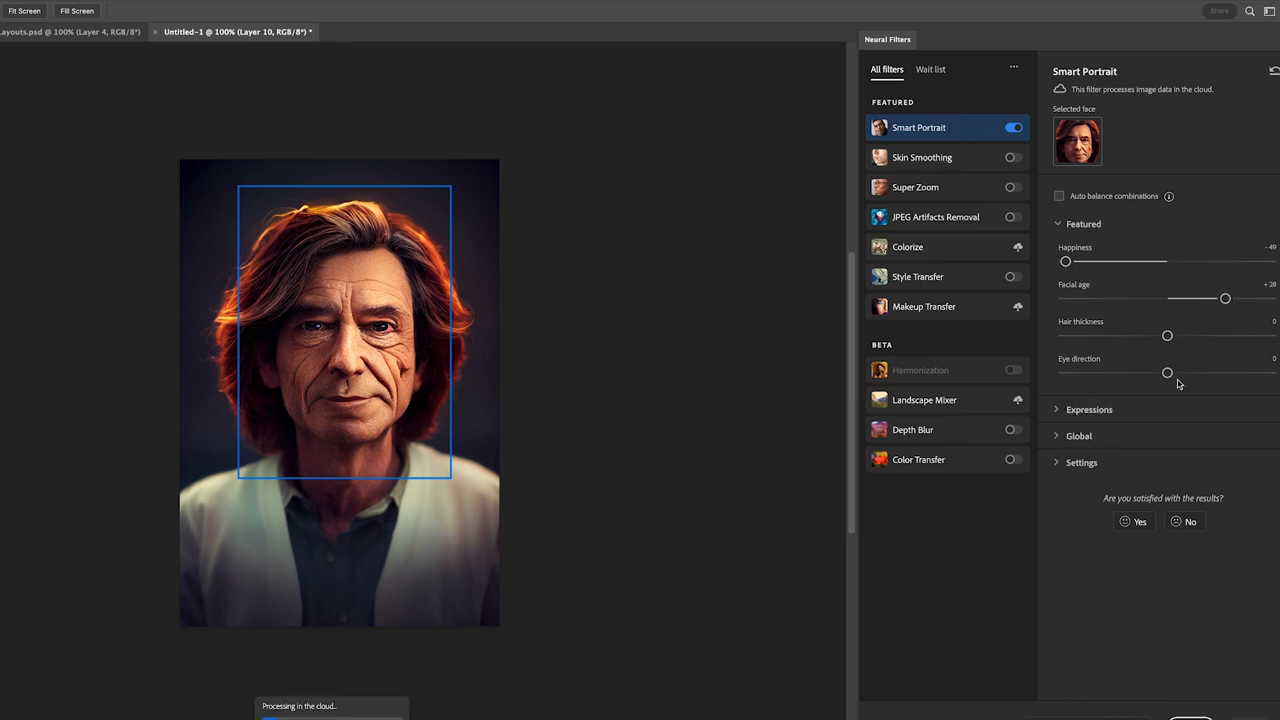
left_click(1089, 409)
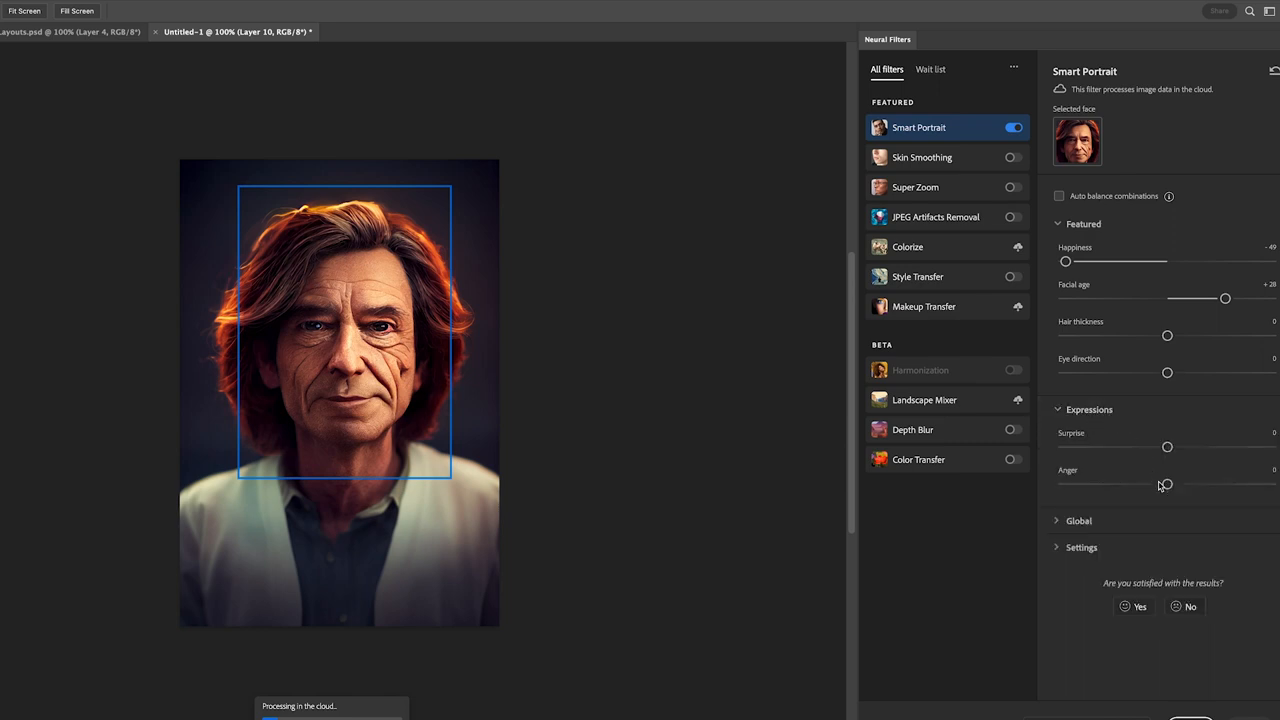
left_click_drag(1165, 484, 1107, 484)
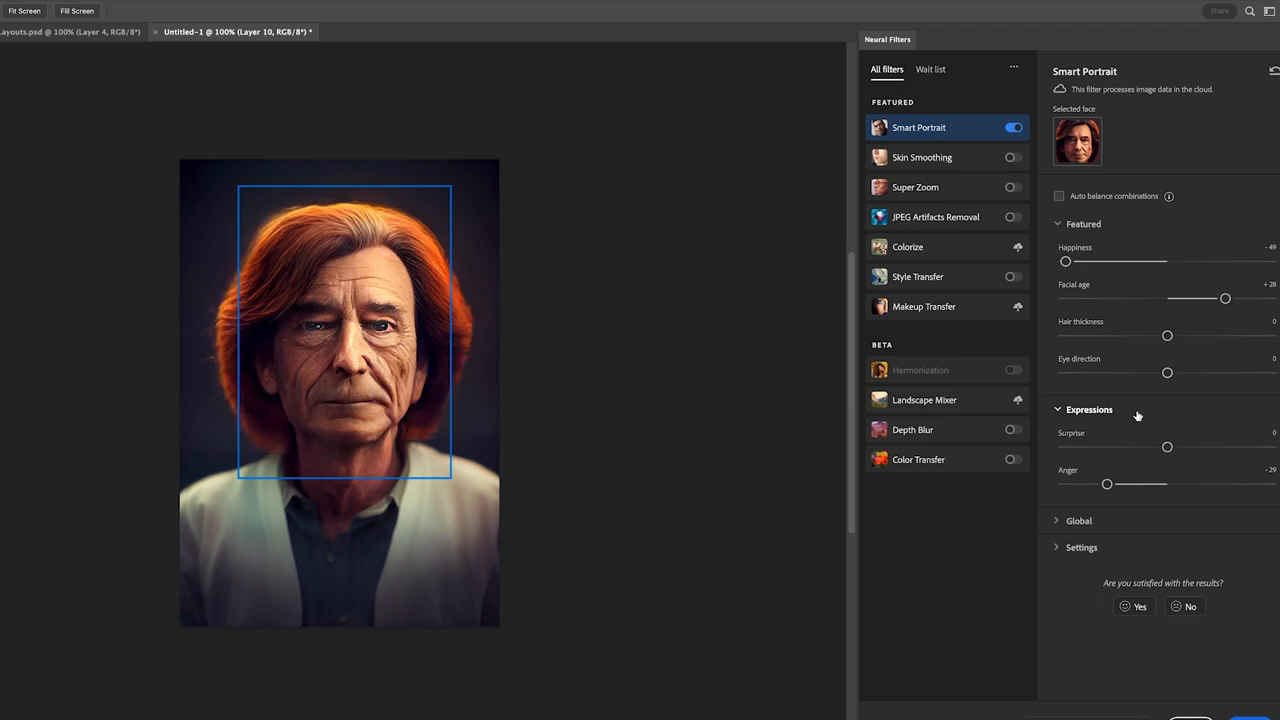
mouse_move(848, 354)
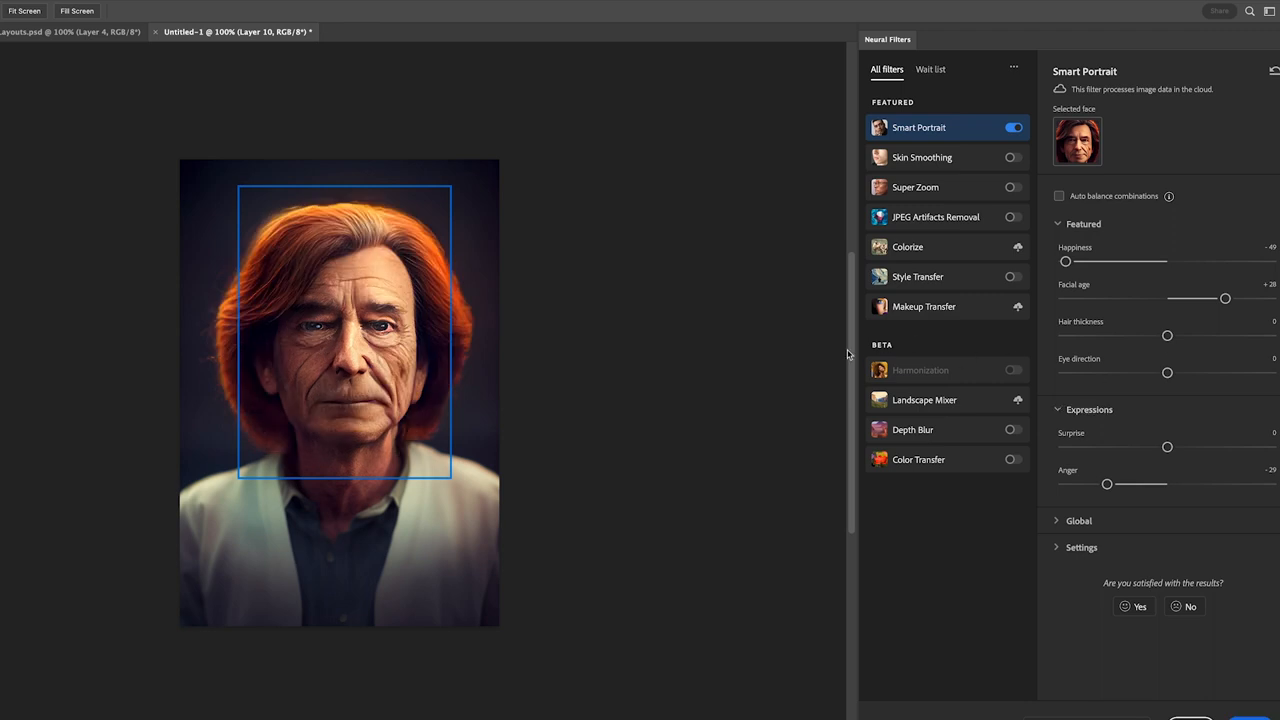
mouse_move(1076, 388)
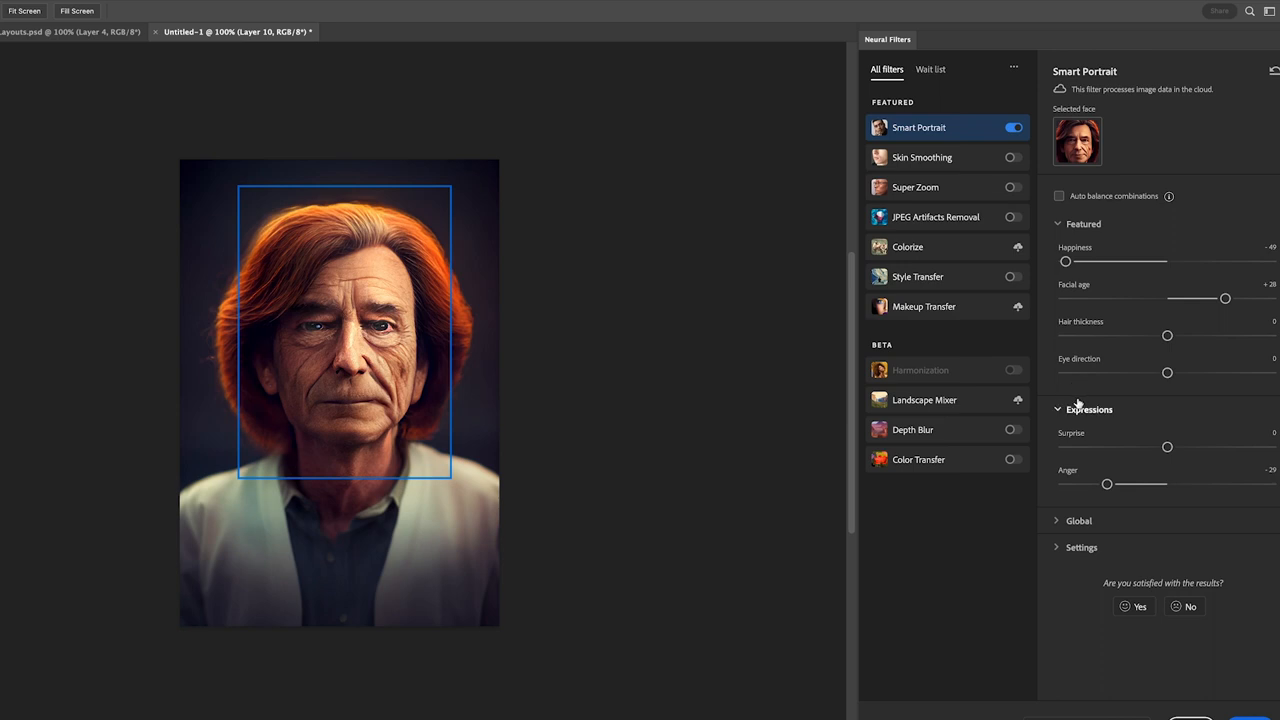
mouse_move(713, 361)
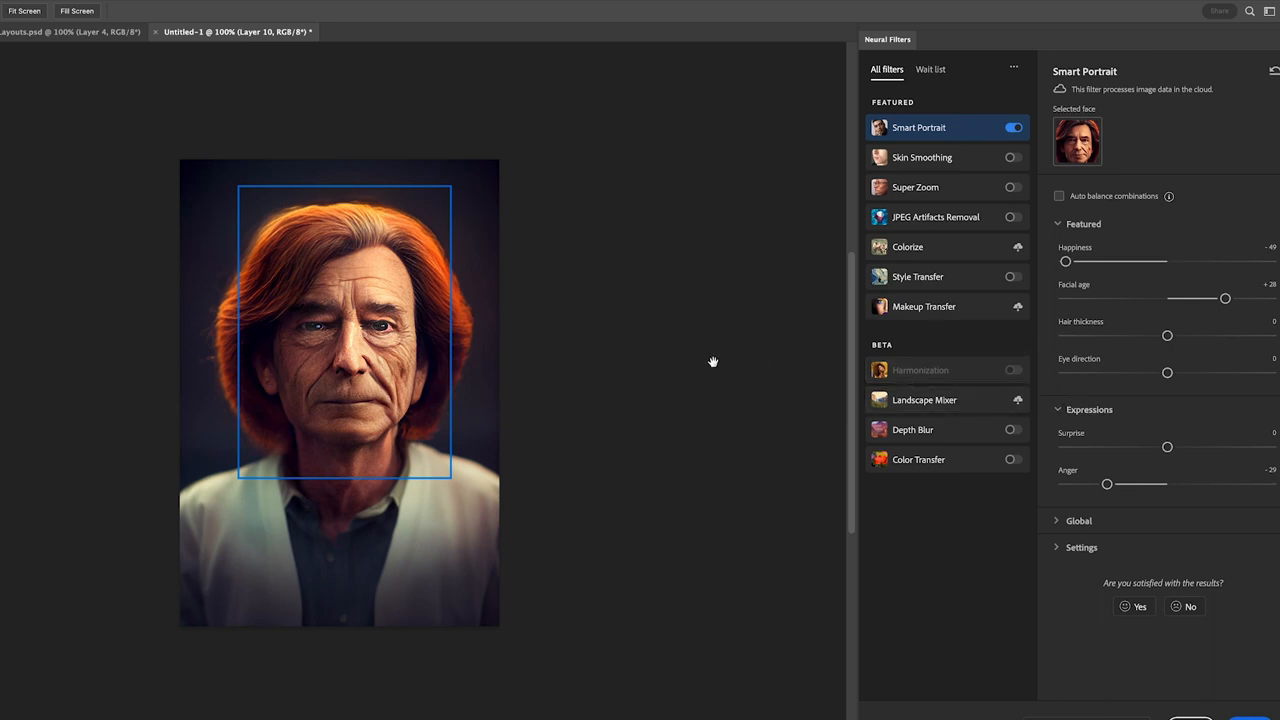
mouse_move(695, 344)
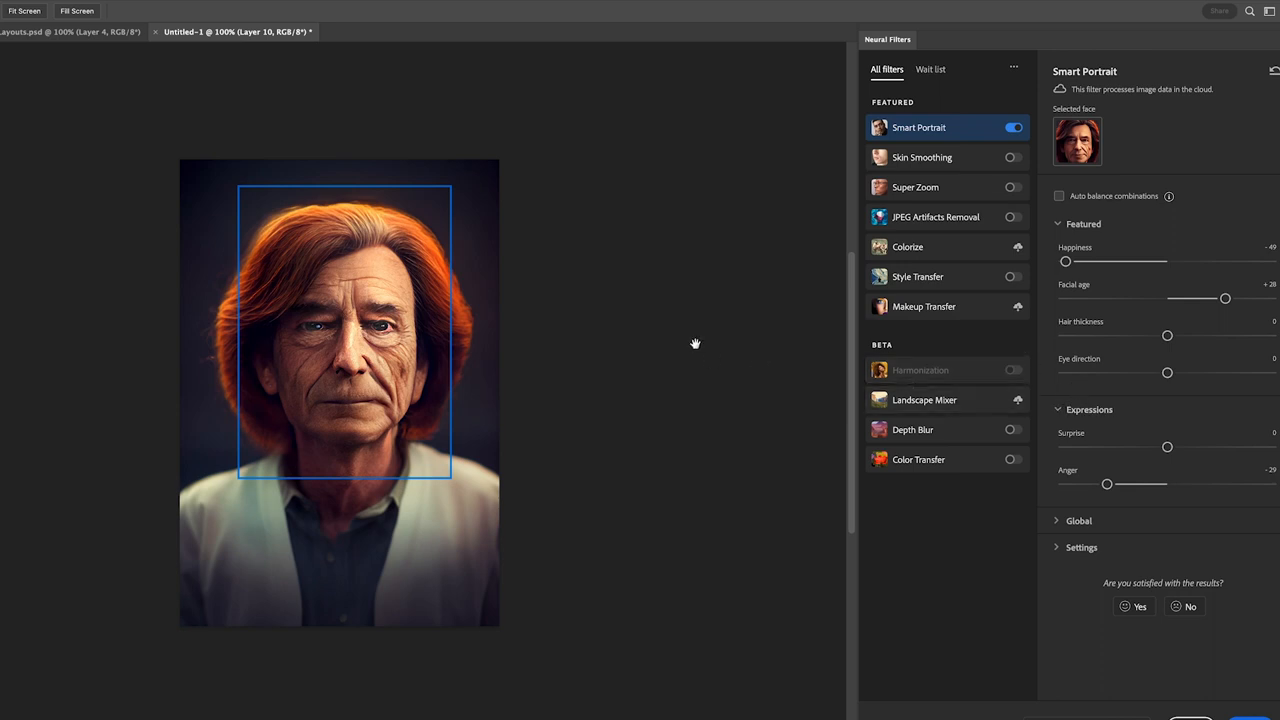
mouse_move(695, 344)
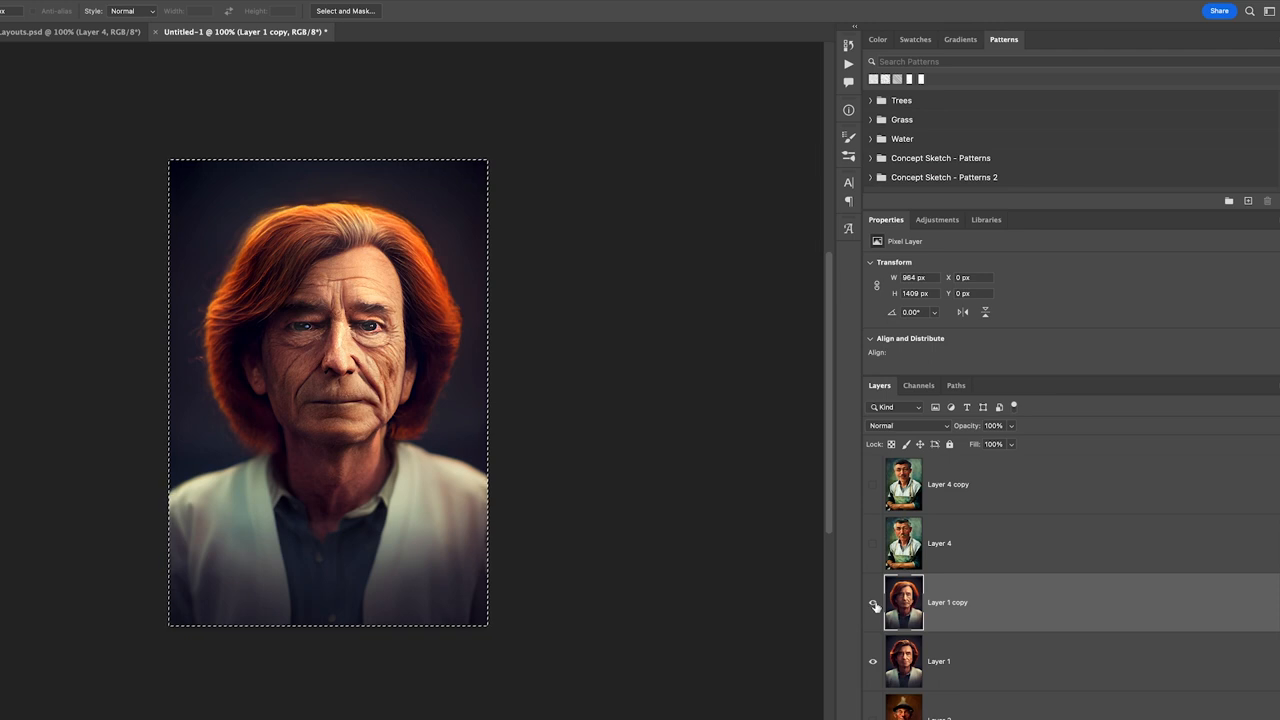
Toggle Layer 1 copy's visibility to compare the filtered red-haired portrait with the original.
left_click(873, 607)
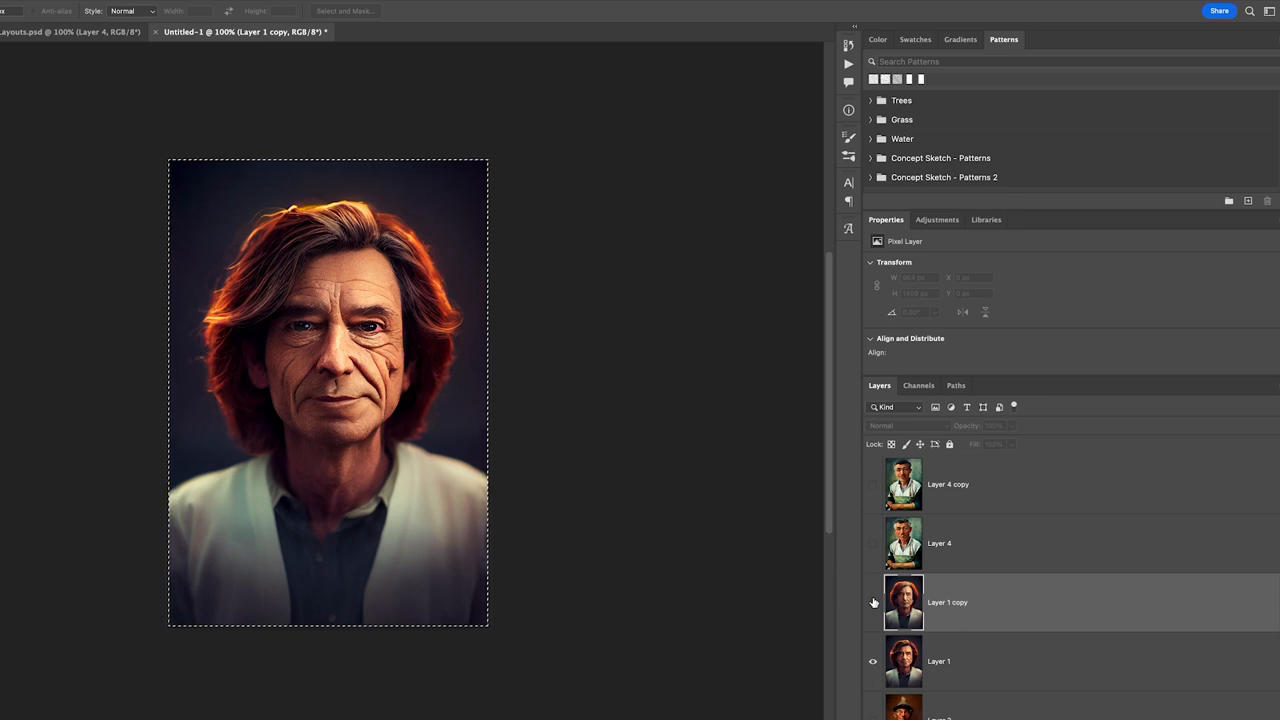
mouse_move(873, 602)
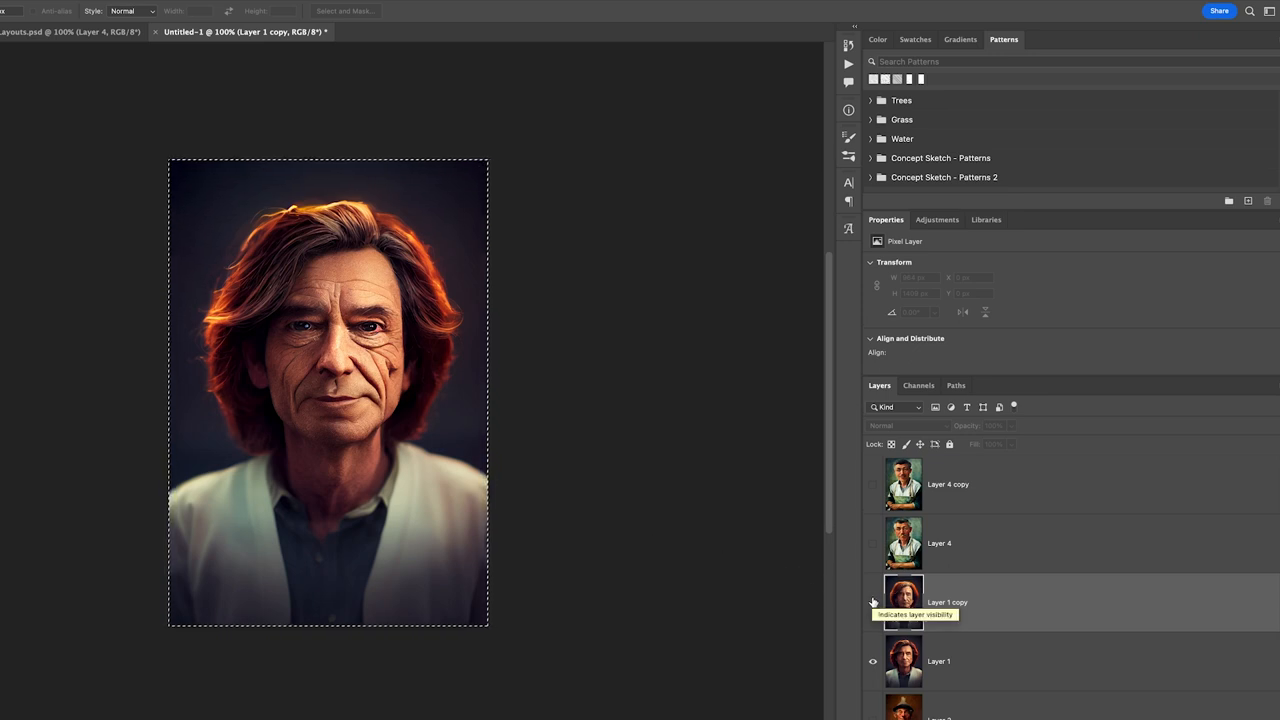
left_click(873, 602)
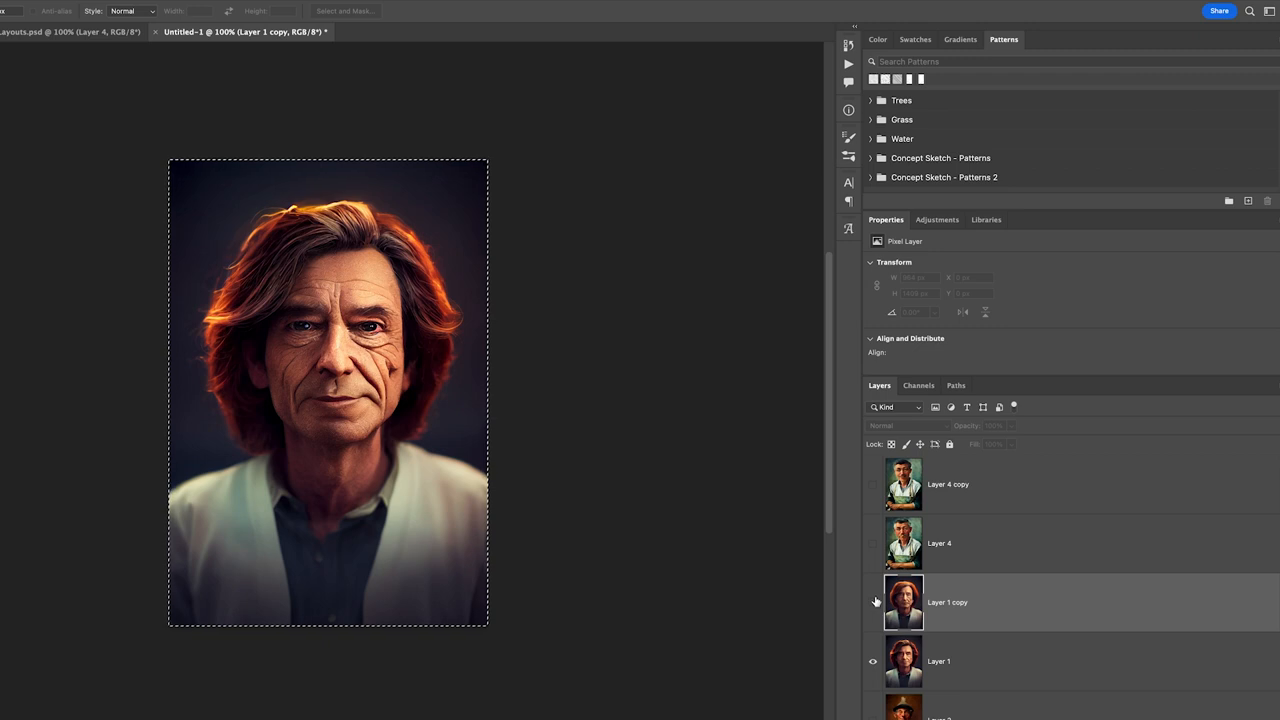
left_click(873, 602)
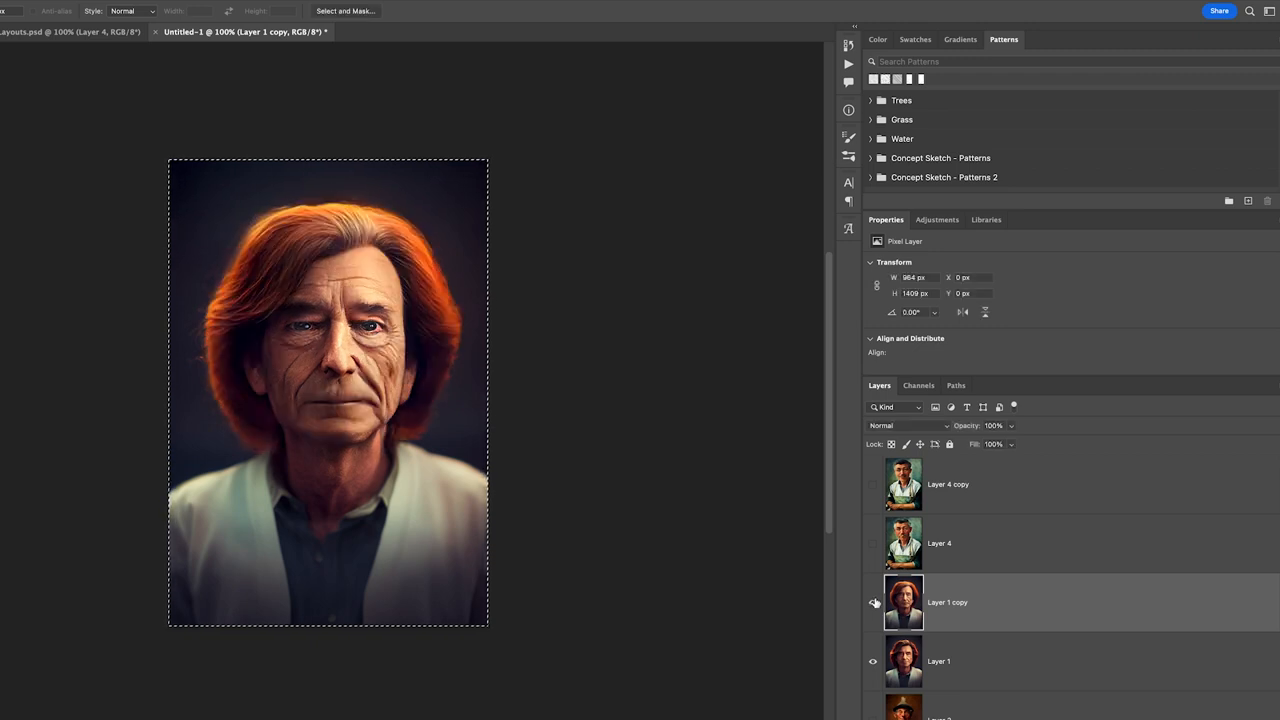
scroll("down", 3)
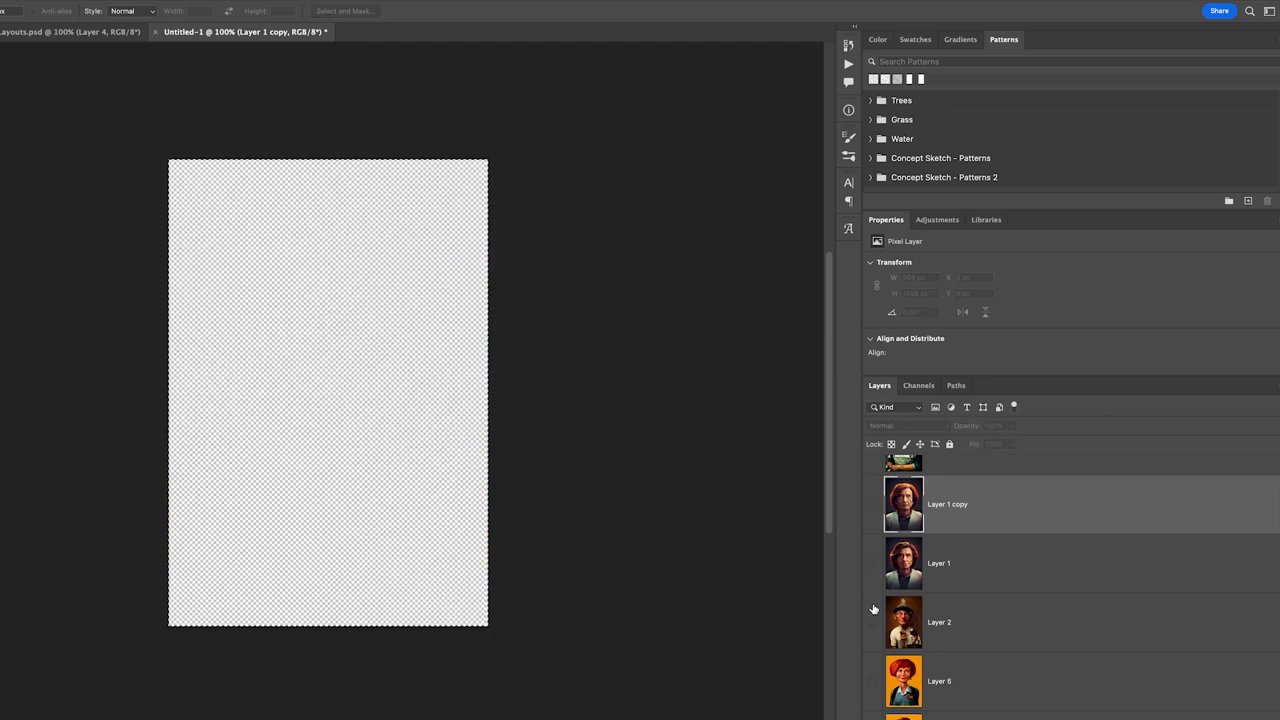
Show Layer 2, enable Smart Portrait, and max Happiness and Surprise at +50.
left_click(872, 622)
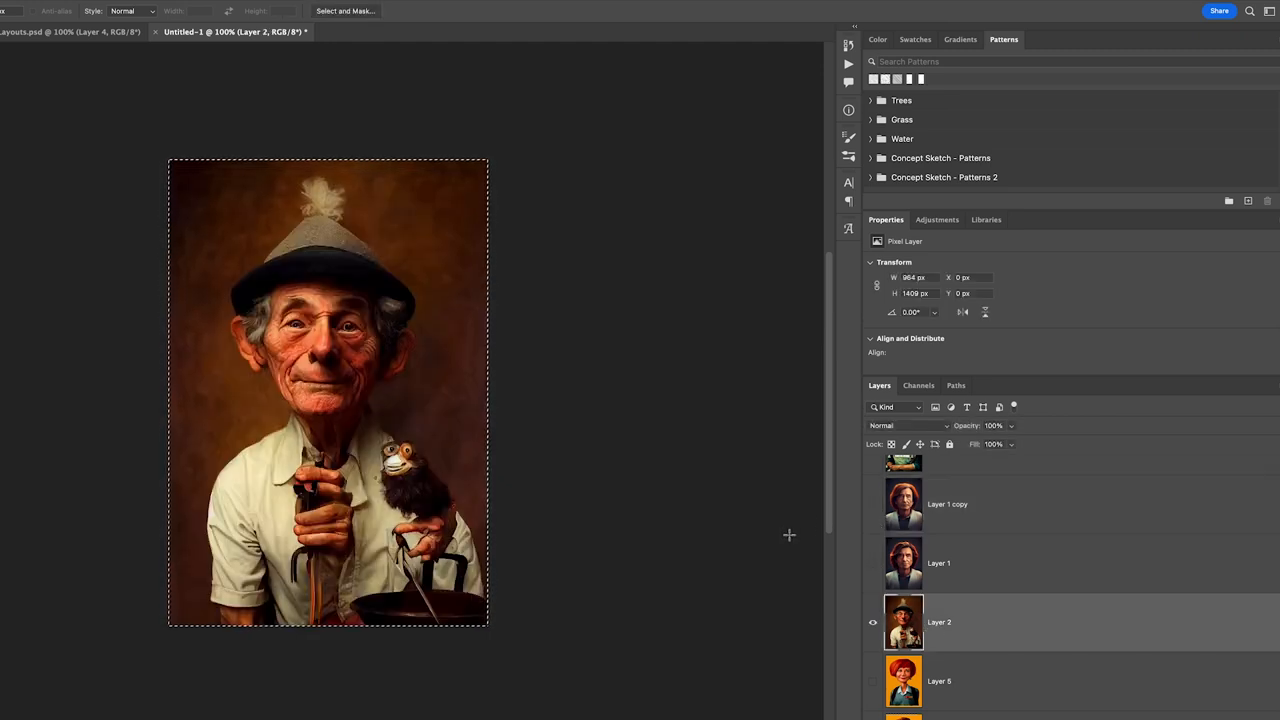
mouse_move(477, 520)
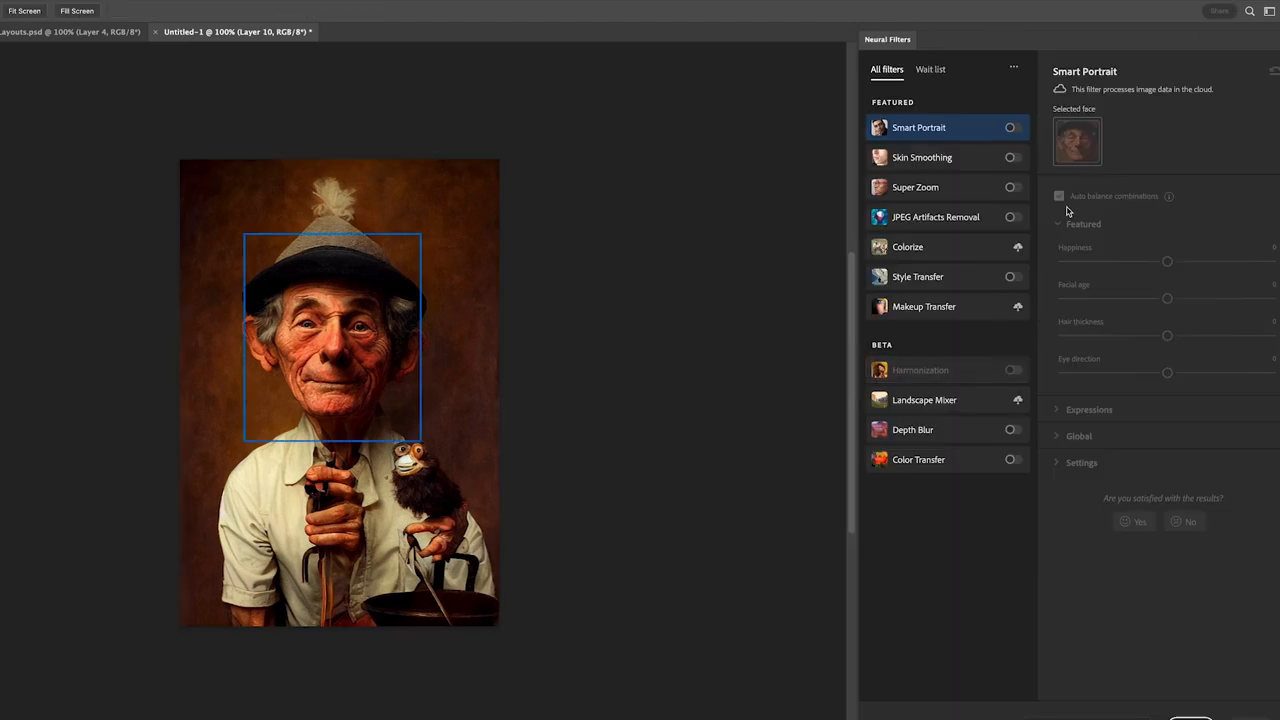
left_click(1011, 127)
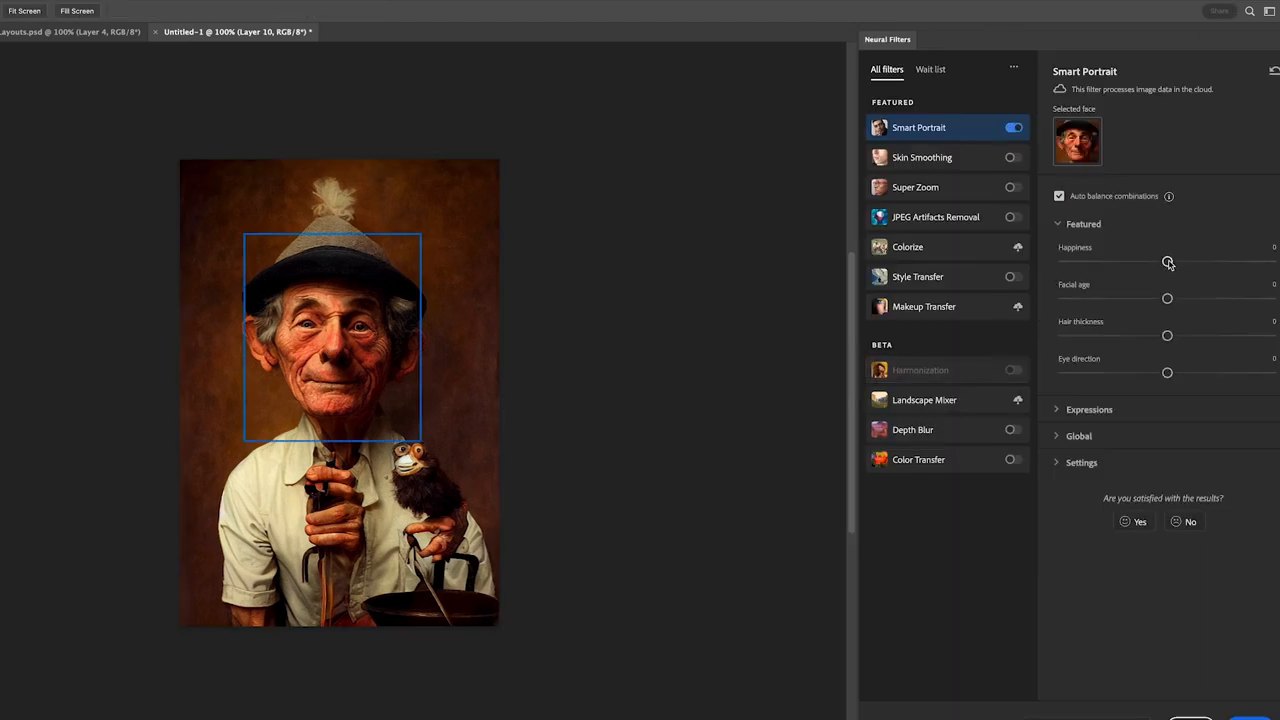
left_click_drag(1167, 261, 1270, 261)
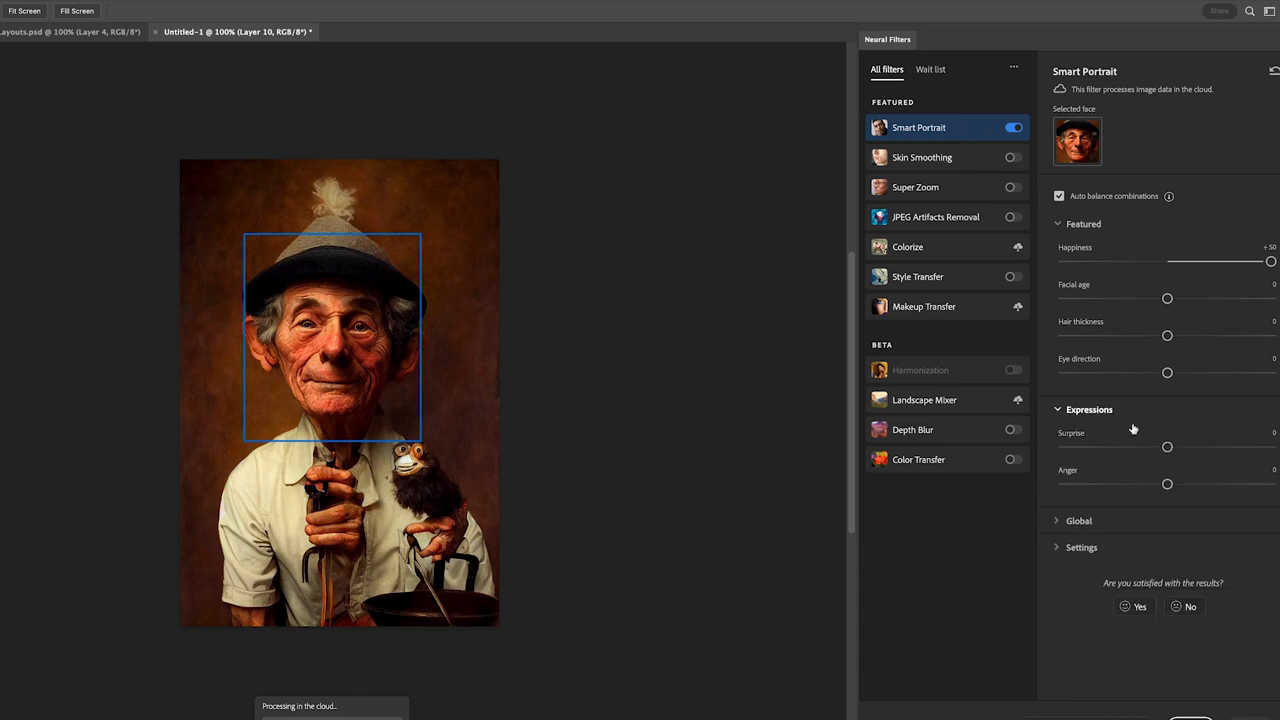
left_click_drag(1167, 447, 1270, 447)
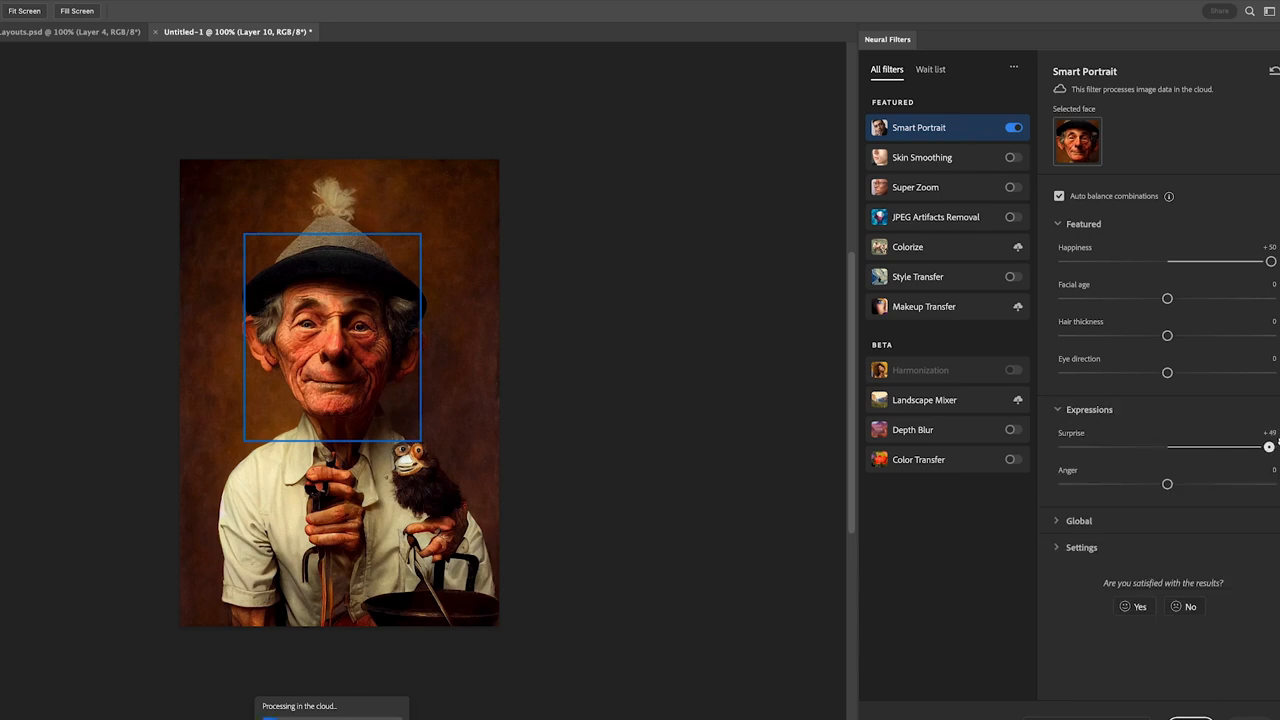
Expand Global and set Head direction to about +27.
left_click(1079, 520)
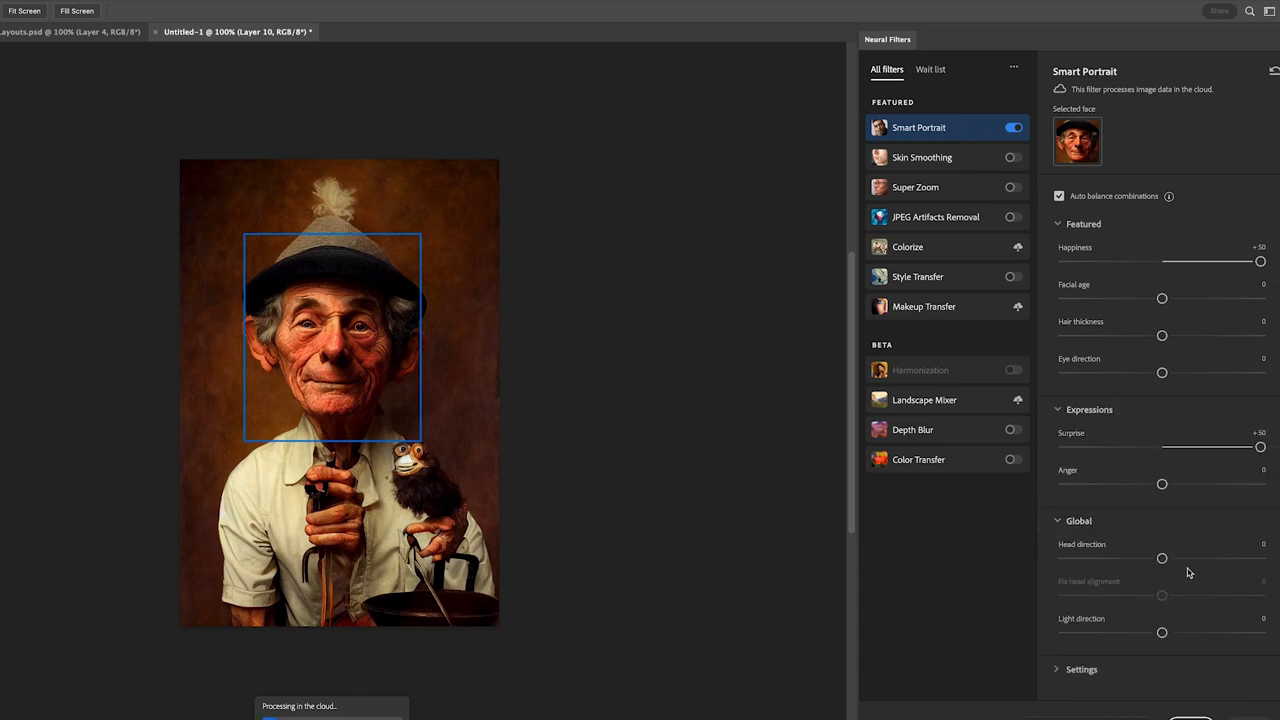
left_click_drag(1162, 558, 1227, 558)
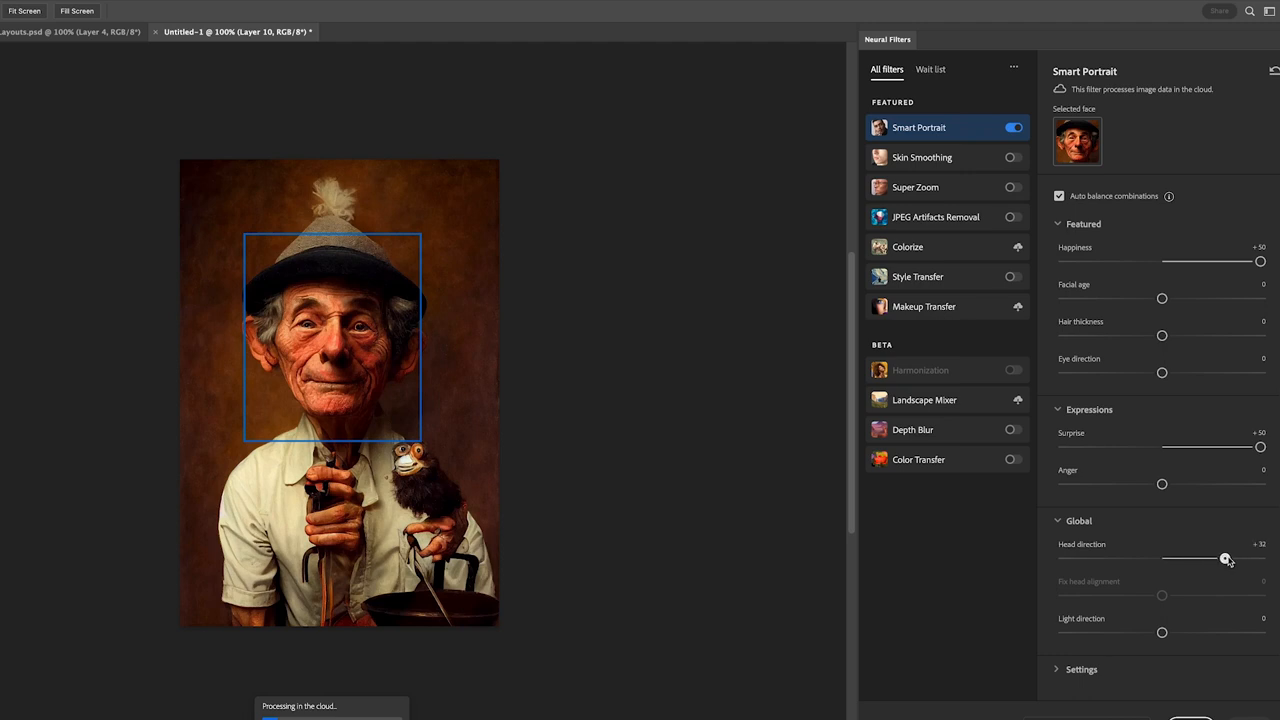
left_click_drag(1227, 558, 1216, 558)
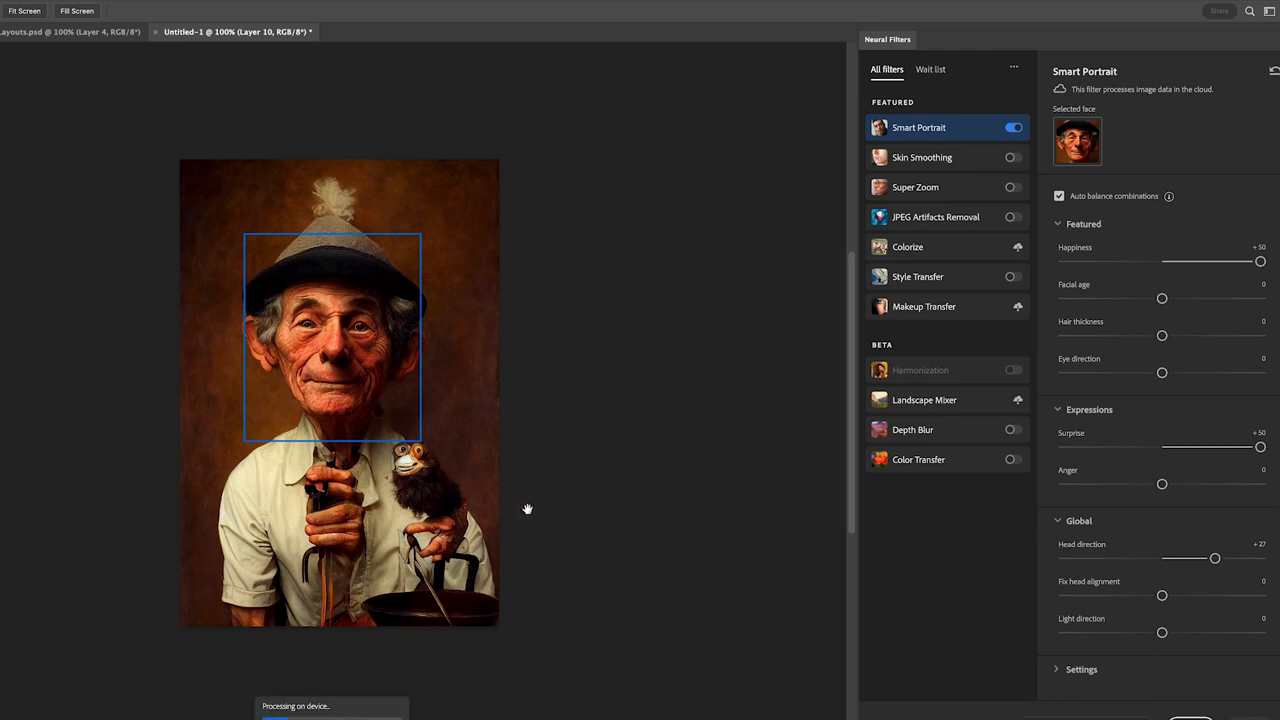
mouse_move(551, 507)
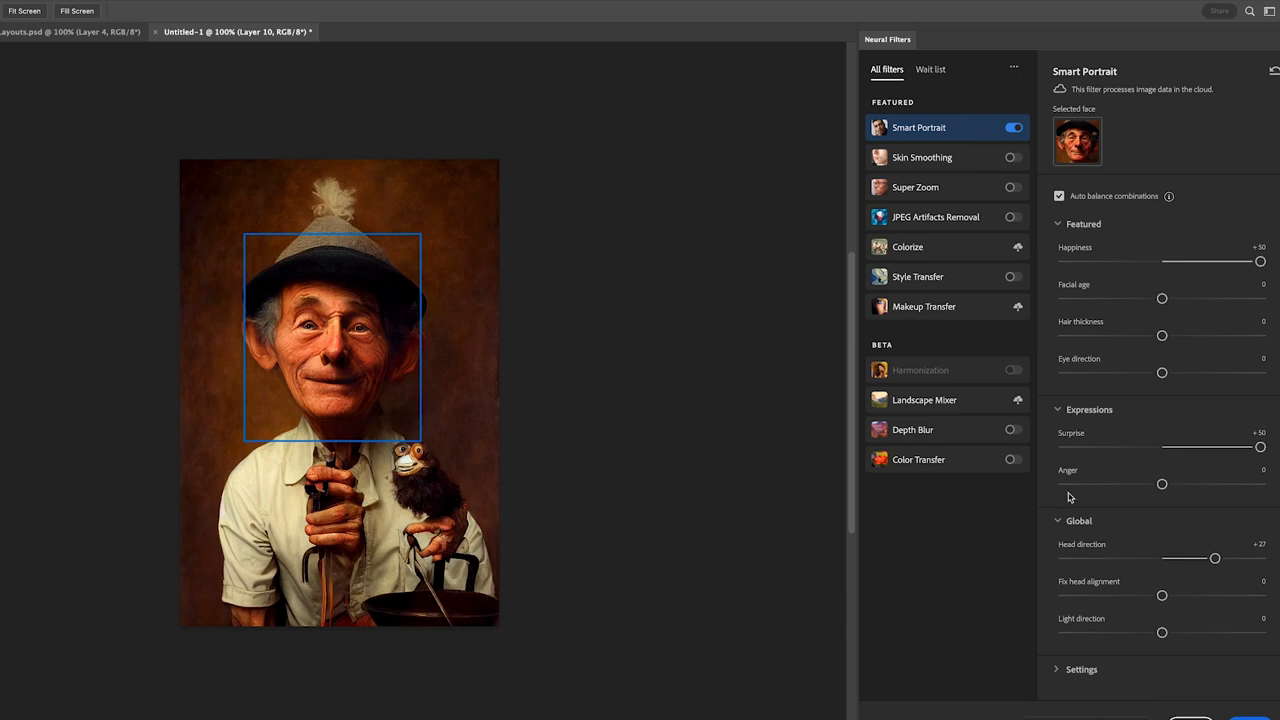
Set Eye direction +41 and Head direction +50, rework the gaze slider, and toggle Auto balance.
left_click_drag(1162, 372, 1222, 372)
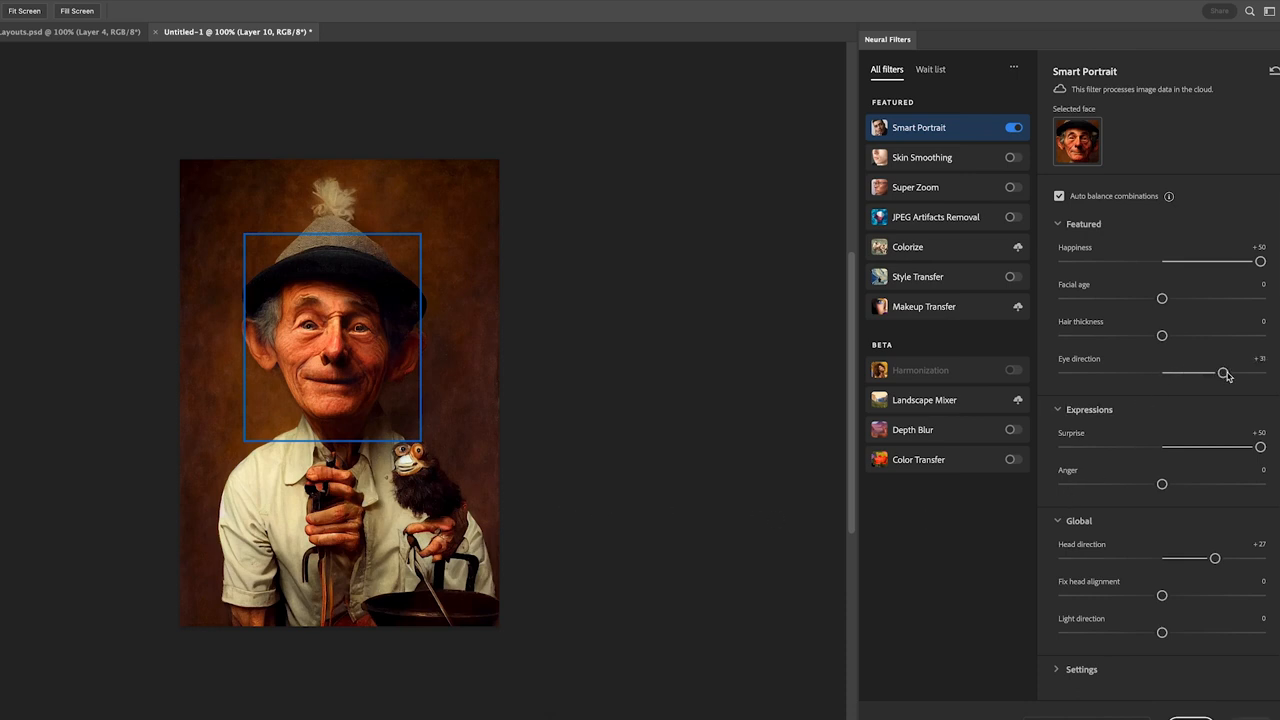
left_click_drag(1215, 558, 1260, 558)
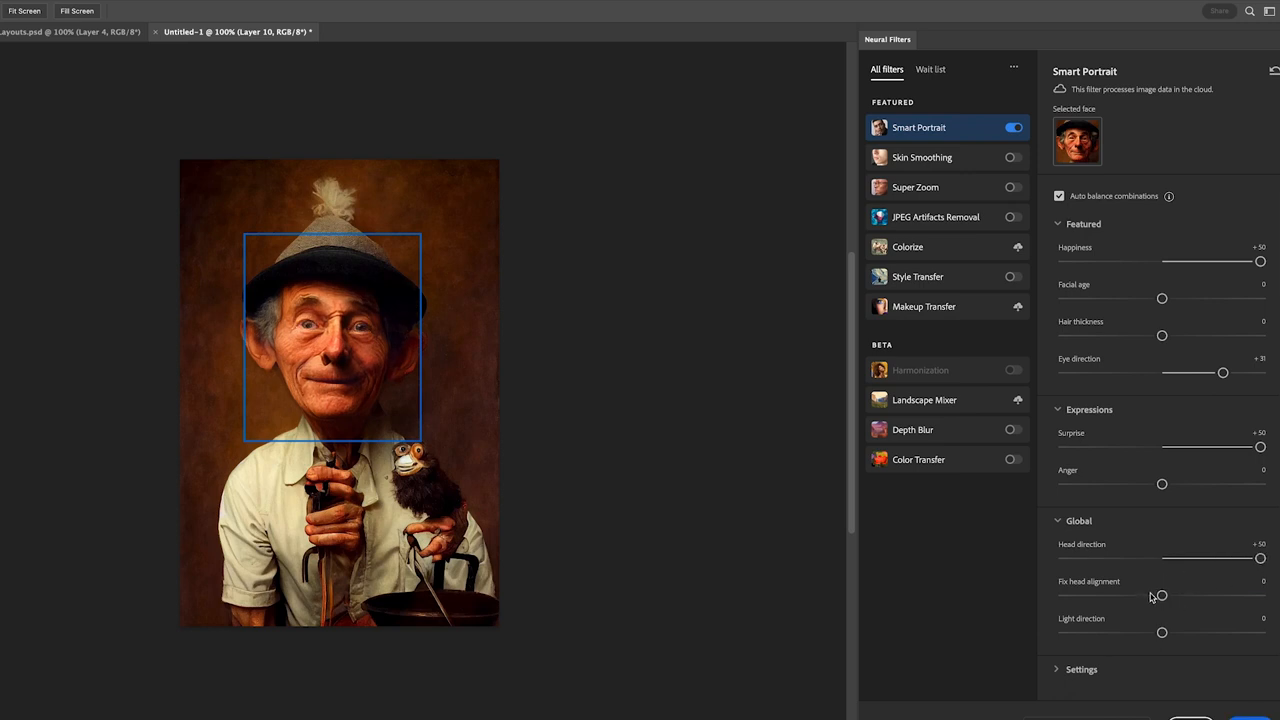
mouse_move(1161, 596)
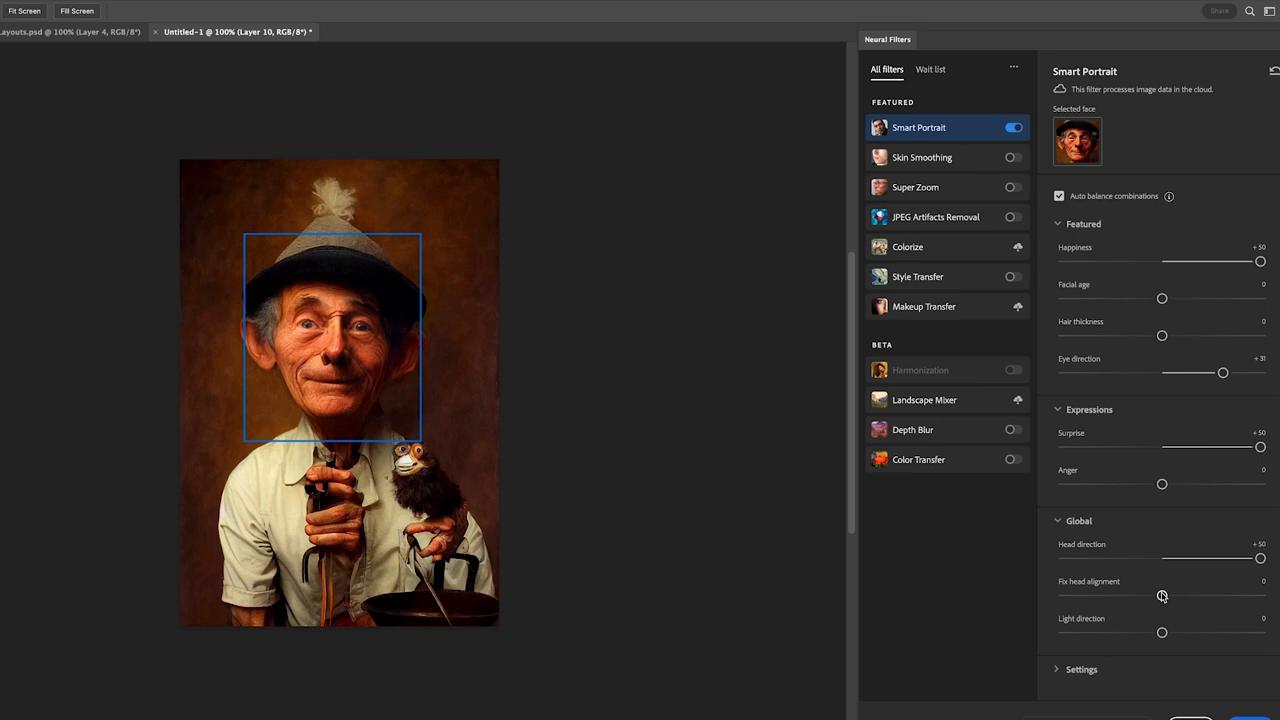
left_click_drag(1223, 372, 1260, 372)
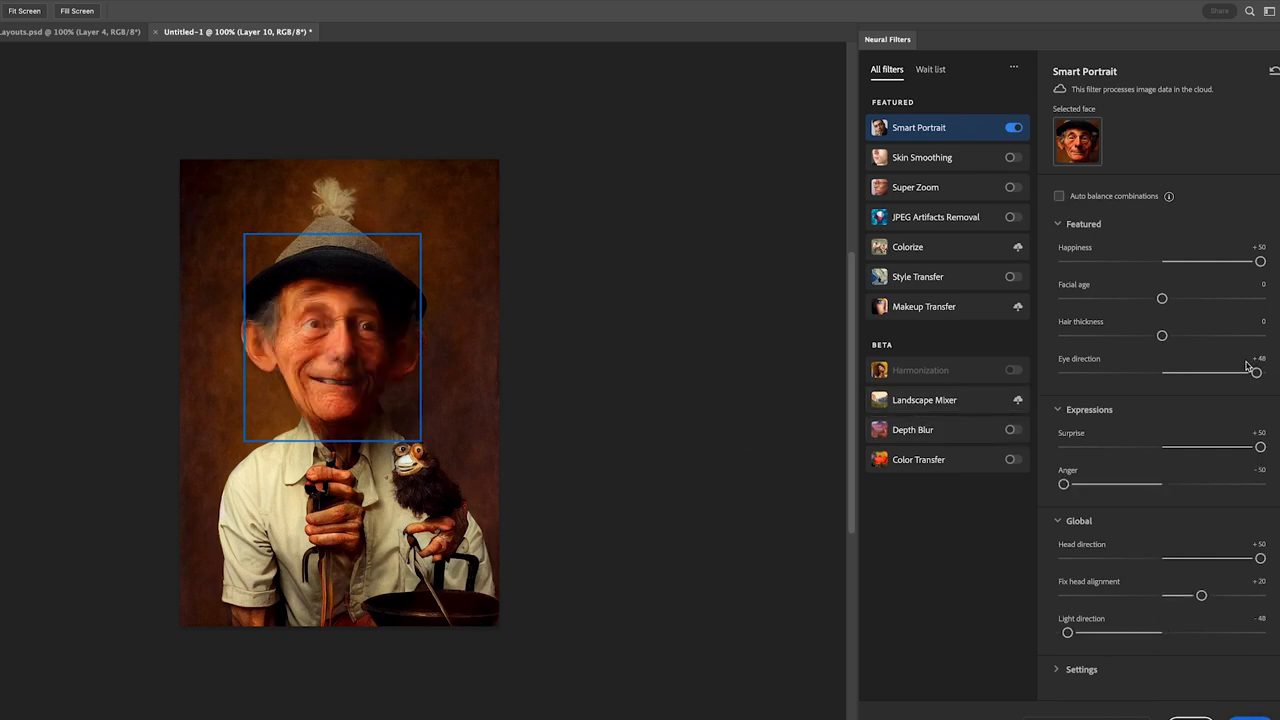
left_click_drag(1255, 371, 1063, 371)
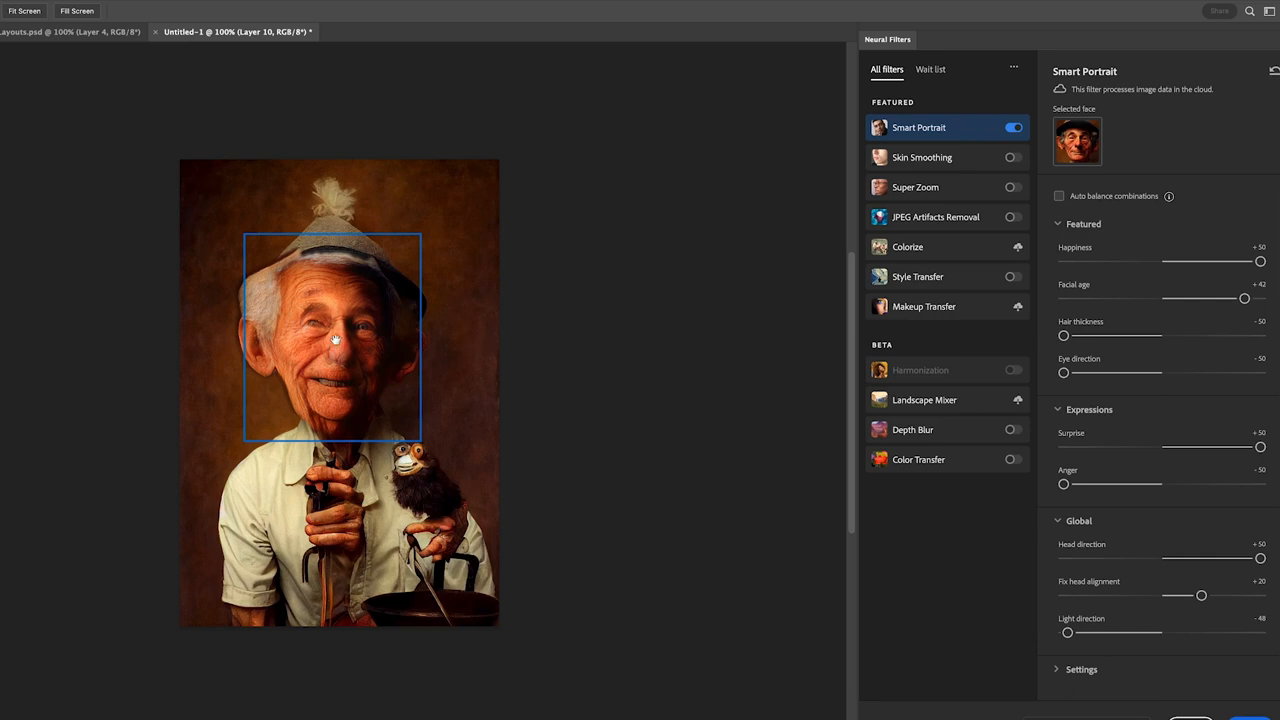
mouse_move(497, 340)
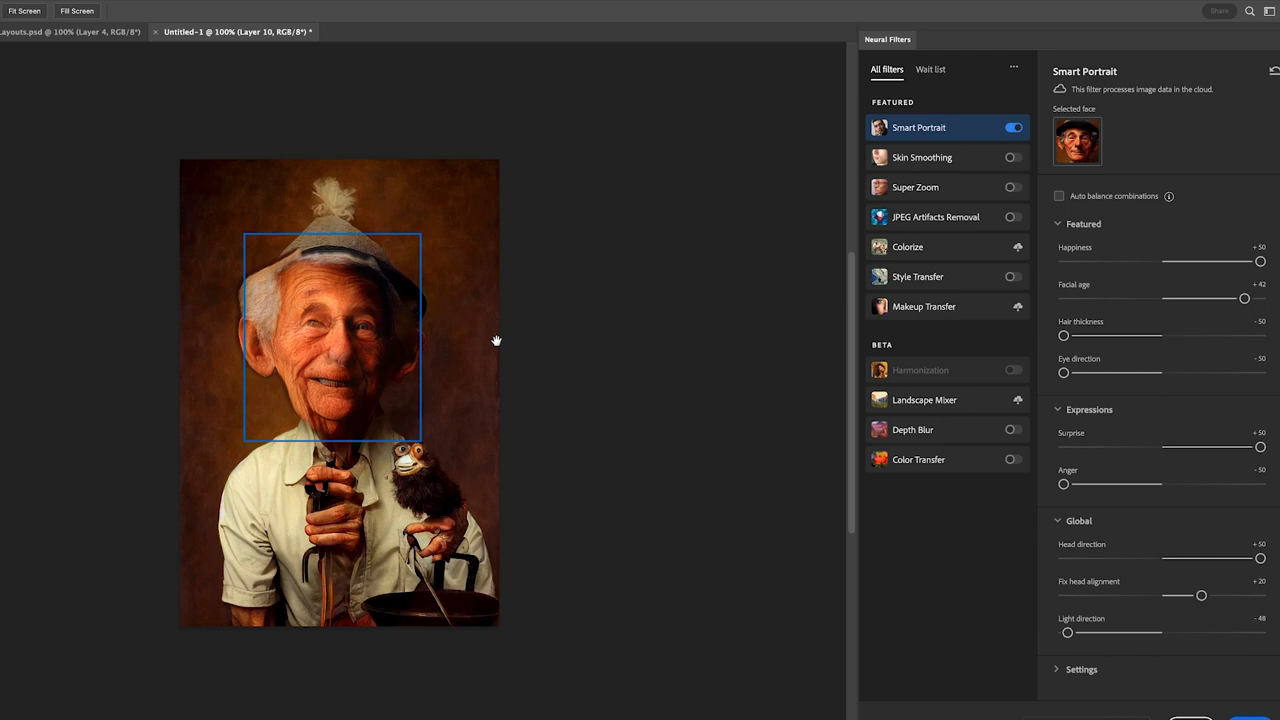
mouse_move(576, 356)
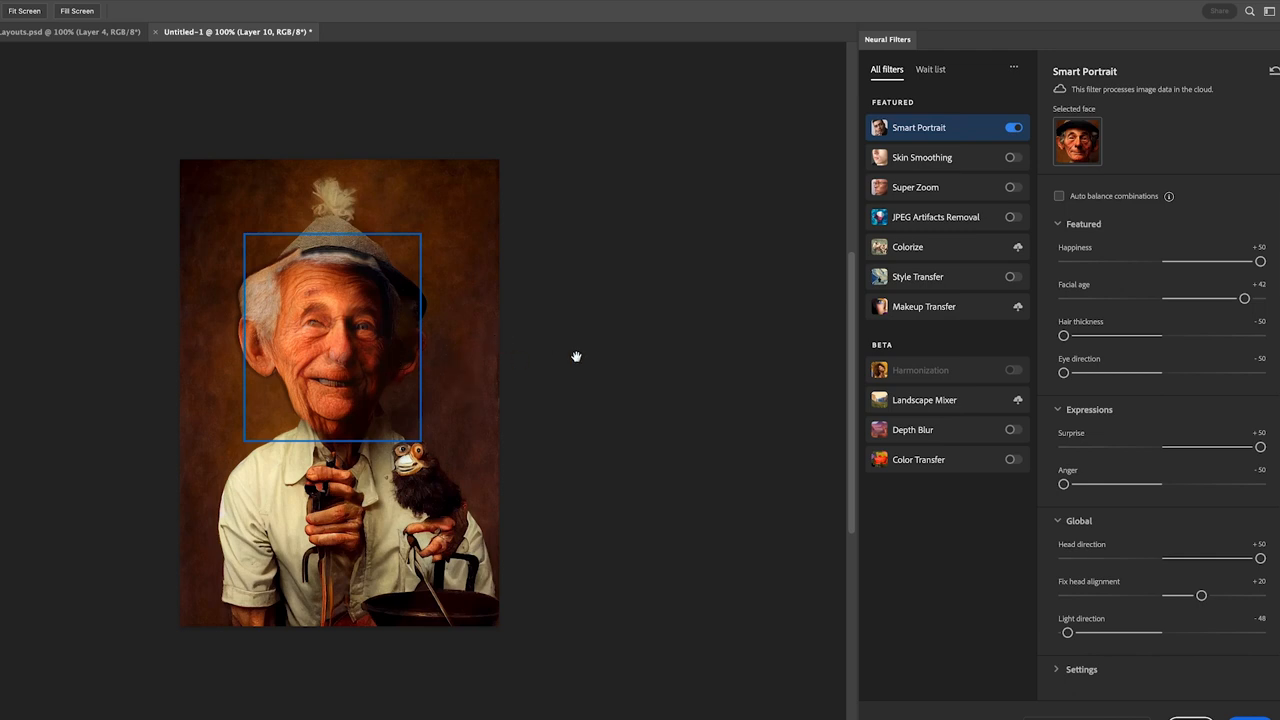
left_click(1059, 195)
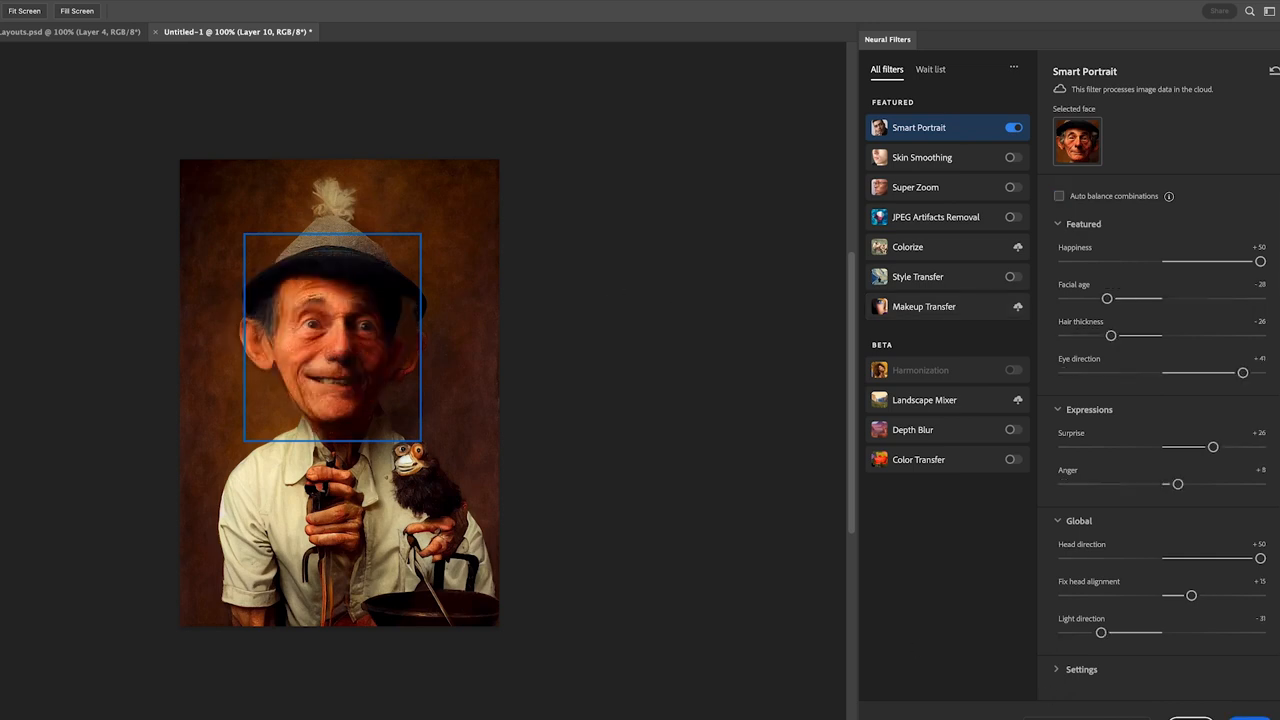
mouse_move(807, 571)
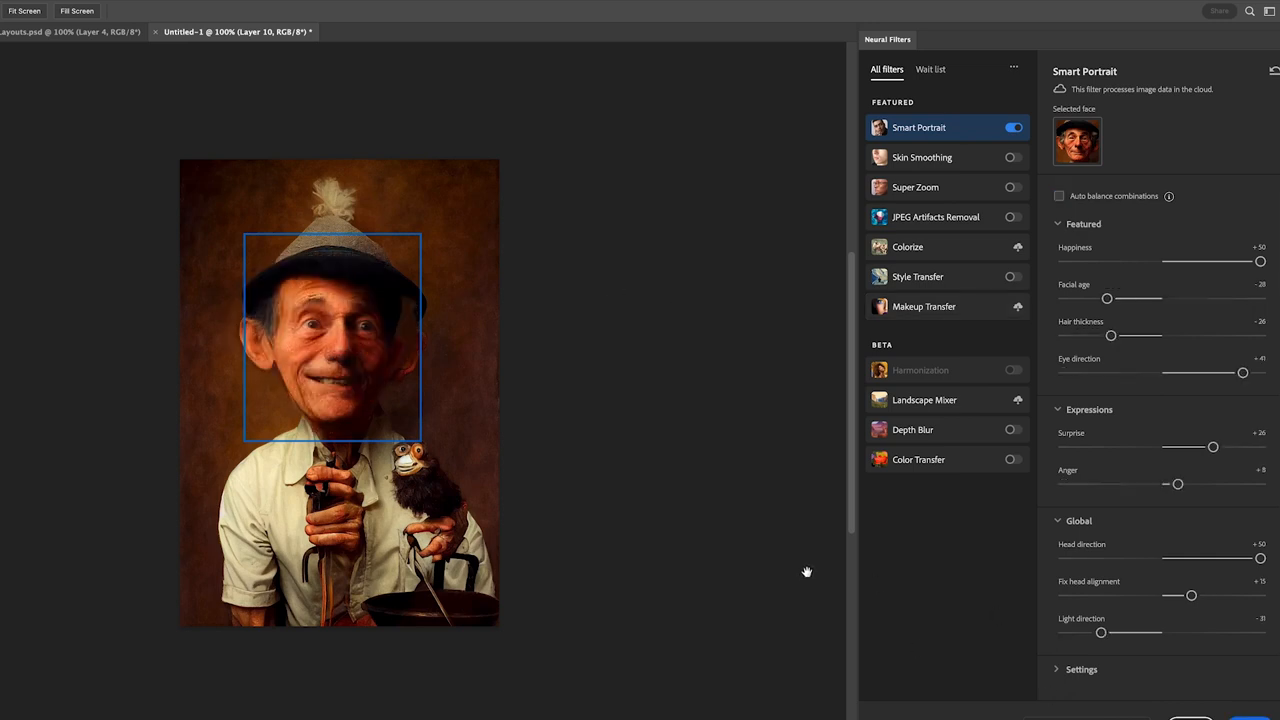
mouse_move(617, 418)
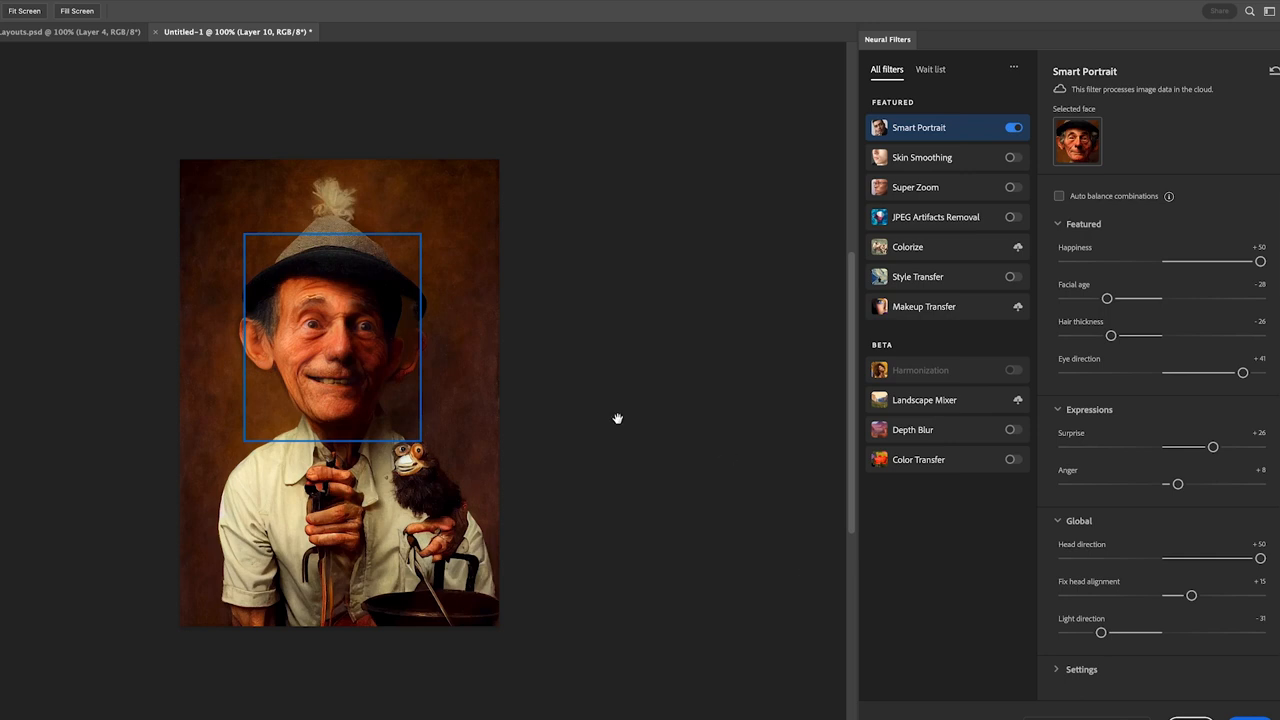
mouse_move(613, 425)
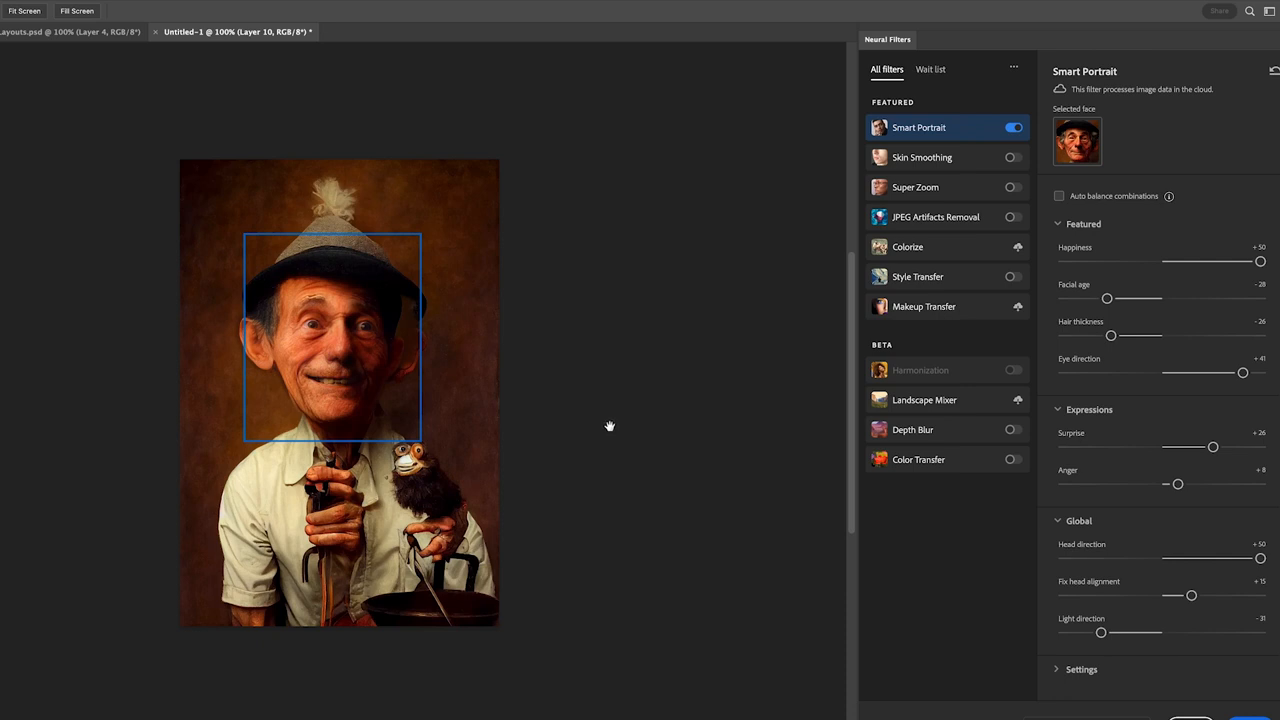
mouse_move(668, 462)
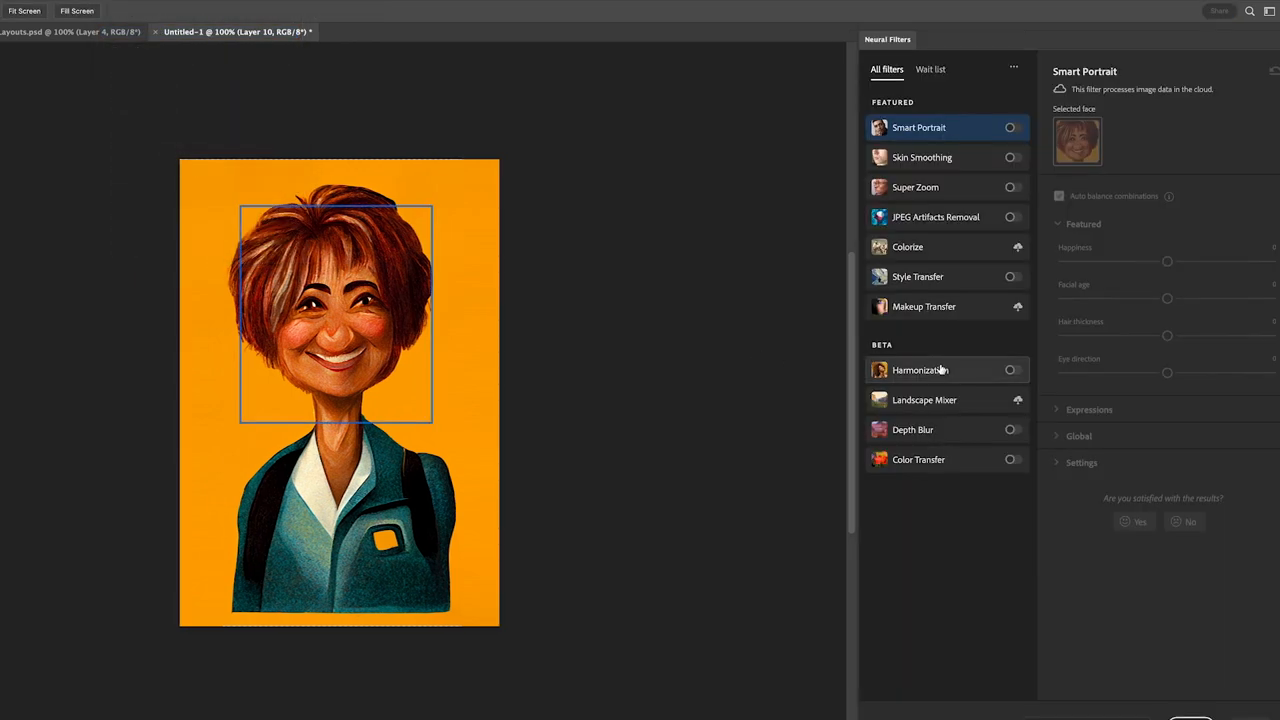
mouse_move(920, 370)
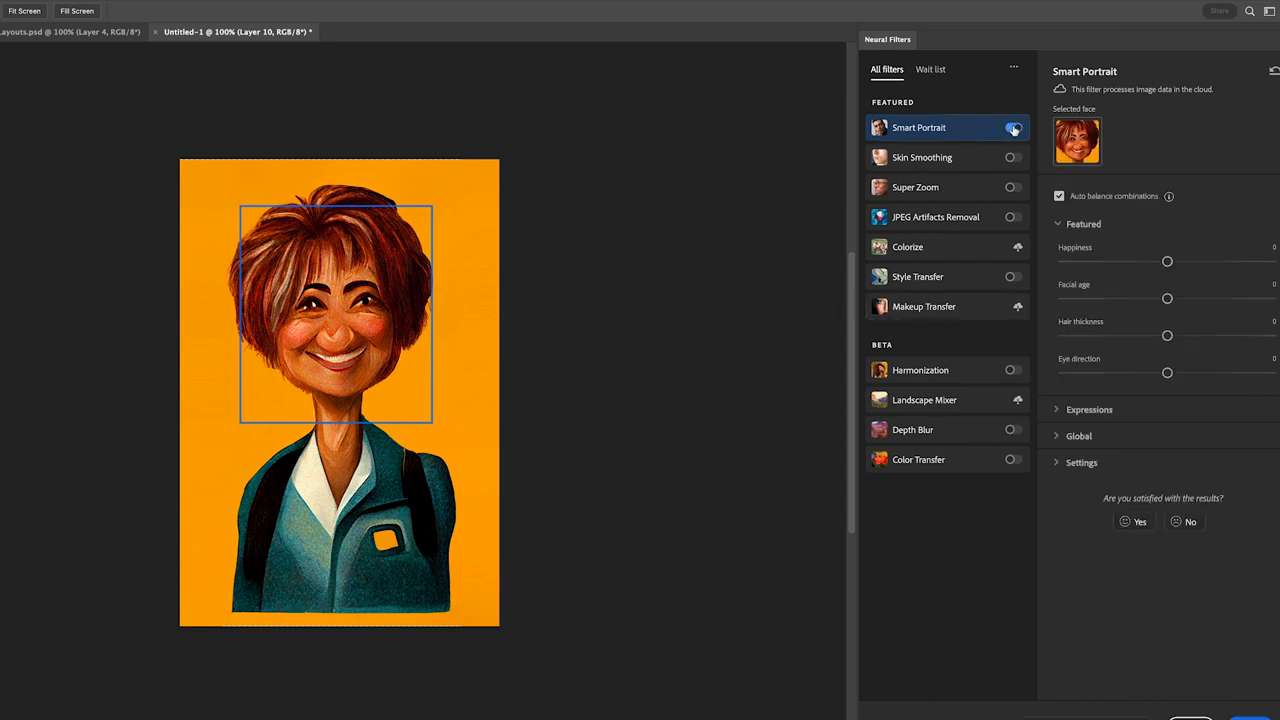
Enable Smart Portrait and give the woman Happiness +20, Facial age -19, Hair thickness +2.
left_click(1013, 127)
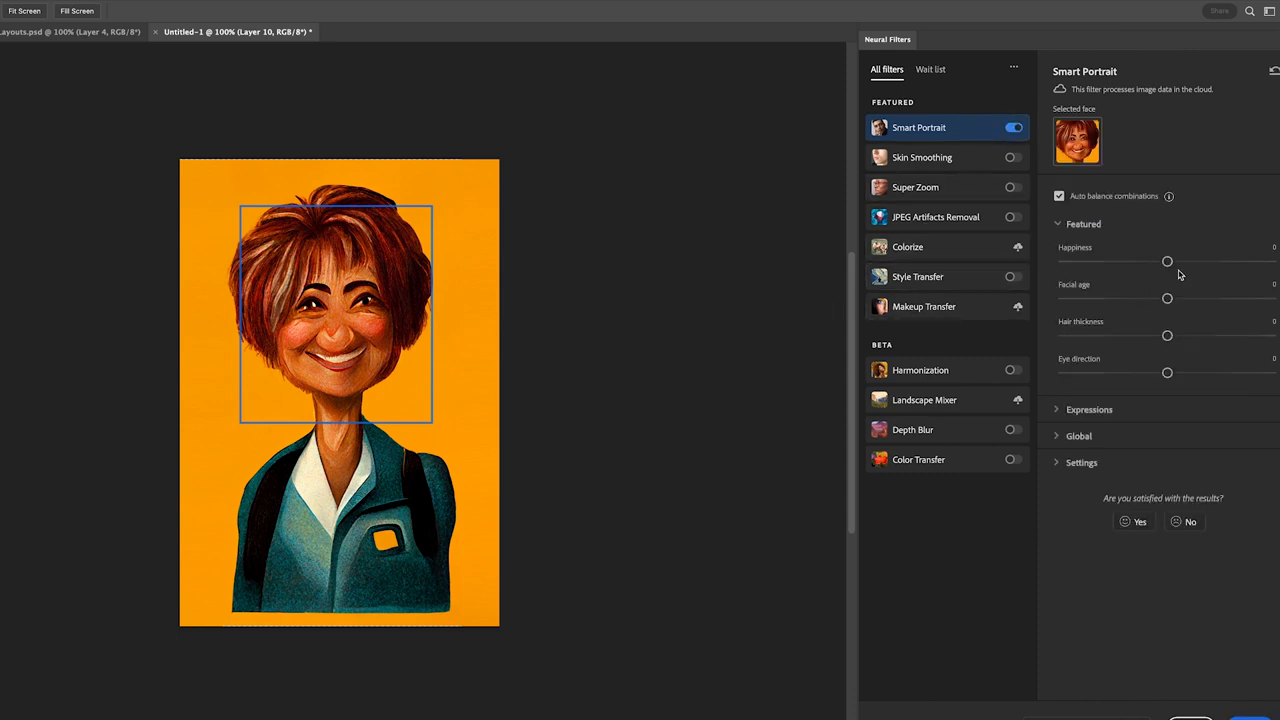
left_click_drag(1167, 261, 1188, 261)
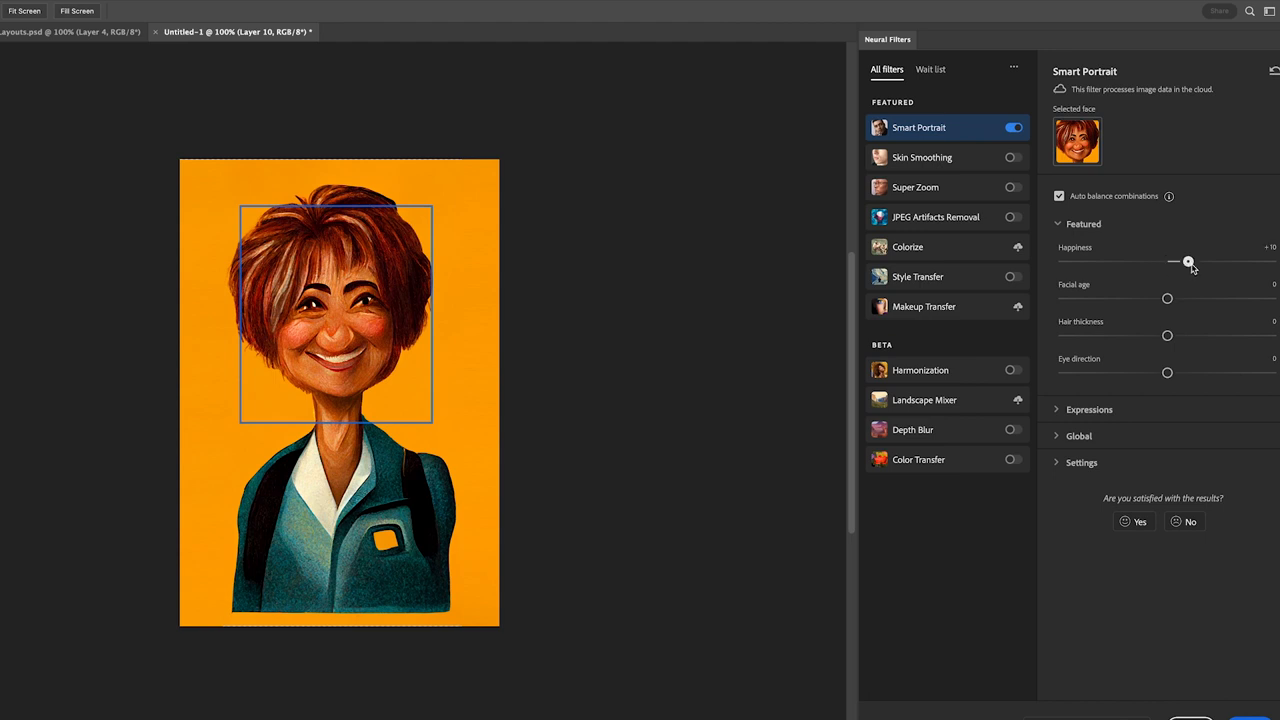
left_click_drag(1188, 261, 1208, 261)
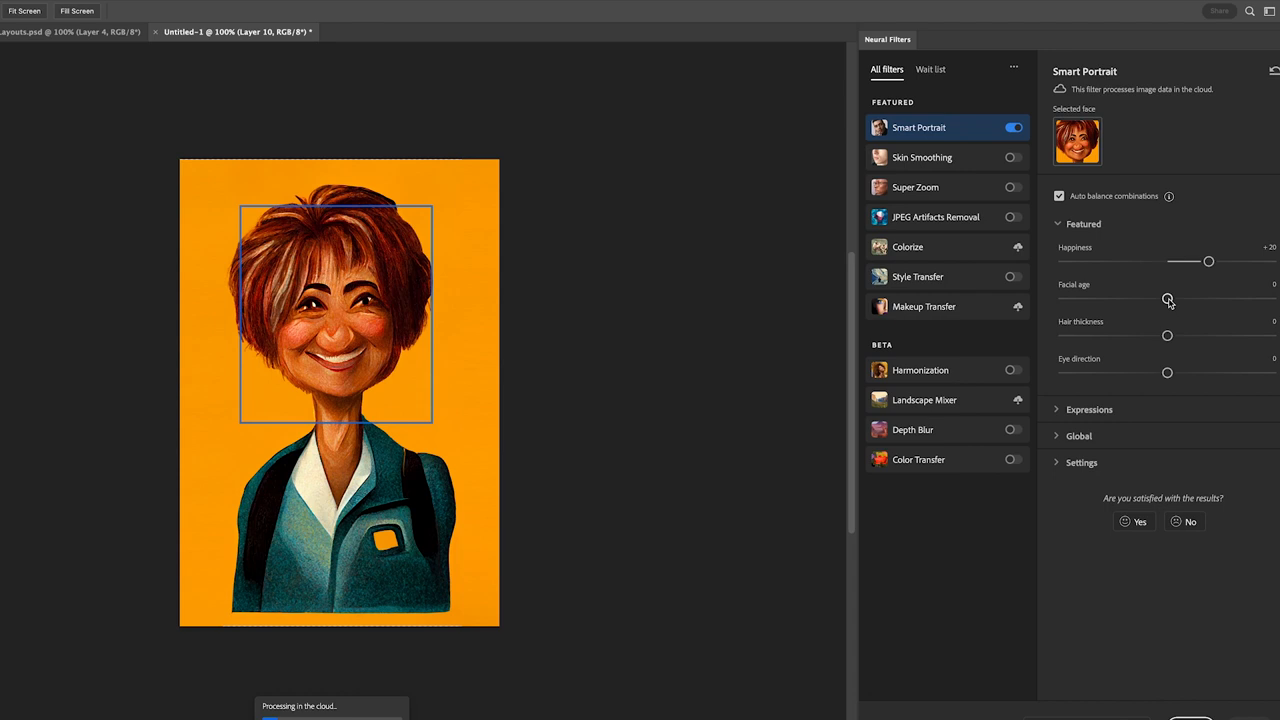
mouse_move(1168, 293)
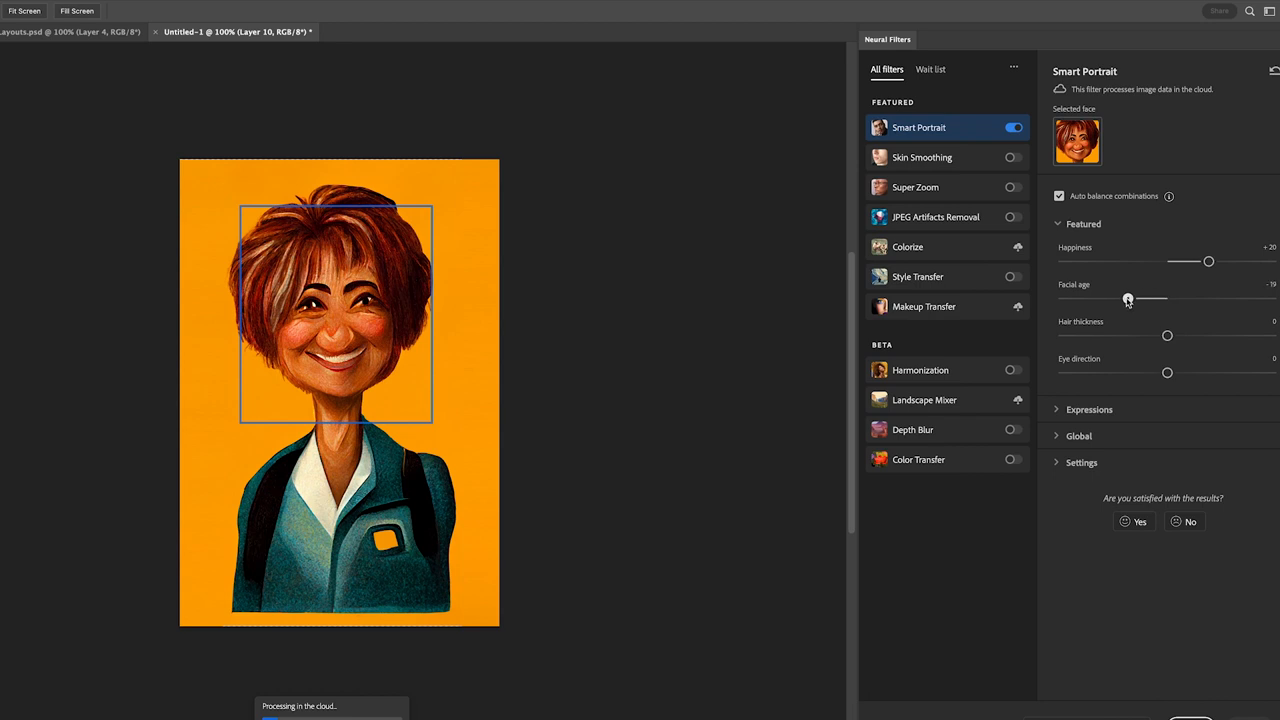
left_click_drag(1167, 335, 1172, 335)
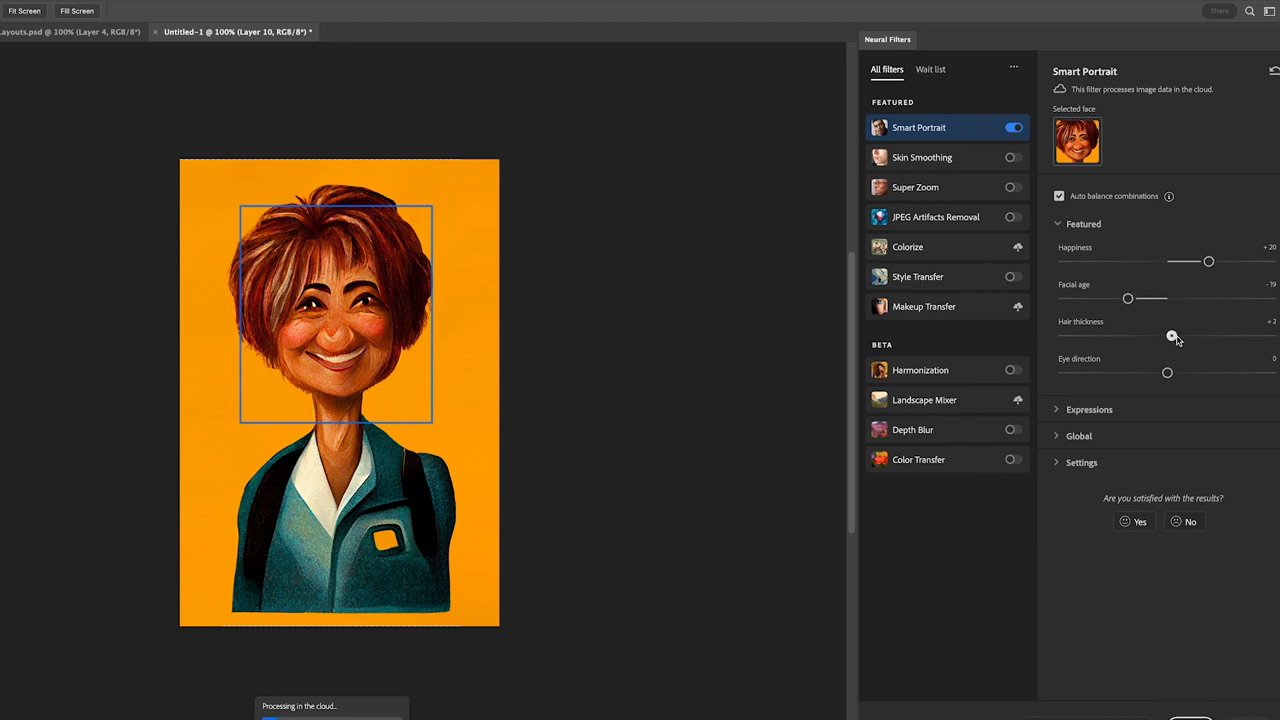
left_click_drag(1173, 335, 1205, 335)
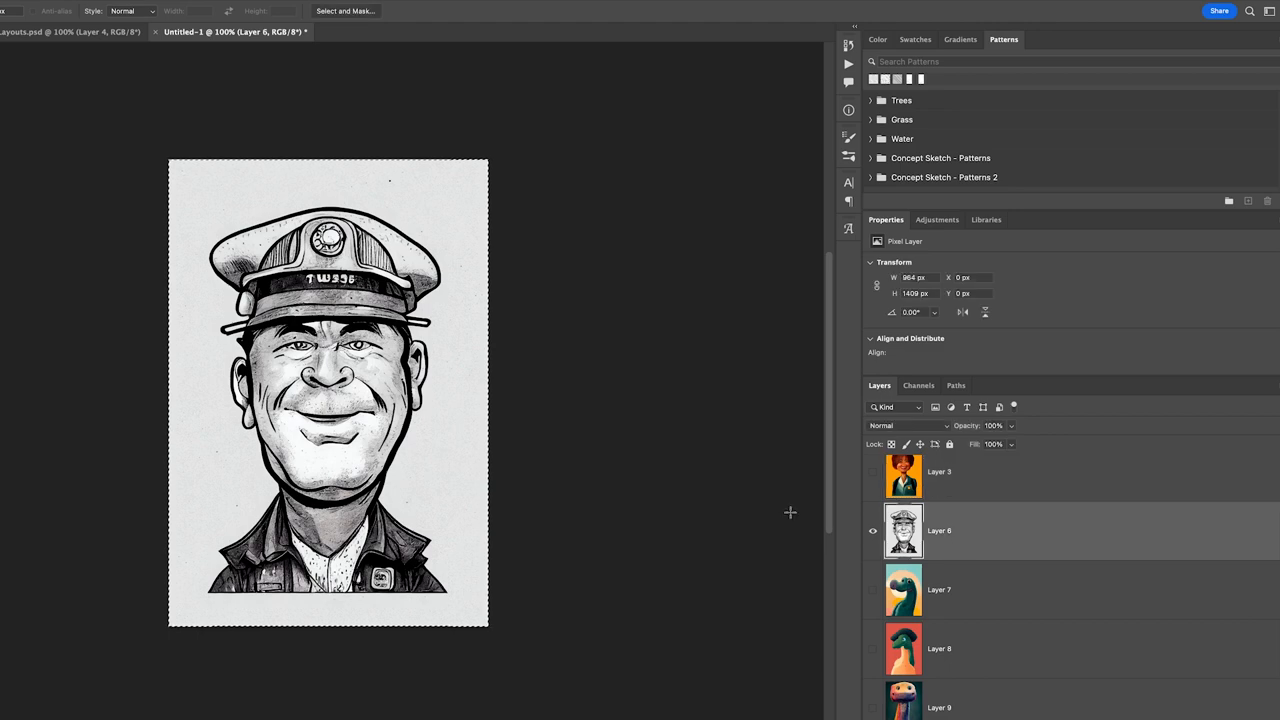
mouse_move(460, 370)
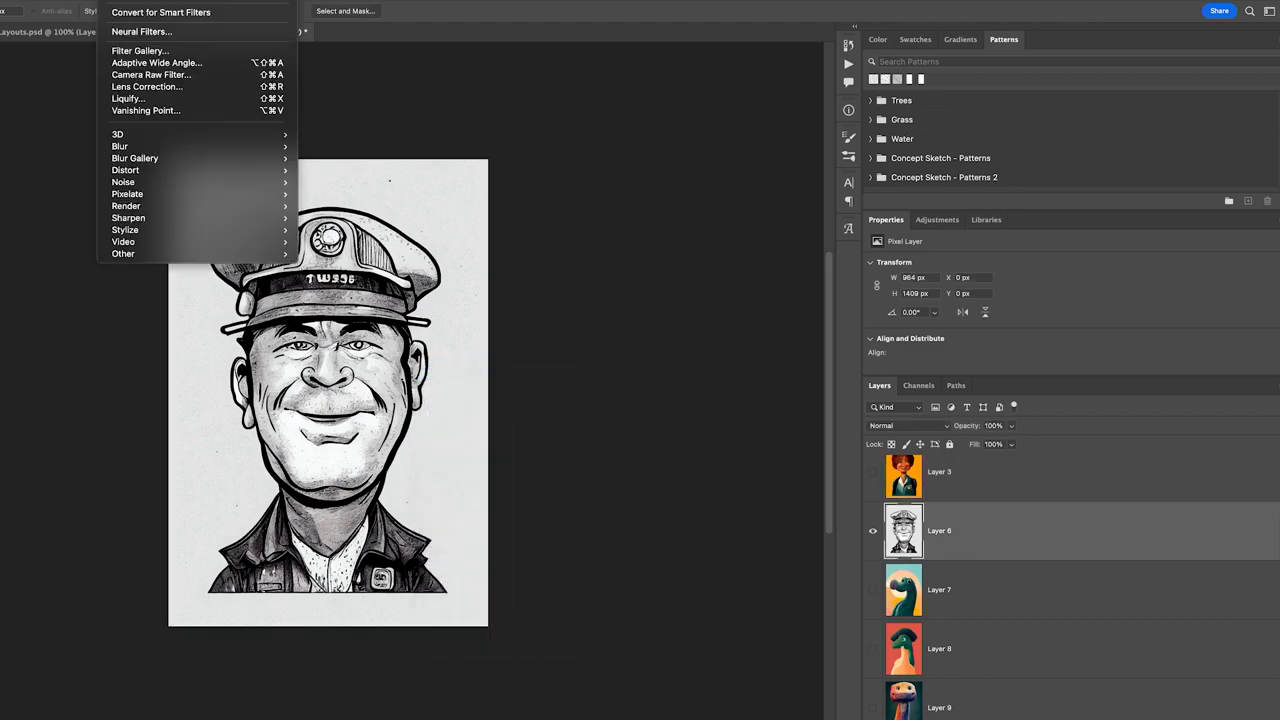
mouse_move(160, 12)
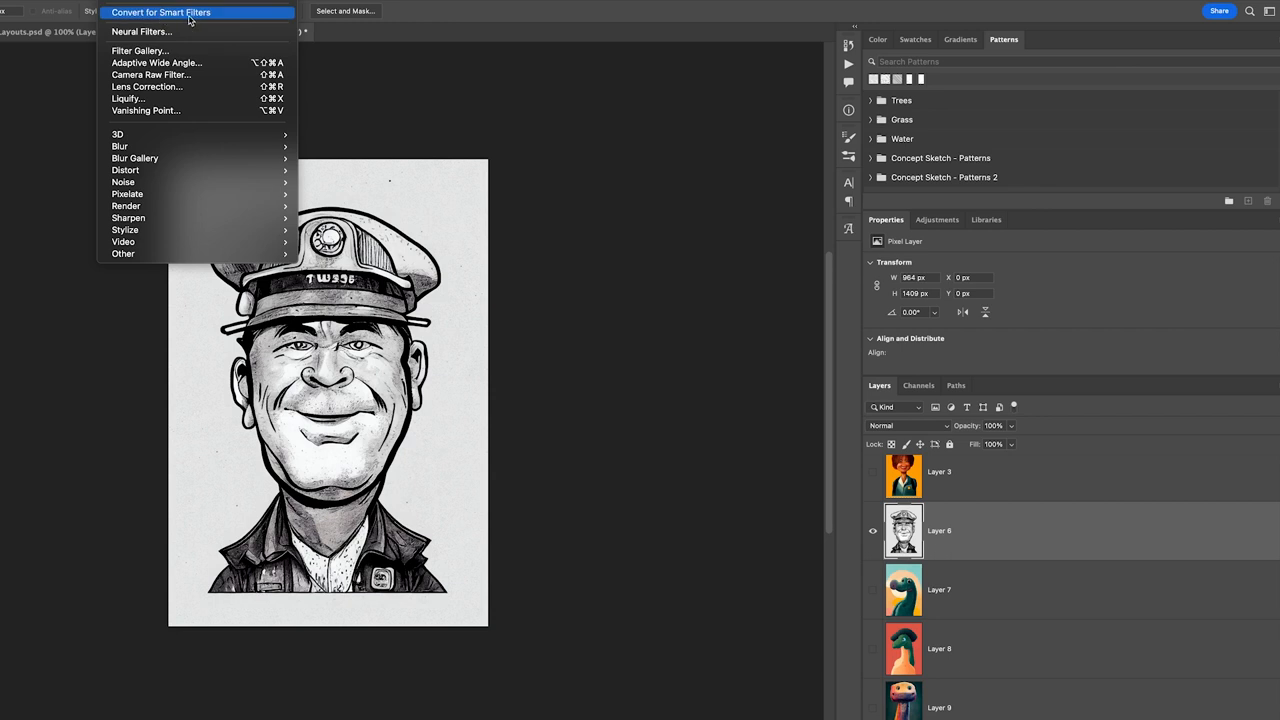
left_click(141, 31)
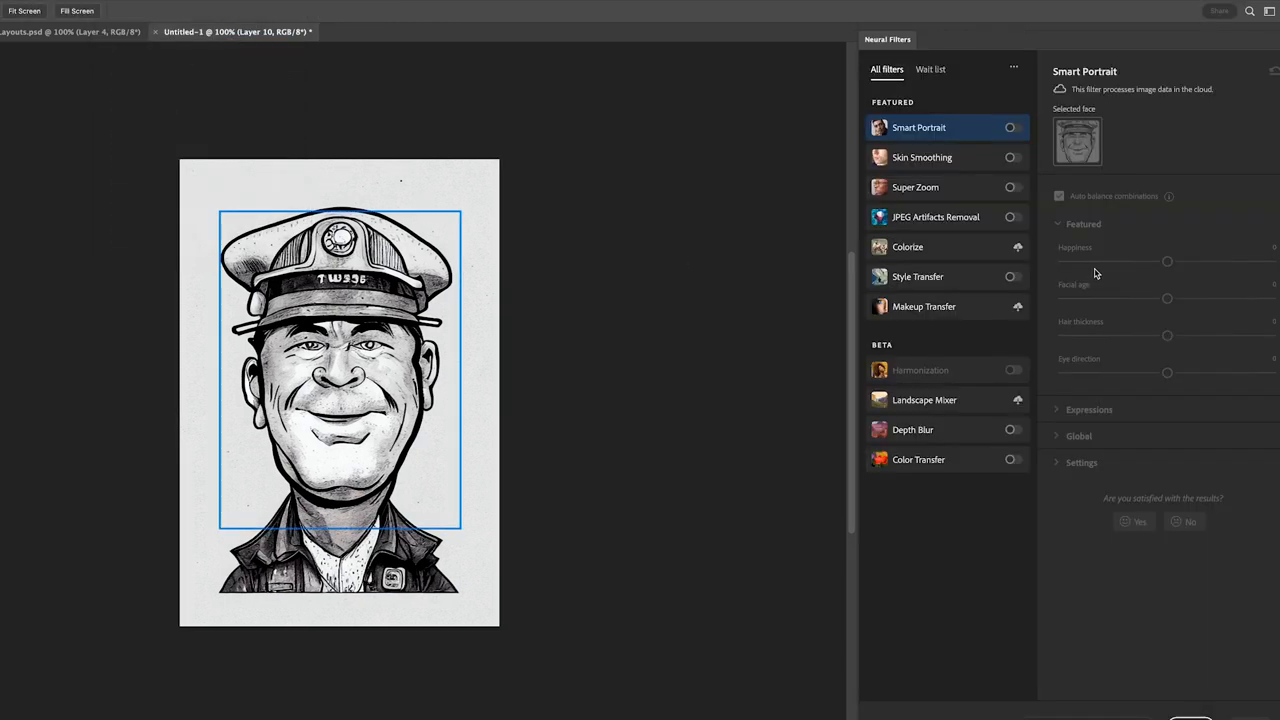
left_click(1015, 127)
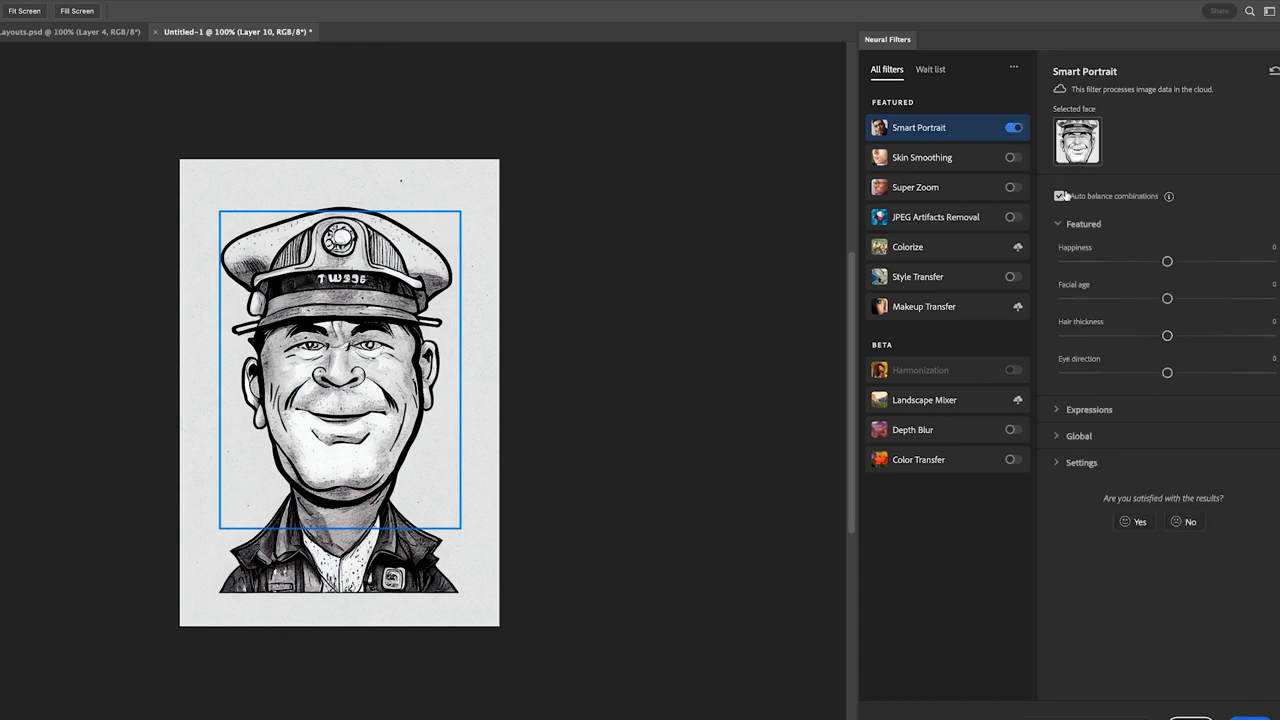
left_click_drag(1167, 335, 1227, 335)
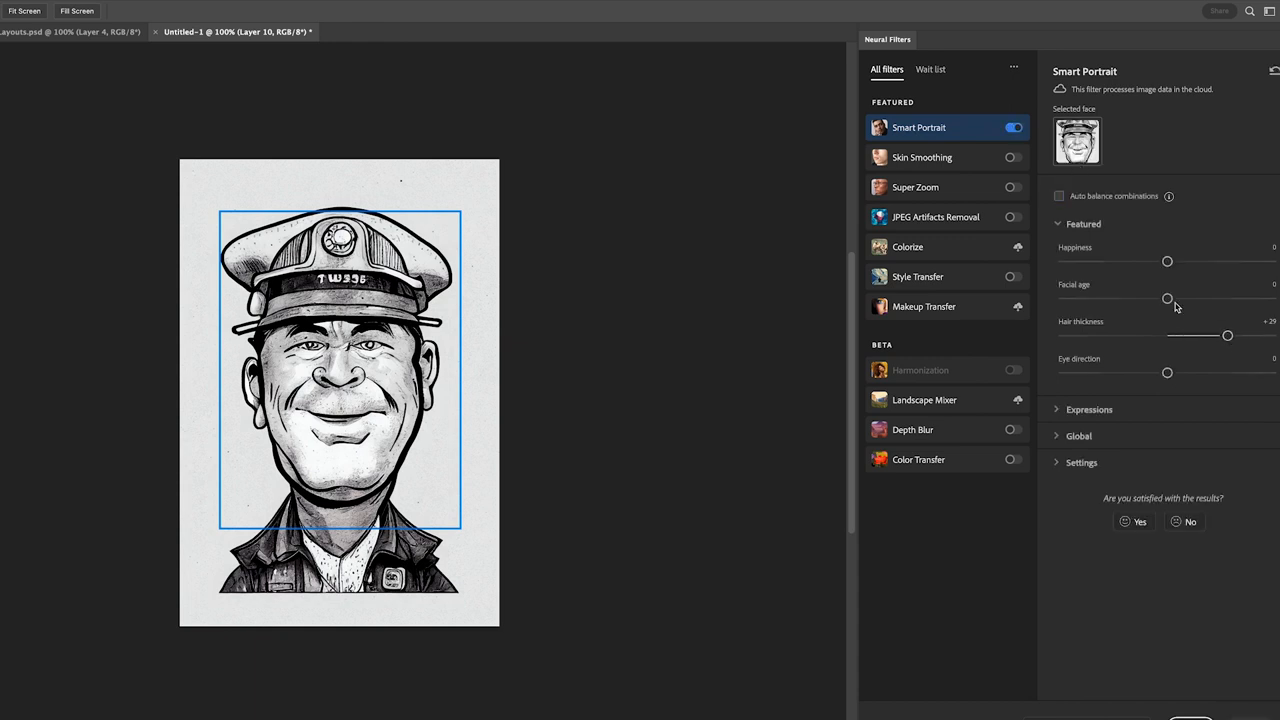
left_click_drag(1167, 298, 1201, 298)
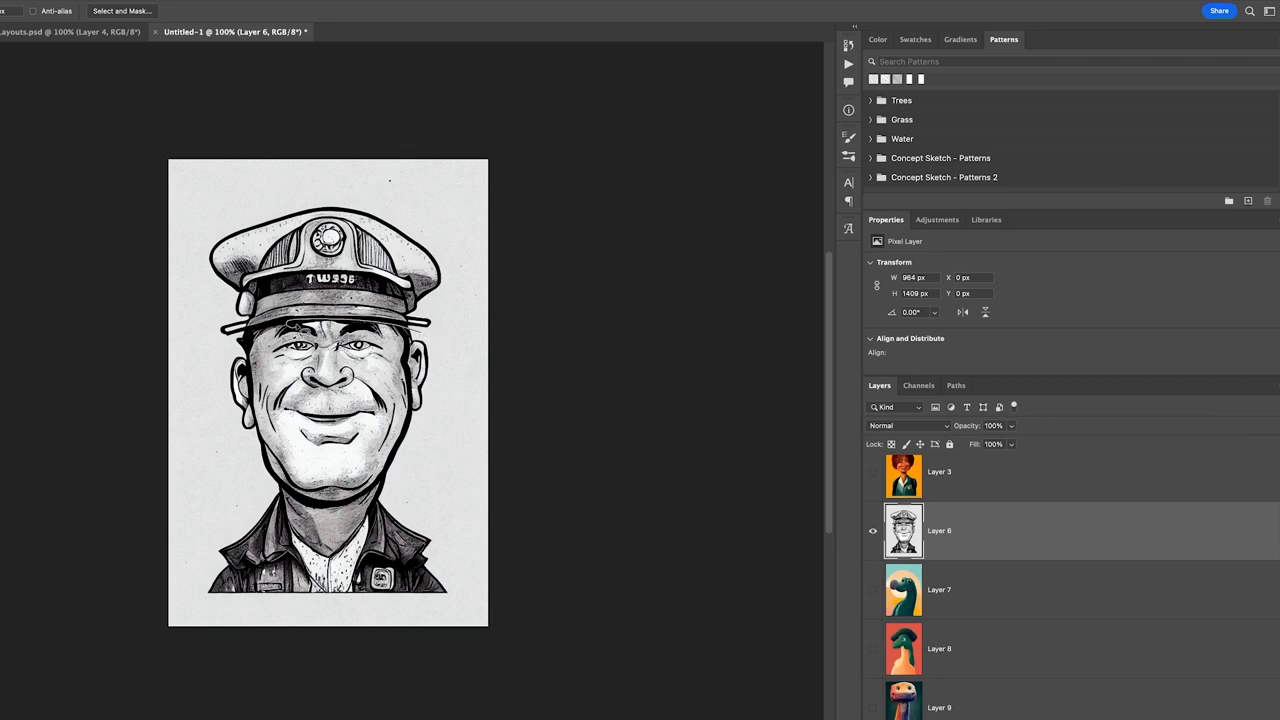
Marquee-select the officer's cap and show the separated cap layer, Layer 10.
left_click_drag(180, 170, 490, 330)
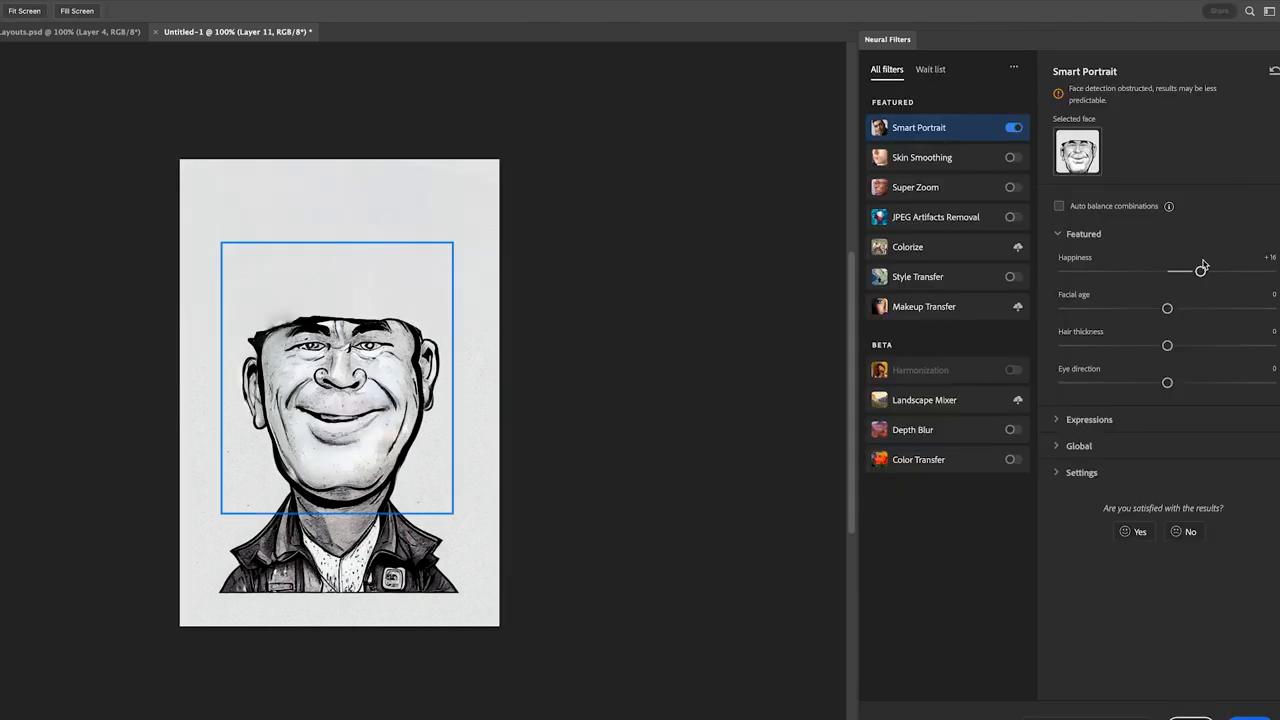
mouse_move(1200, 267)
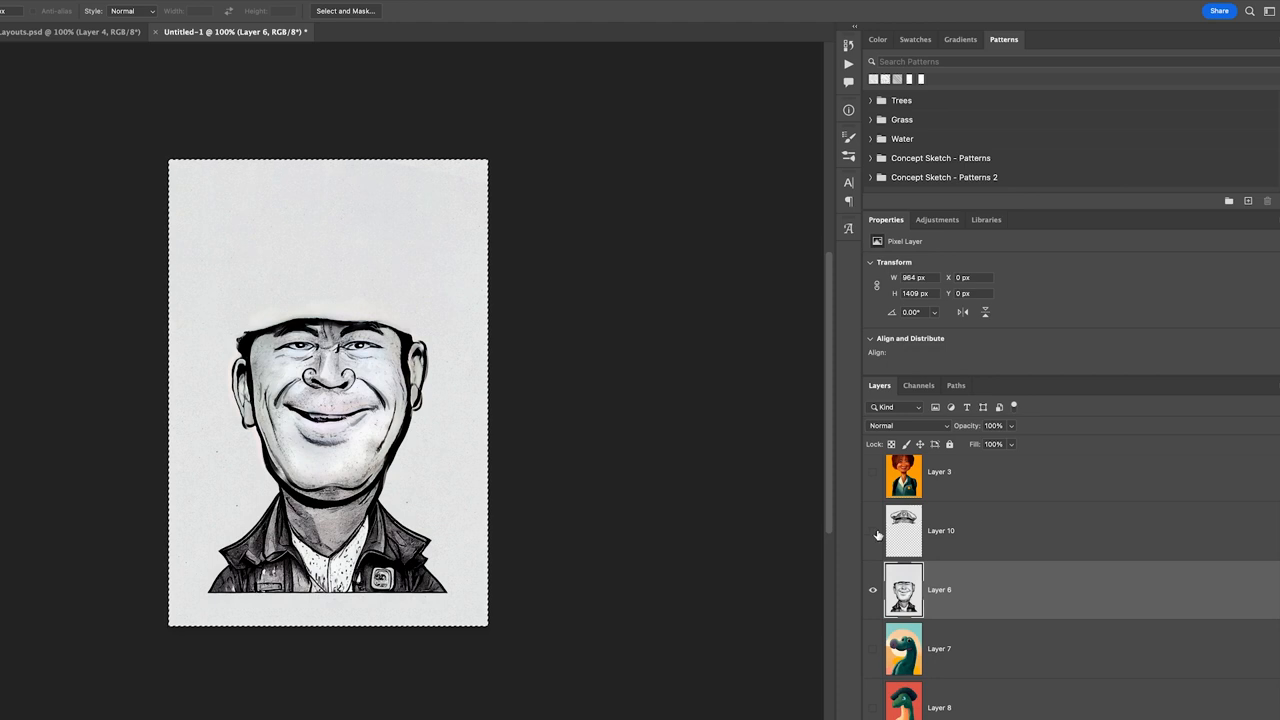
left_click(872, 531)
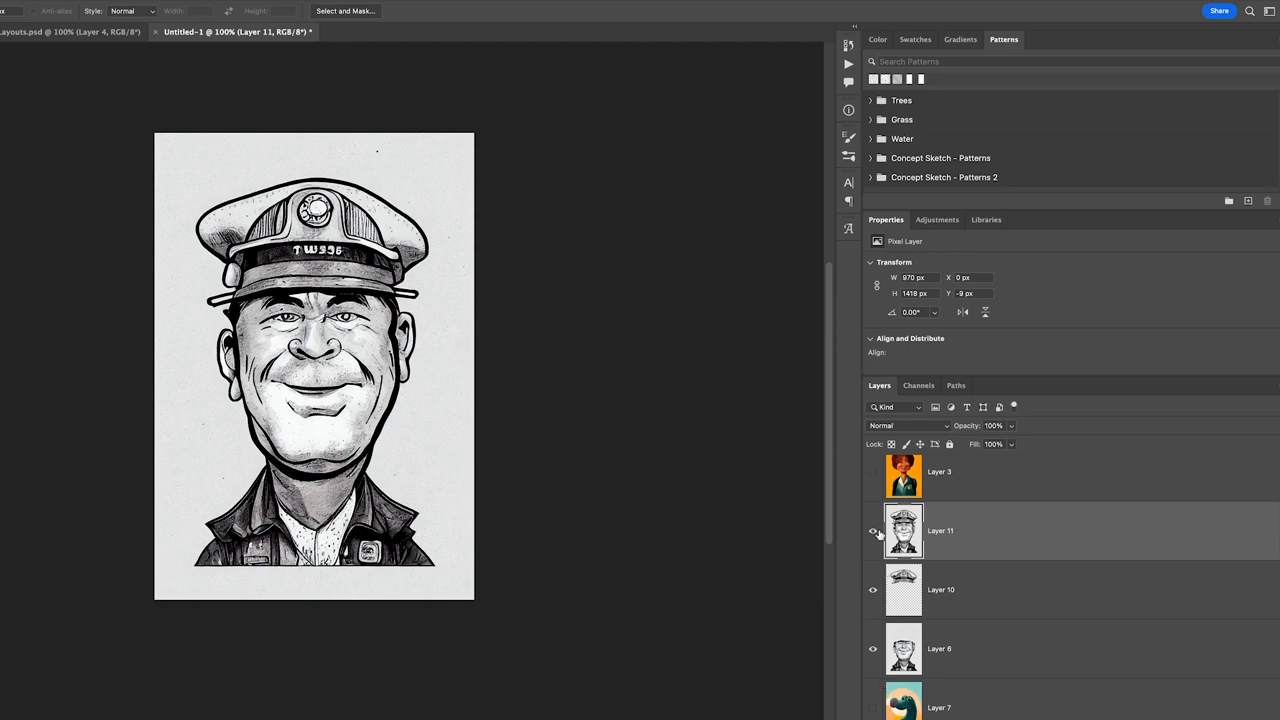
Toggle the cap layer's visibility in the Layers panel again.
left_click(872, 531)
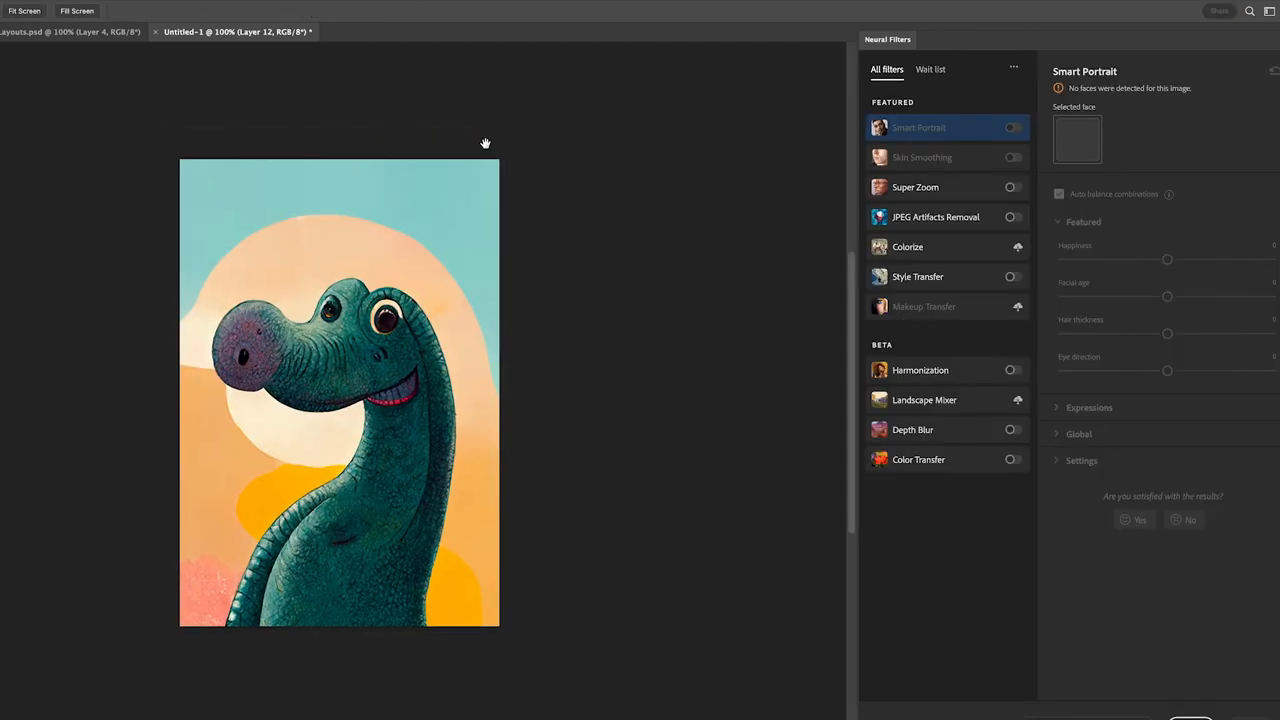
mouse_move(1168, 127)
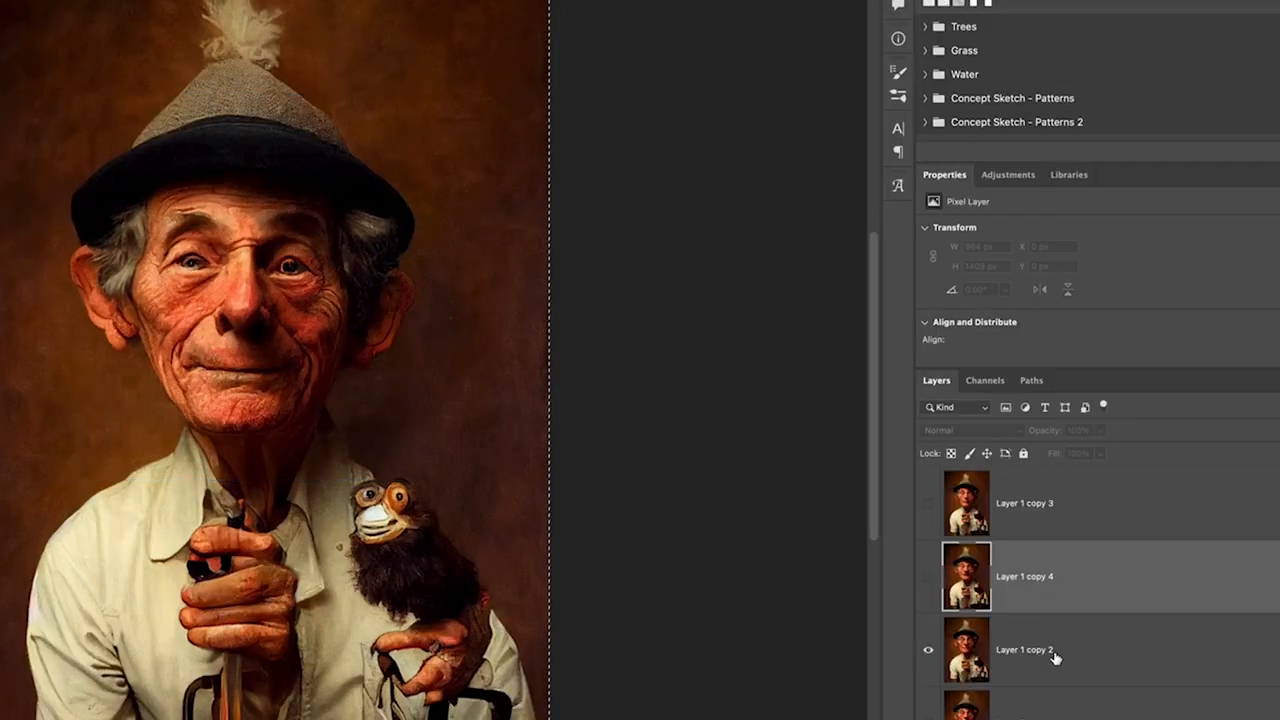
On Layer 1 copy 2, enable Smart Portrait with Auto balance combinations turned off.
left_click(1024, 649)
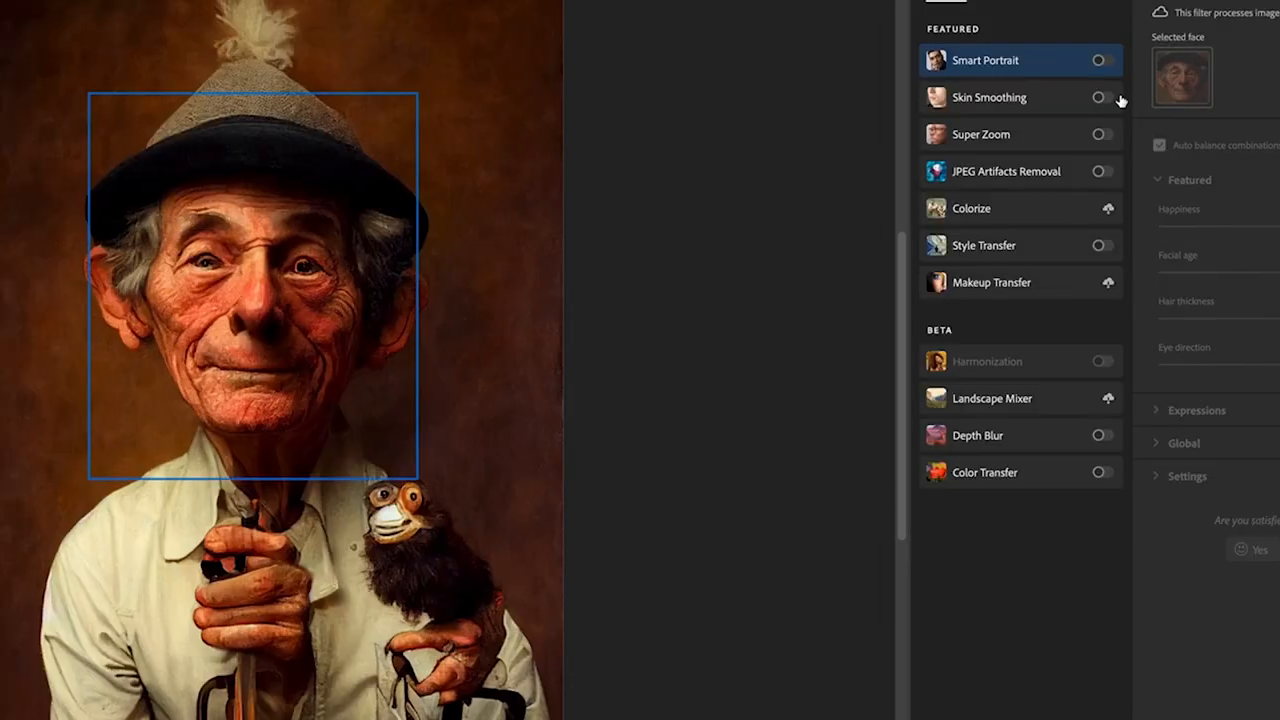
left_click(1102, 60)
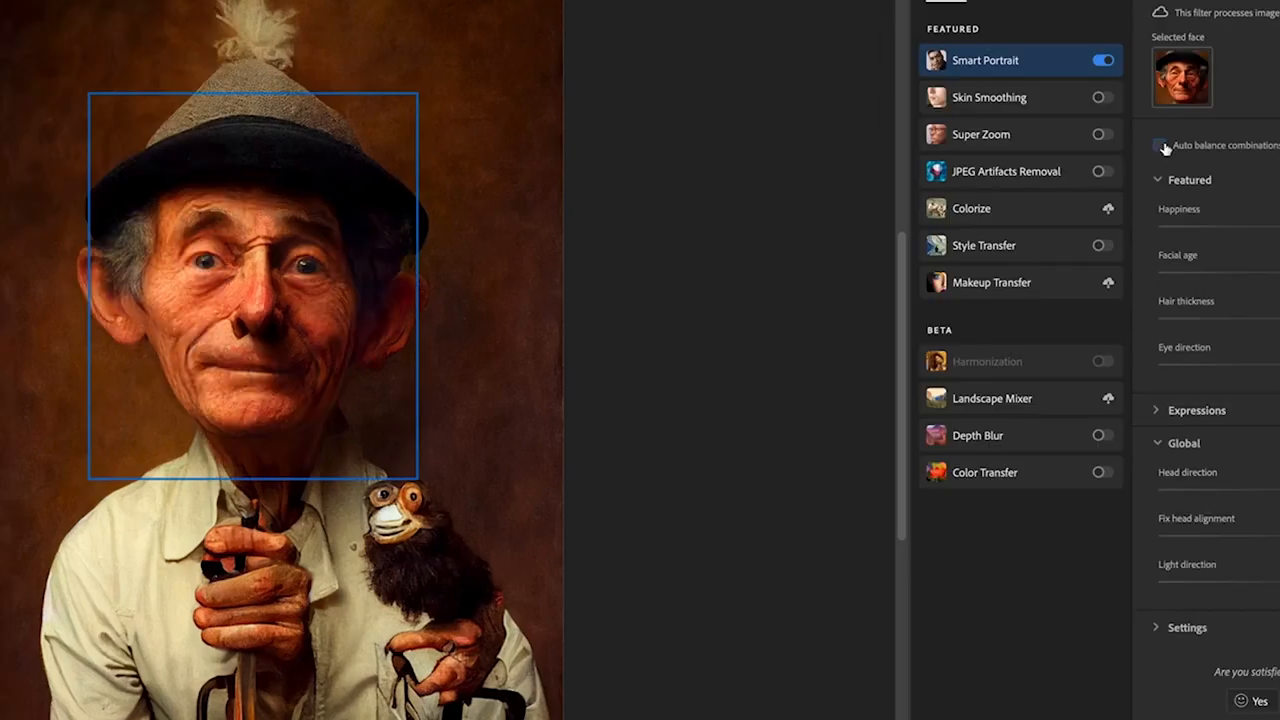
left_click(1160, 145)
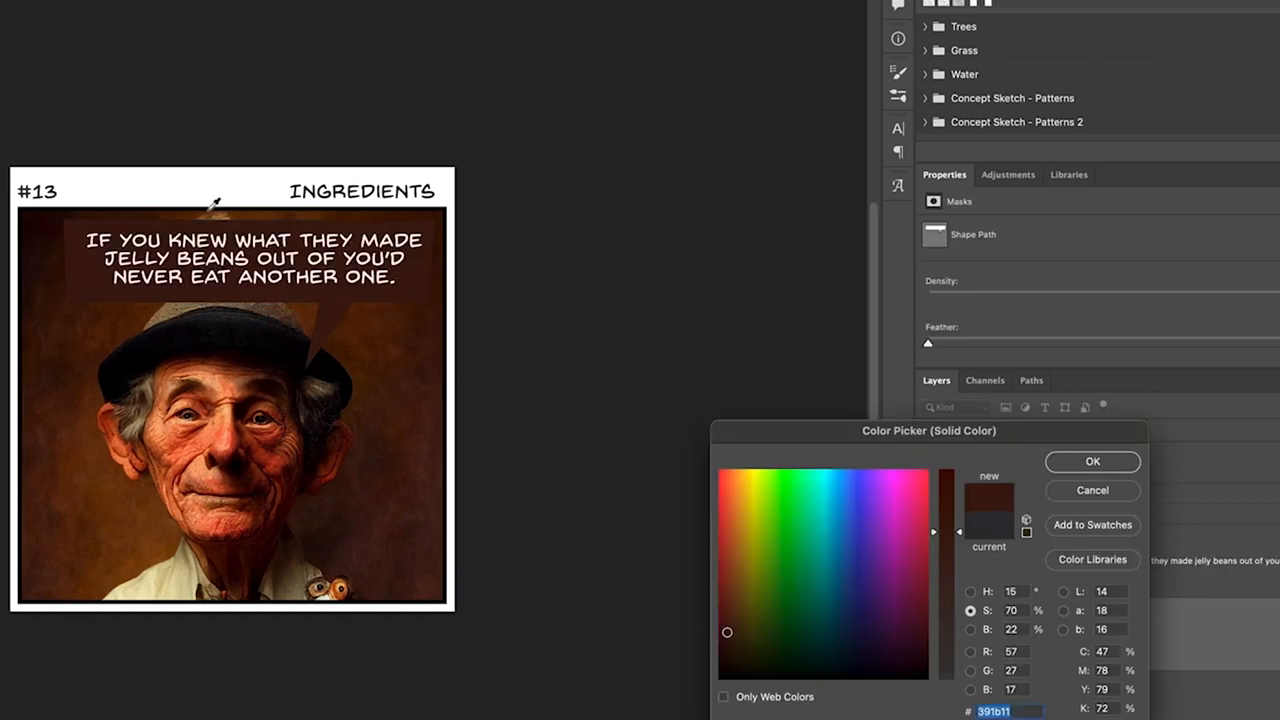
Fill the caption box with 391b11 and caption a panel 'WHY DON'T YOU JUST HAND OVER ALL YOUR'.
left_click(1092, 461)
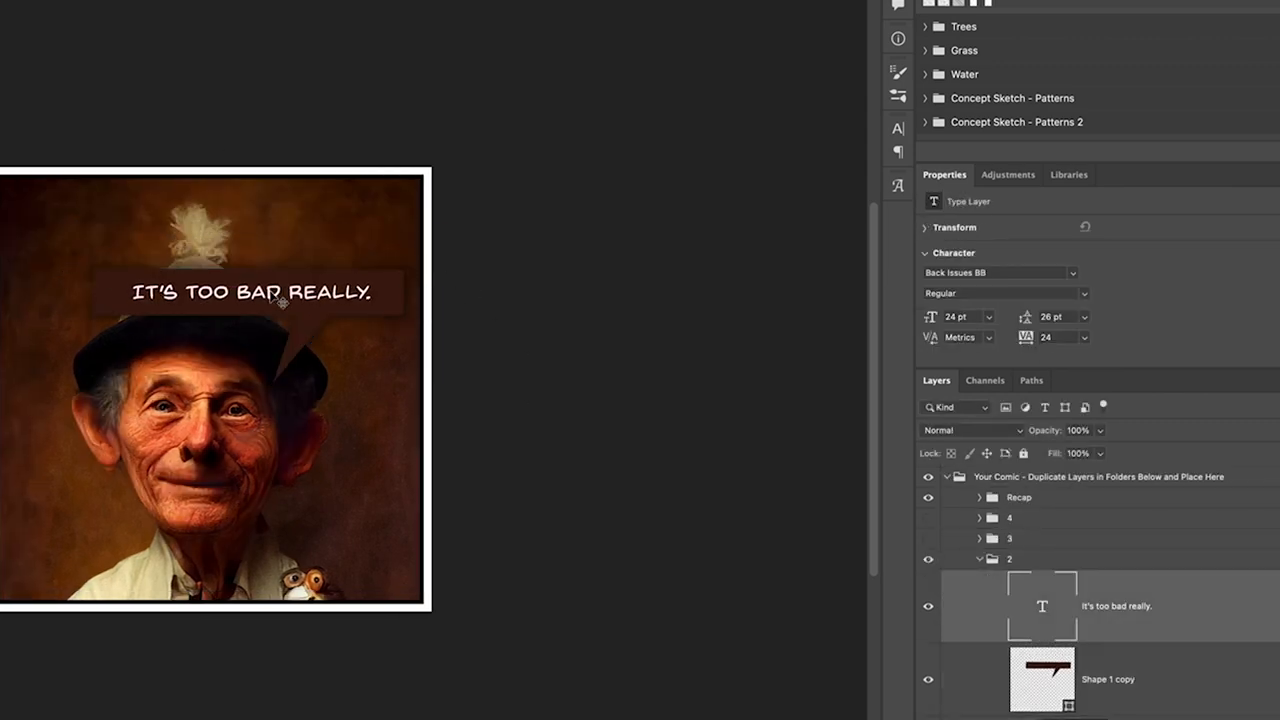
left_click(1009, 558)
type("THE")
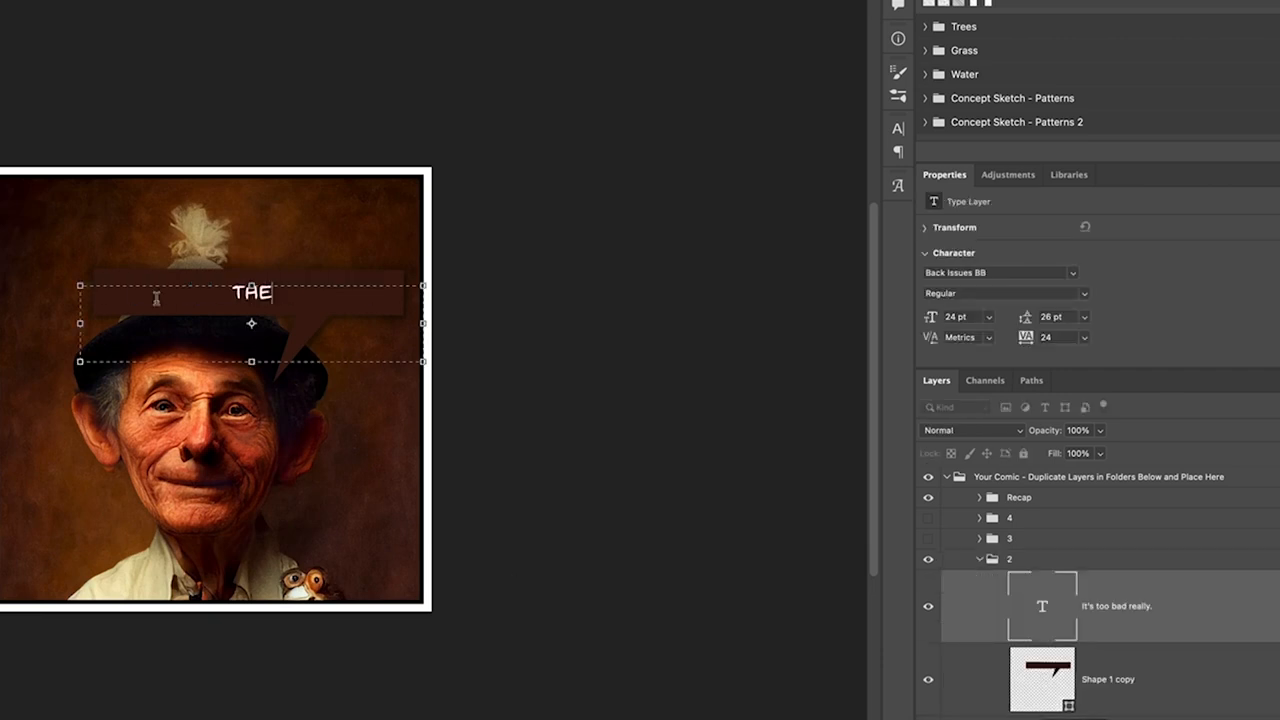
left_click(1009, 559)
type("YOU PR")
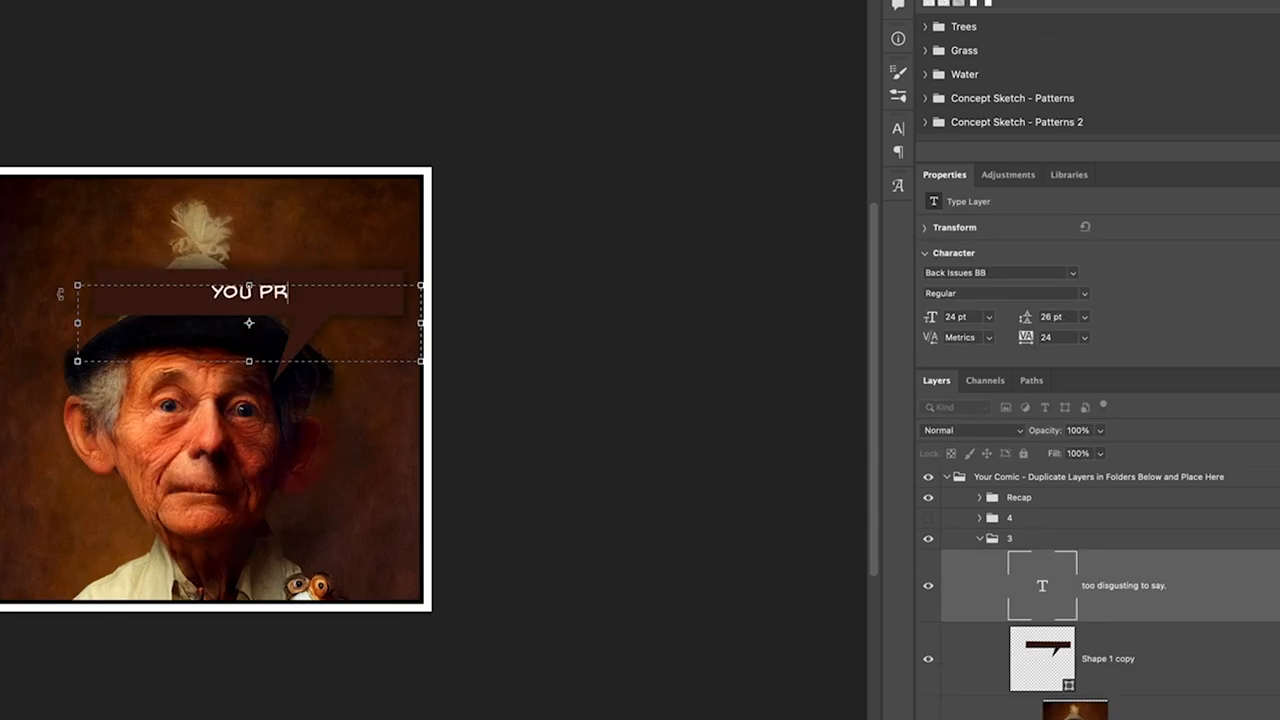
type("WHY DON'T YOU JUST HAND OVER ALL YOUR")
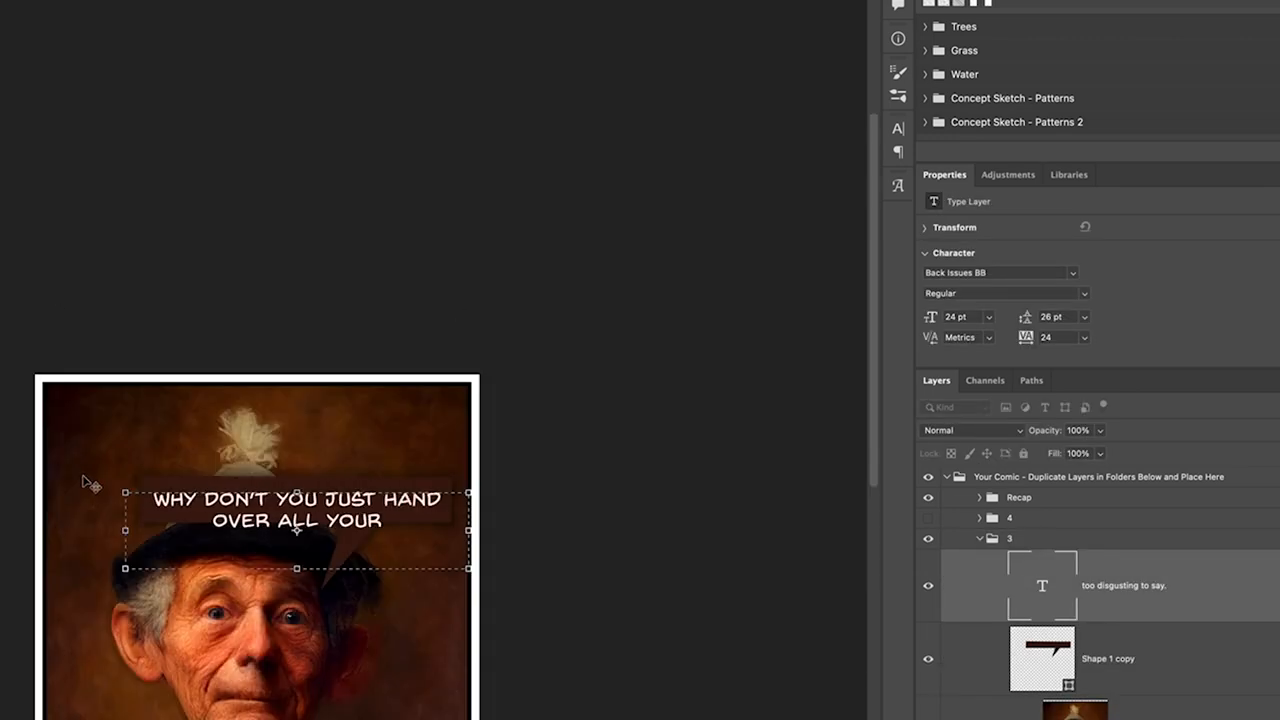